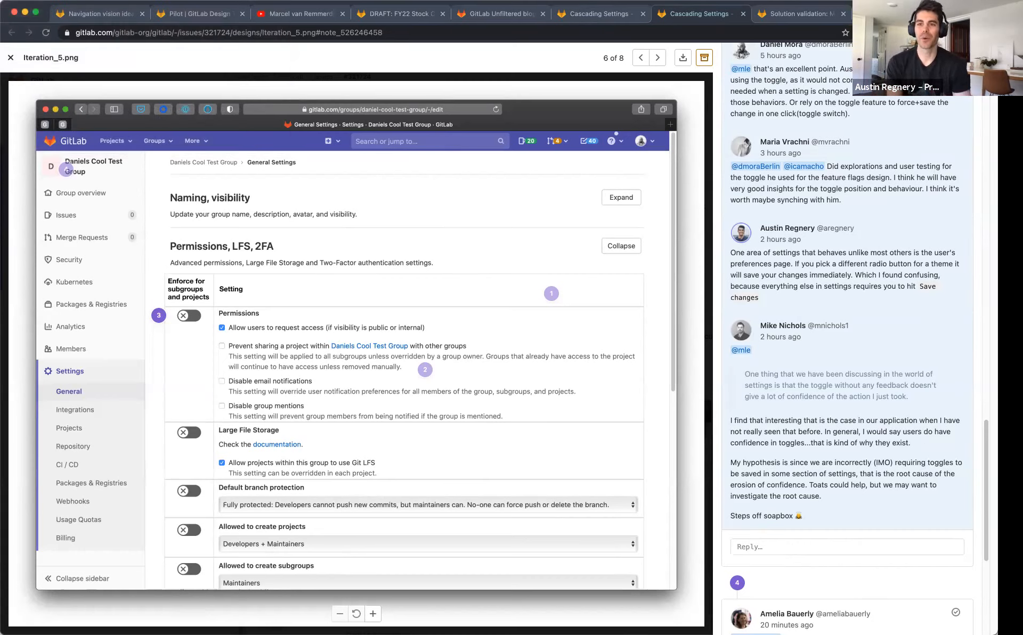
Glance at the Figma Global settings exploration file, then return to the Iteration_5 discussion
scroll("up", 3)
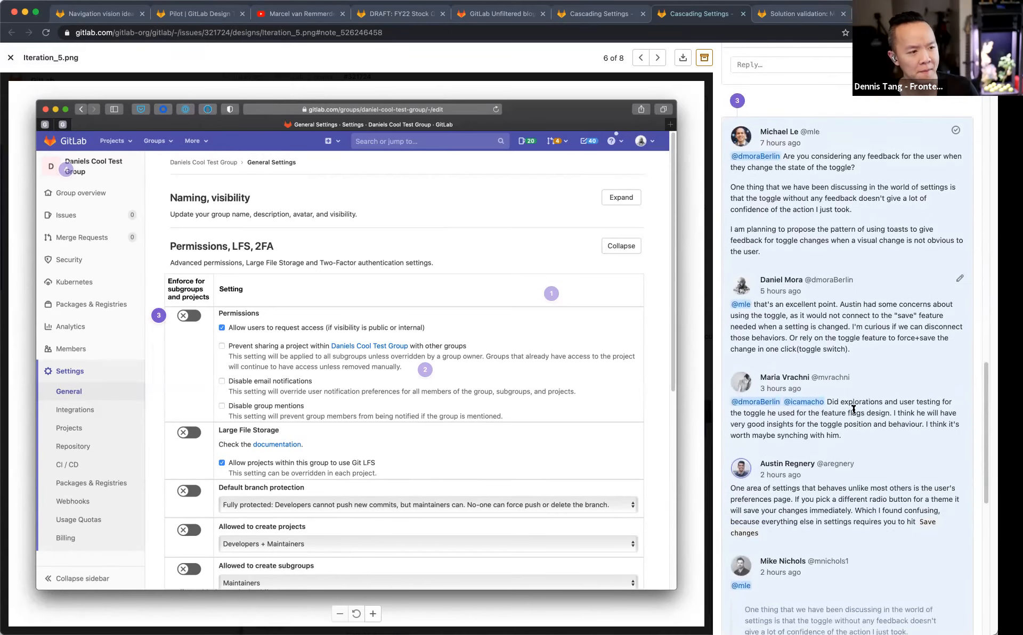
scroll("down", 3)
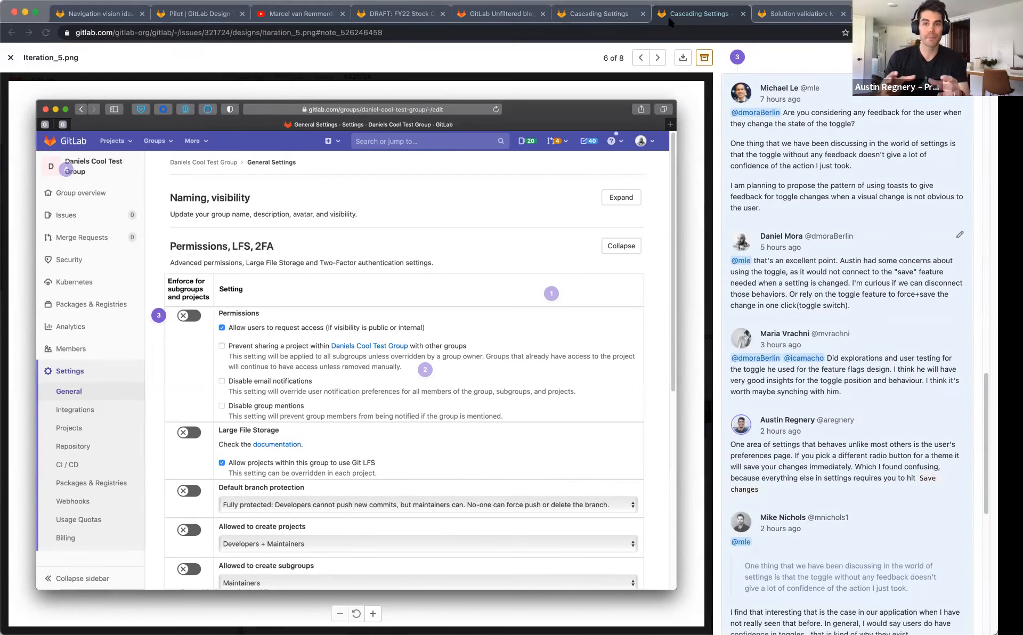
left_click(631, 14)
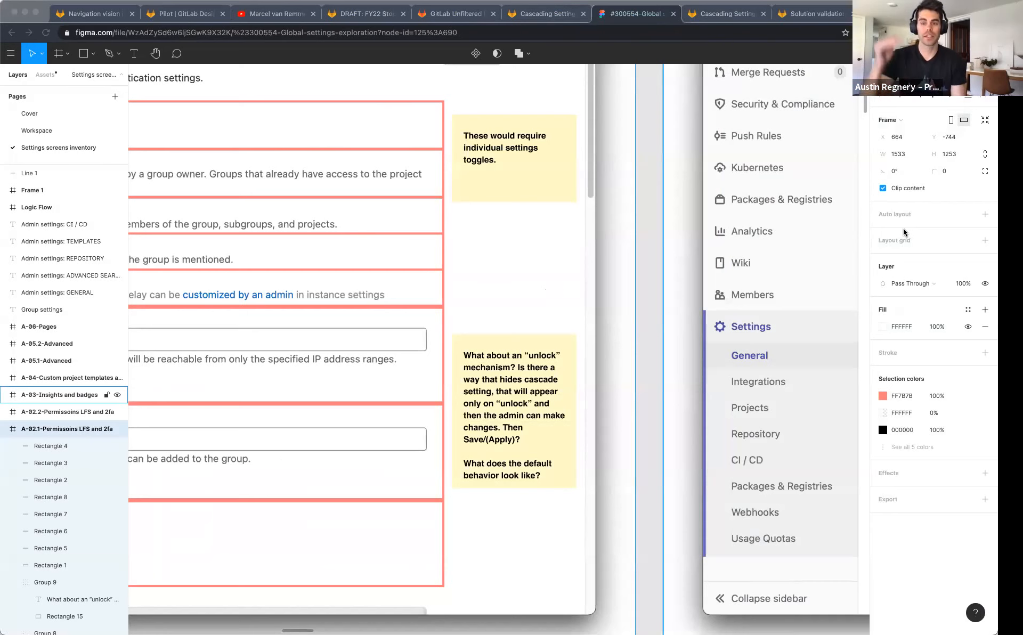
left_click(726, 14)
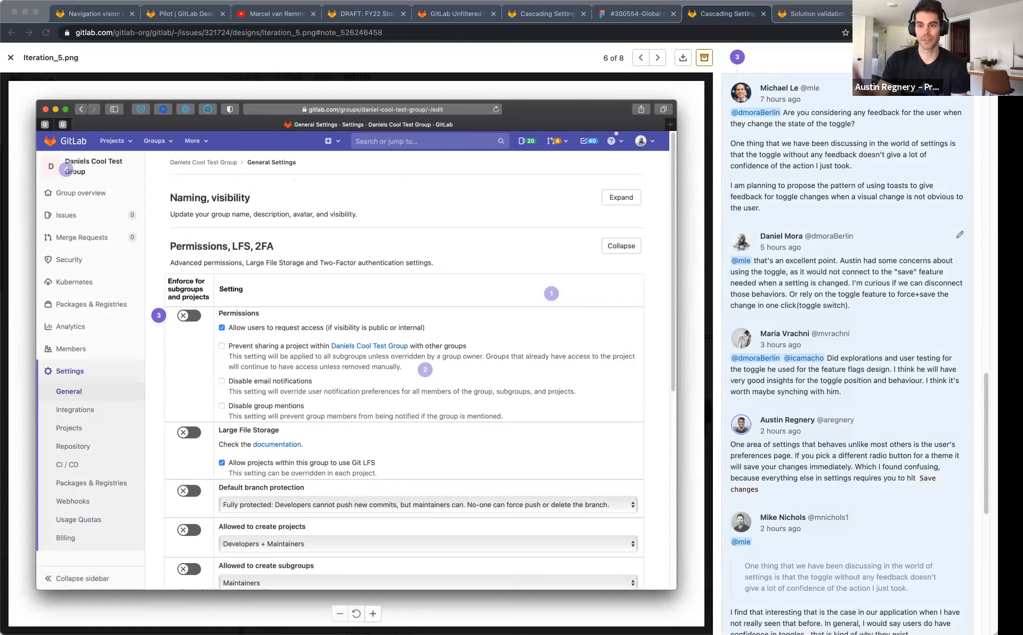
mouse_move(767, 397)
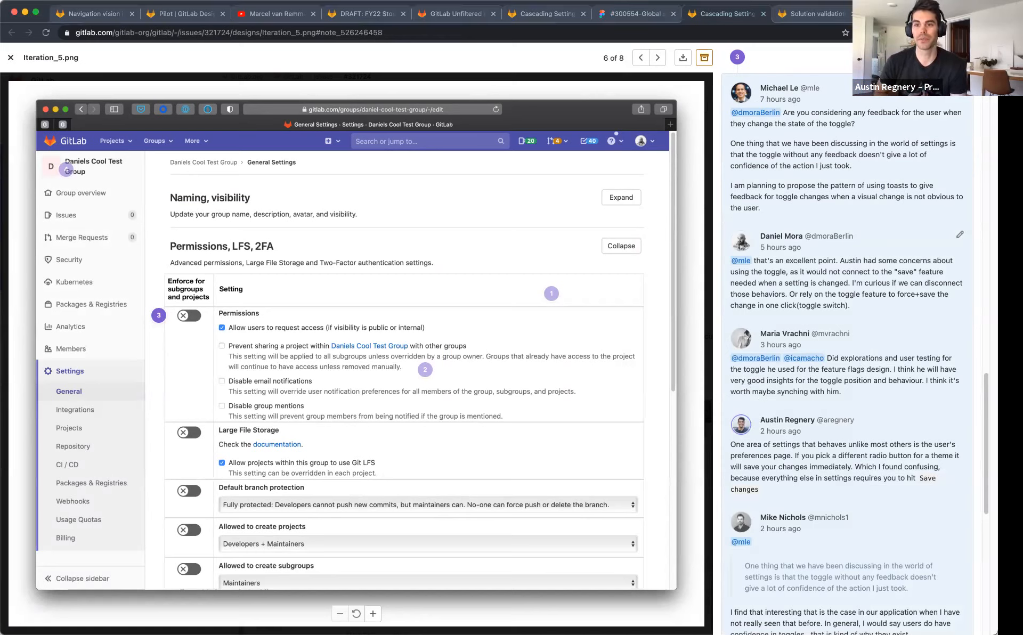
mouse_move(256, 347)
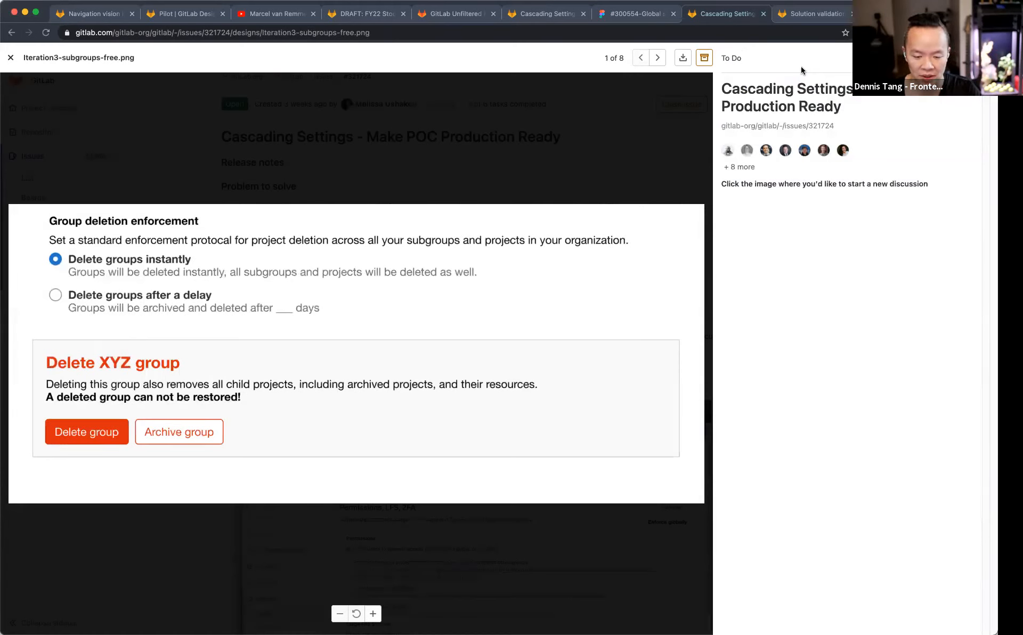
mouse_move(429, 145)
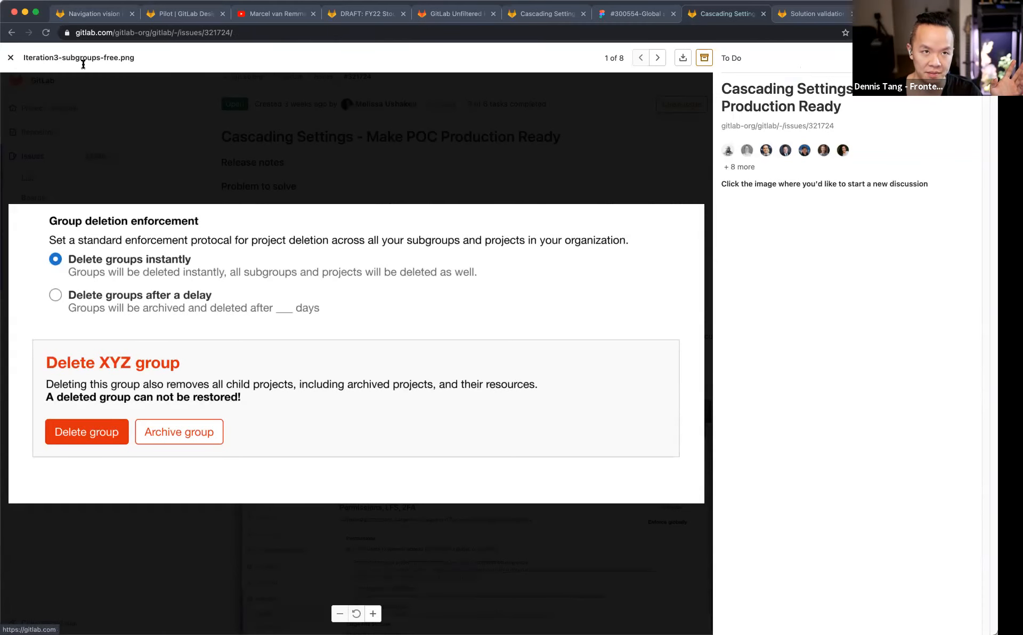
Check Iteration_5.png, then open compliance_proposal.png with its committer restriction settings
left_click(11, 58)
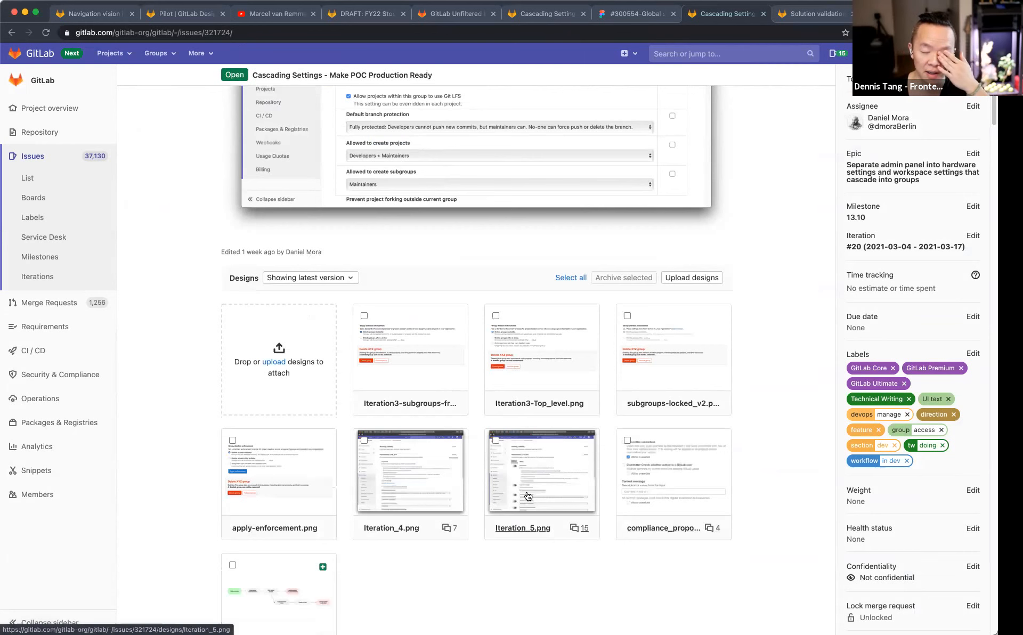
left_click(540, 472)
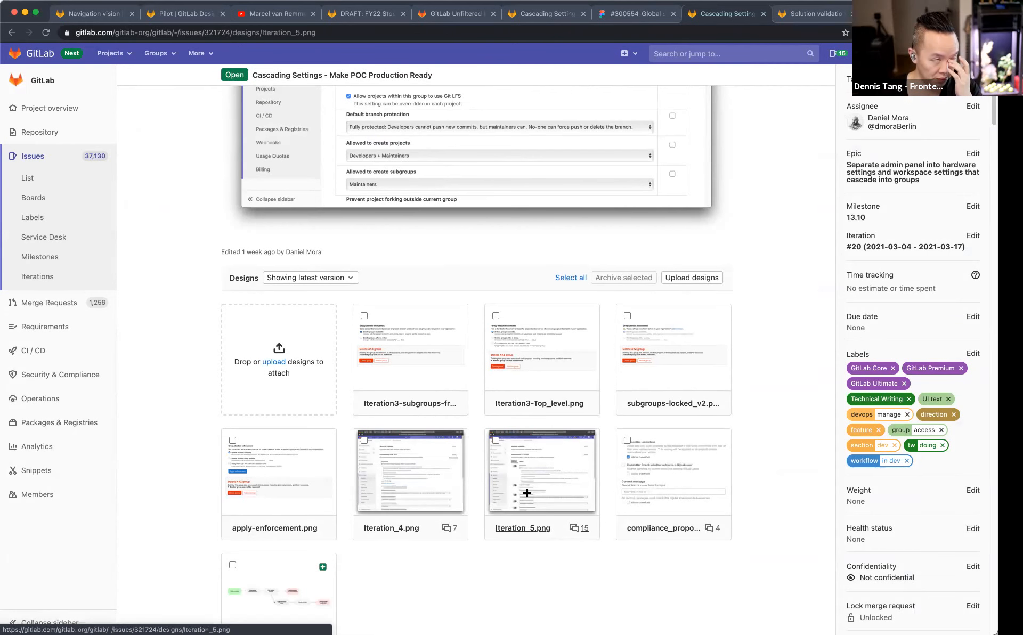
left_click(541, 472)
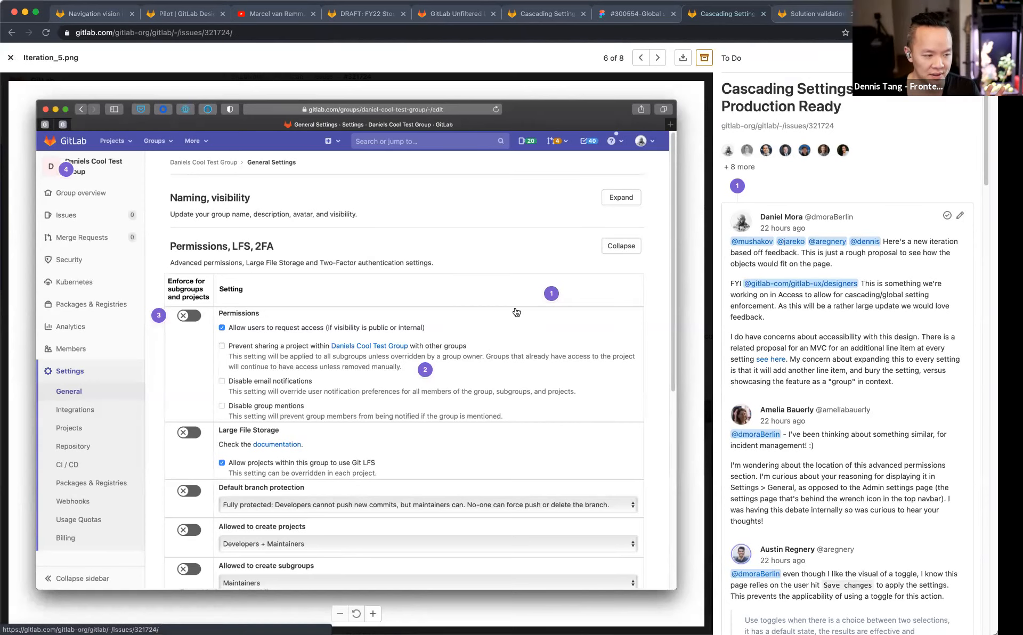
left_click(11, 57)
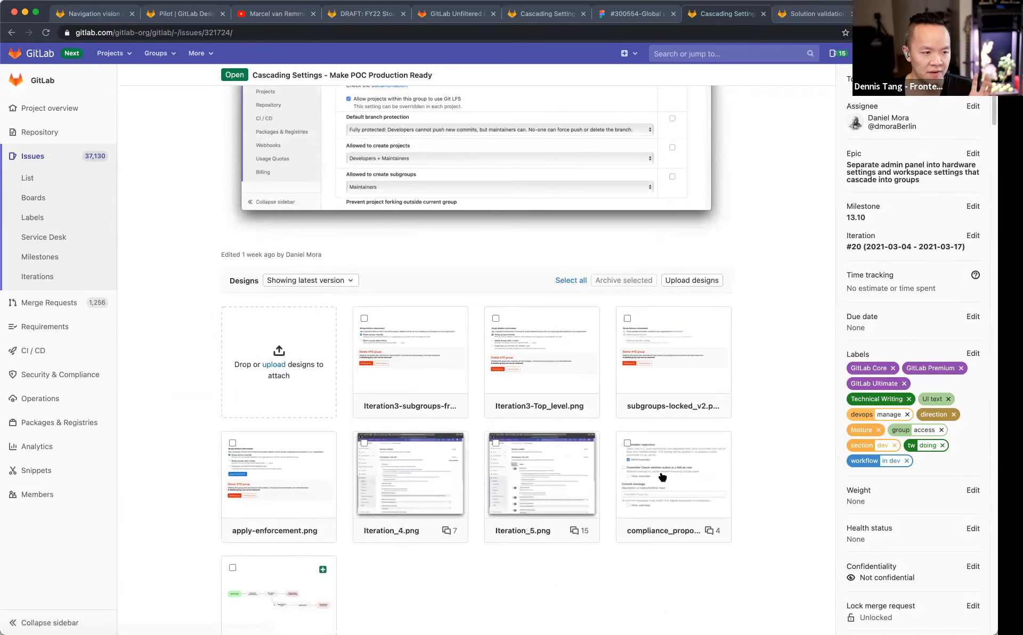
left_click(672, 475)
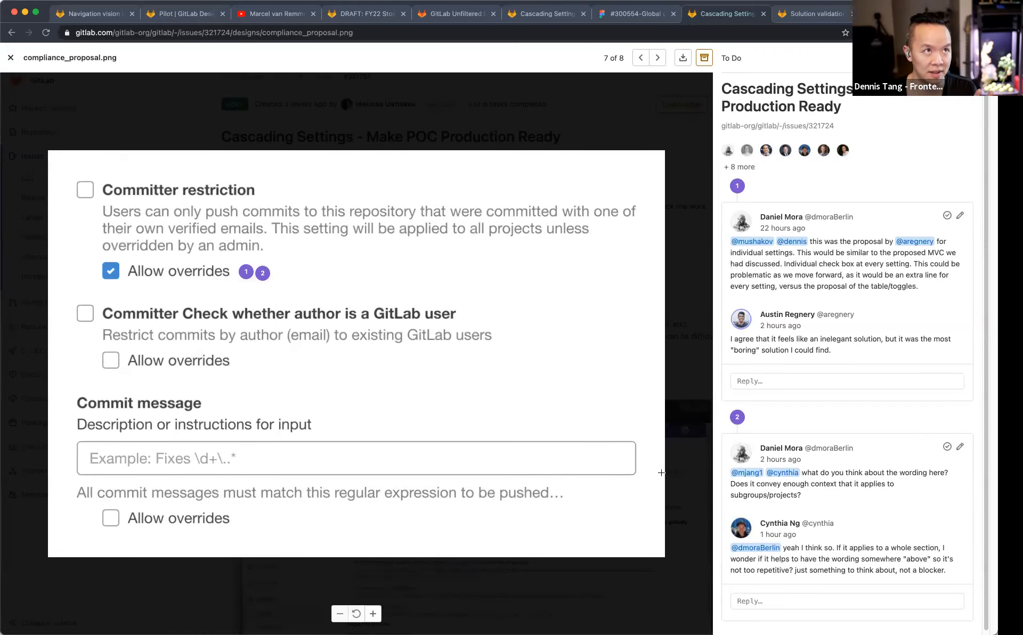
mouse_move(251, 412)
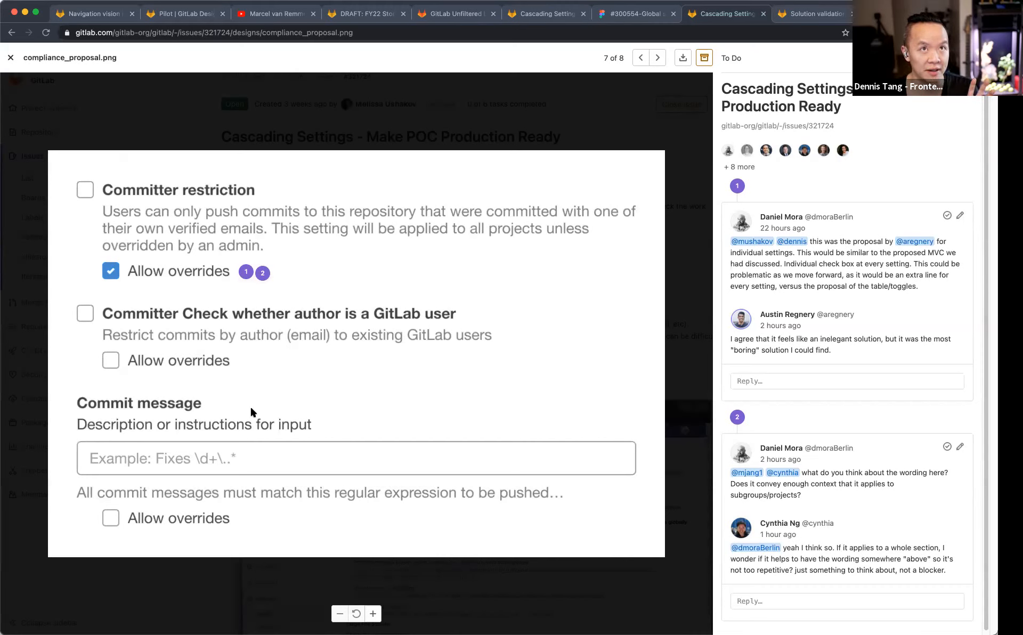
mouse_move(301, 297)
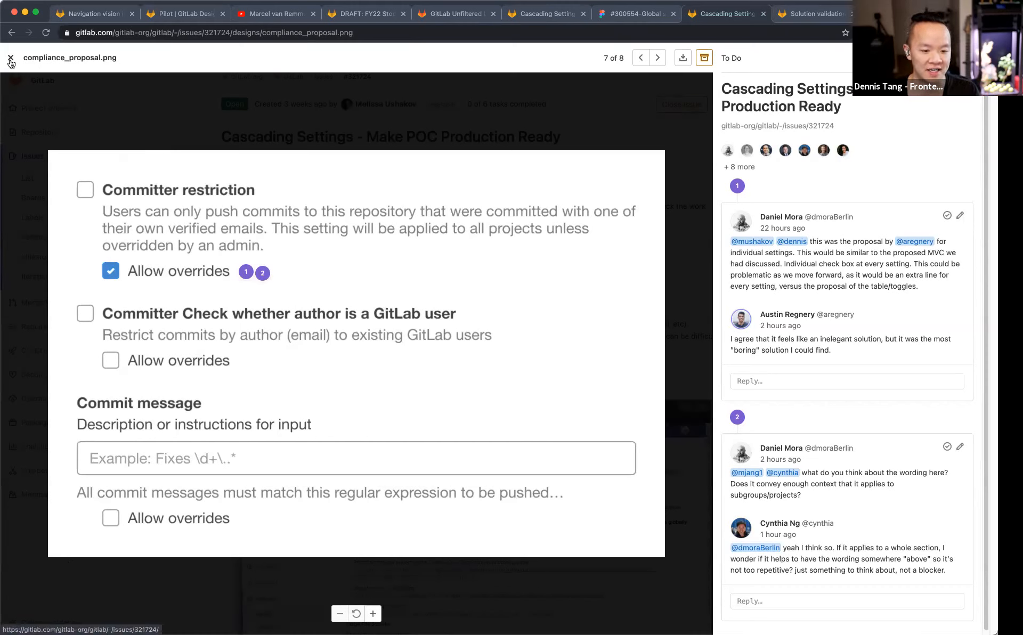
mouse_move(225, 325)
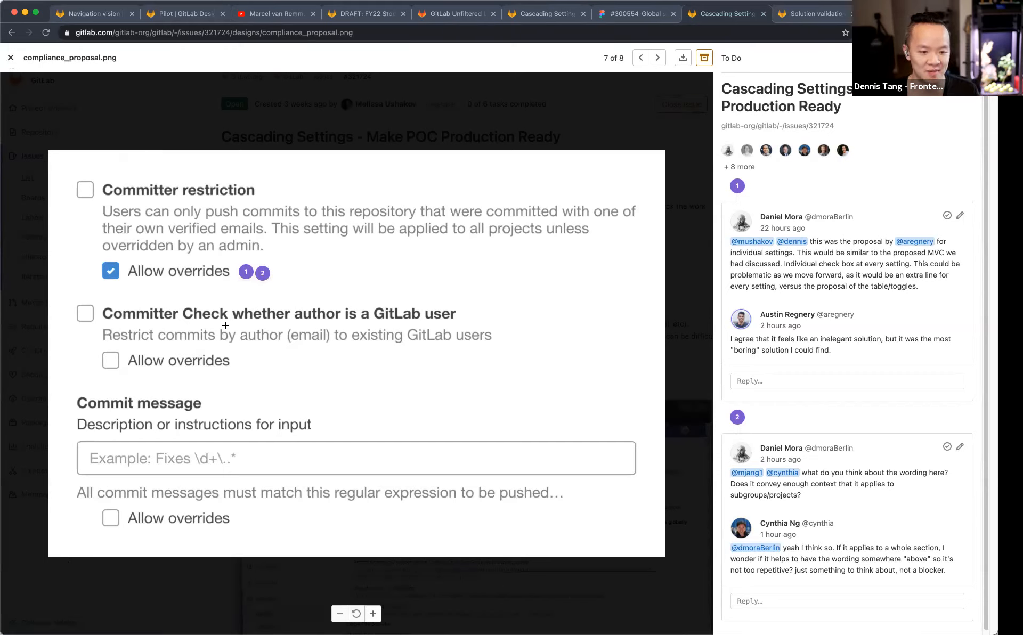
mouse_move(243, 365)
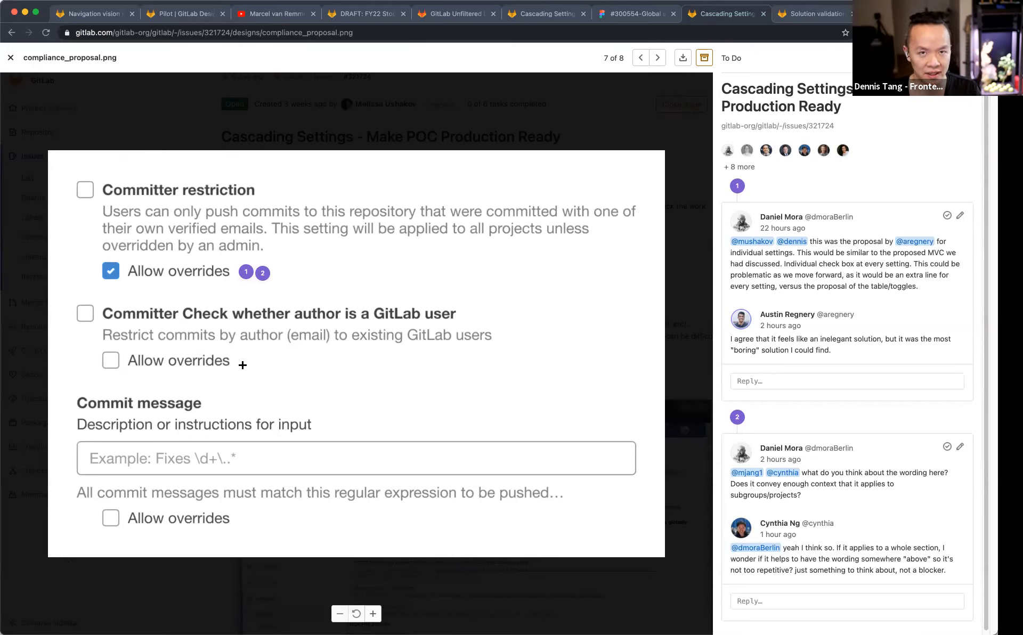
mouse_move(64, 389)
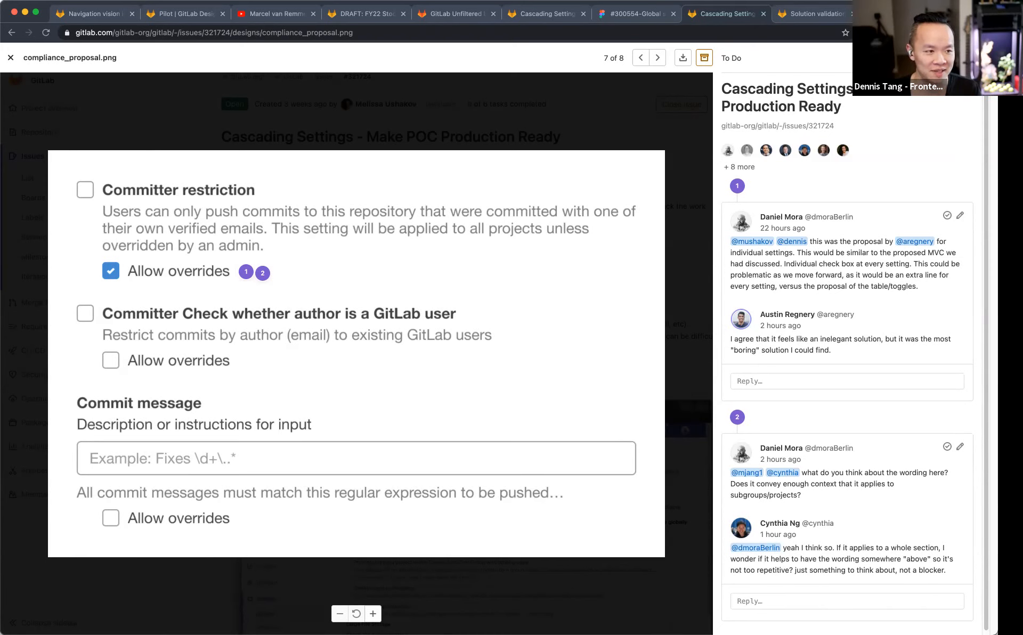
mouse_move(284, 350)
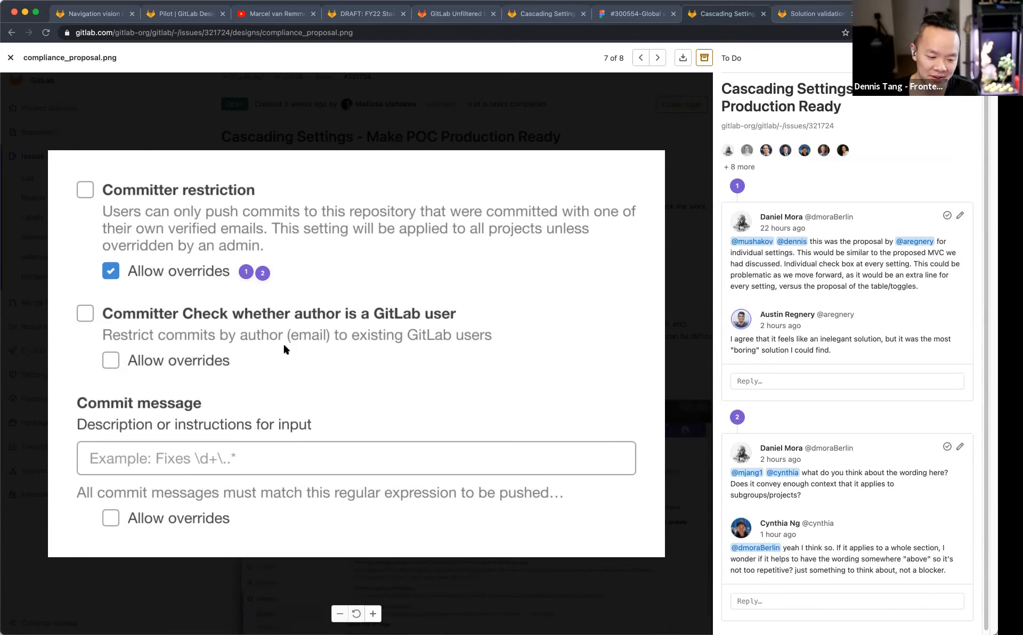
mouse_move(10, 65)
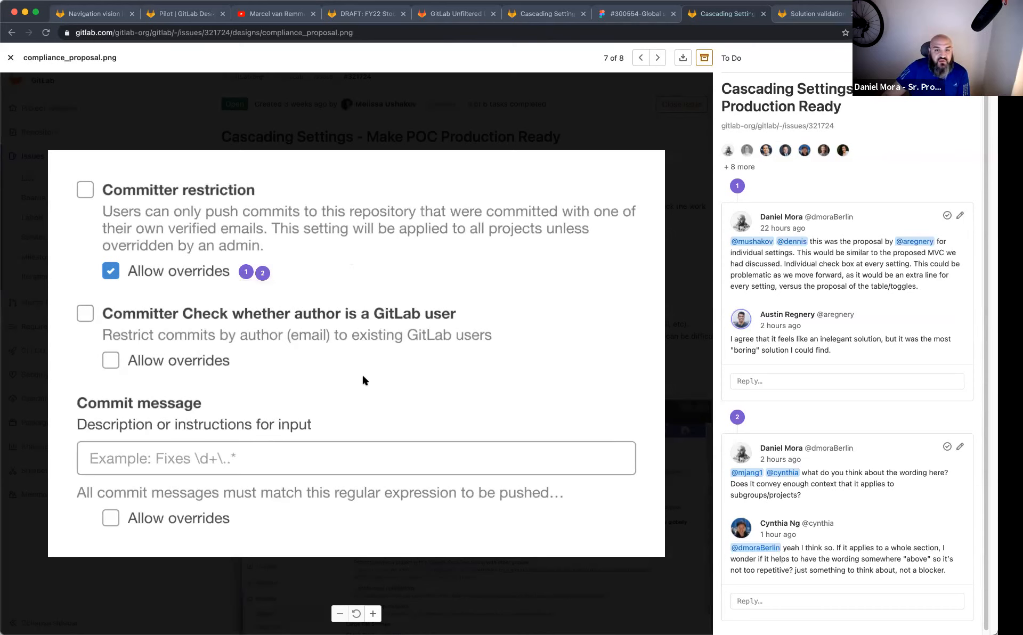
mouse_move(233, 273)
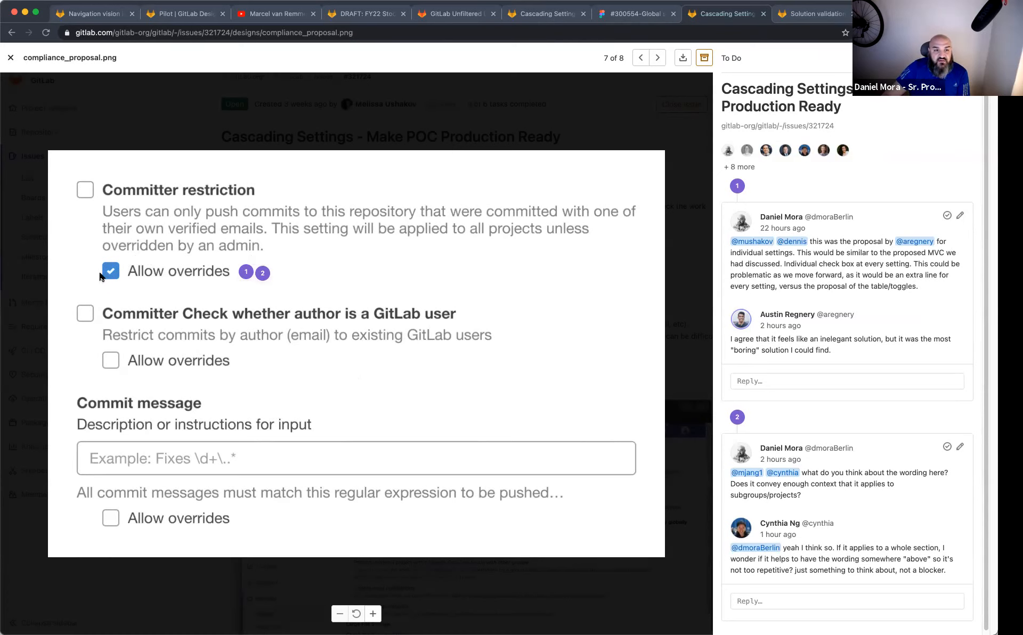
mouse_move(227, 273)
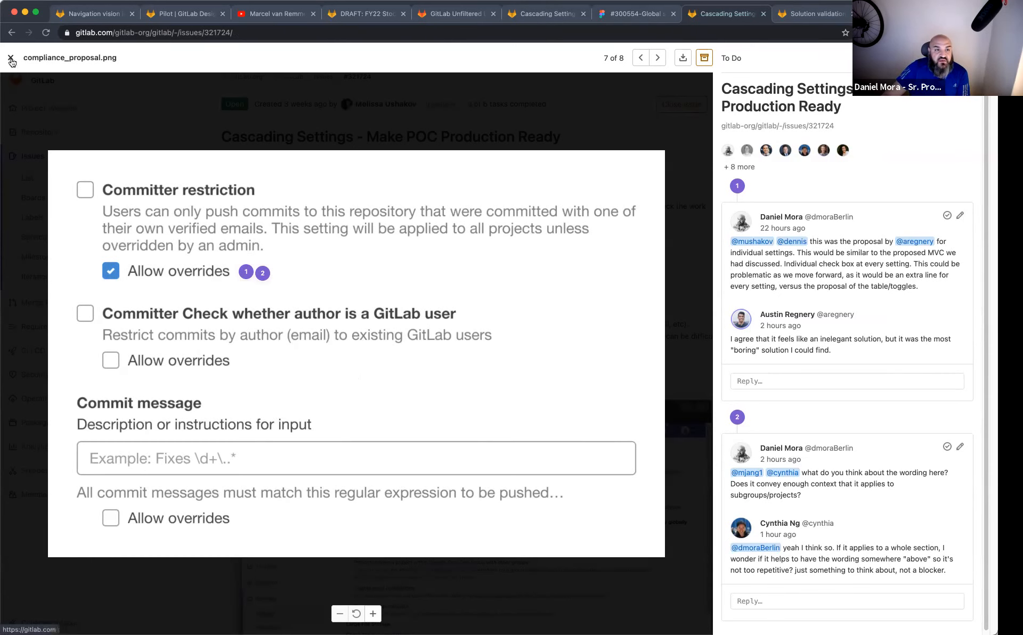
Browse the Iteration3-subgroups-free and compliance_proposal designs, then switch to the Figma exploration file
left_click(11, 59)
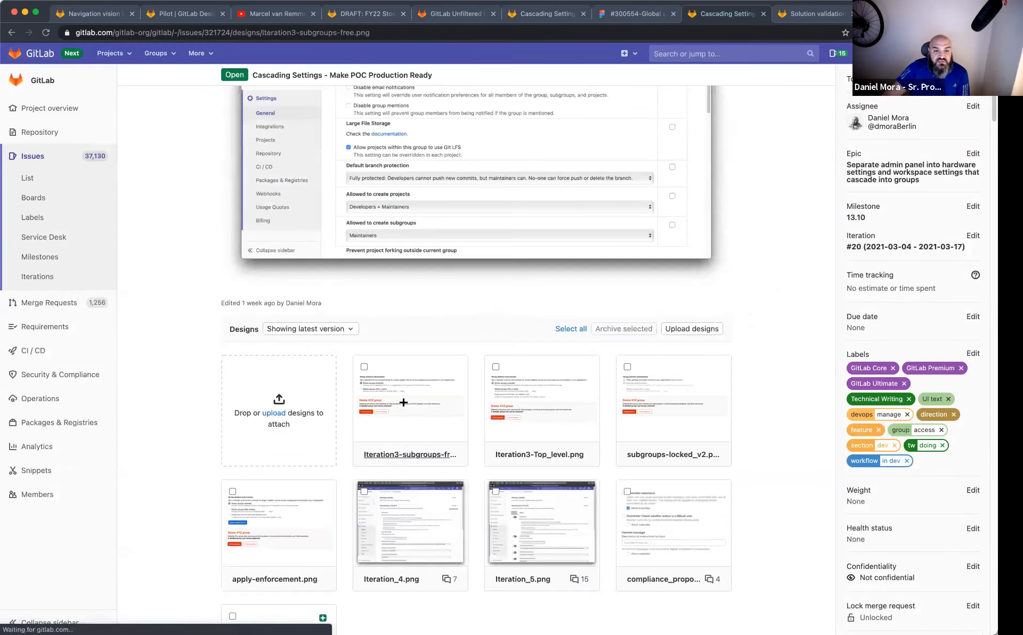
left_click(409, 402)
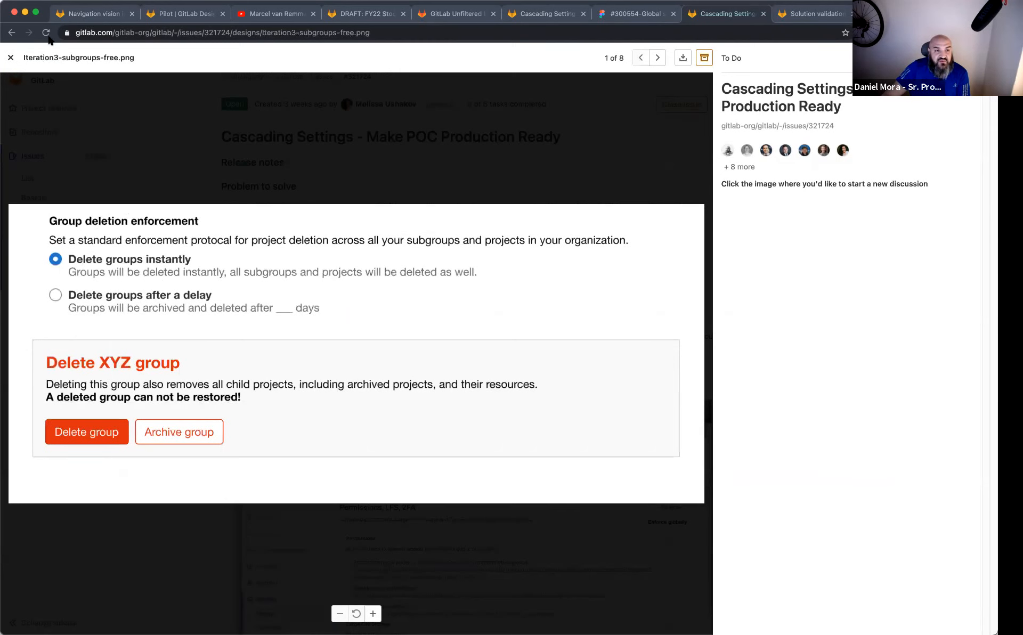
left_click(10, 57)
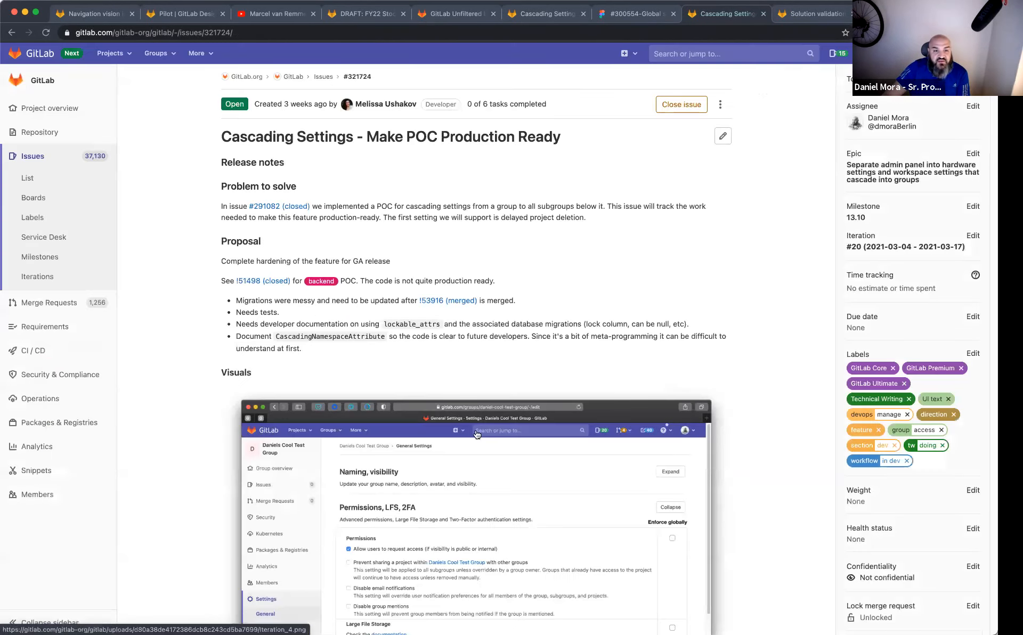
scroll("down", 3)
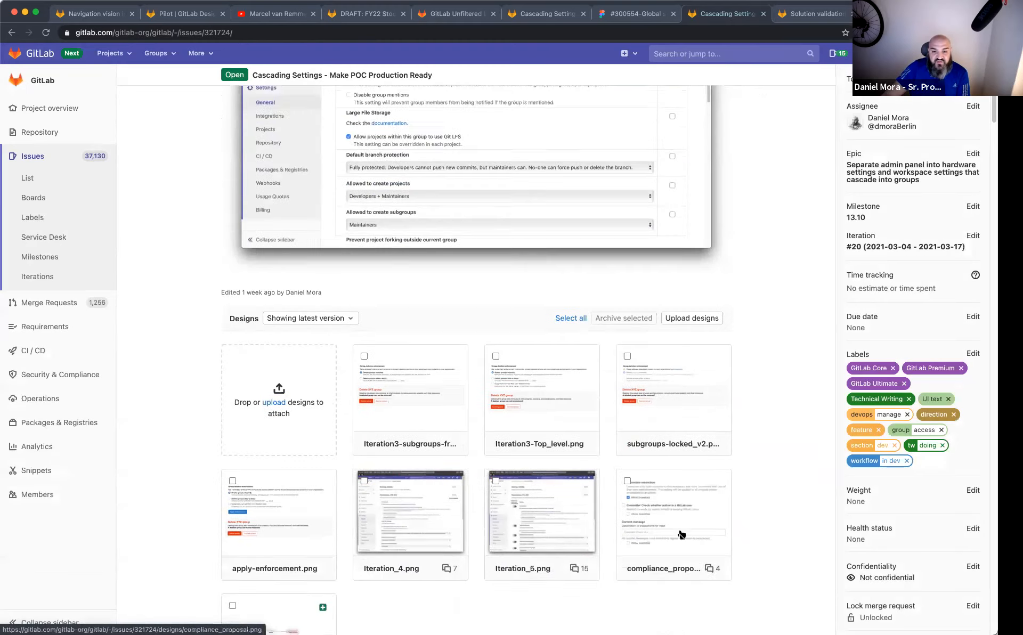
left_click(673, 513)
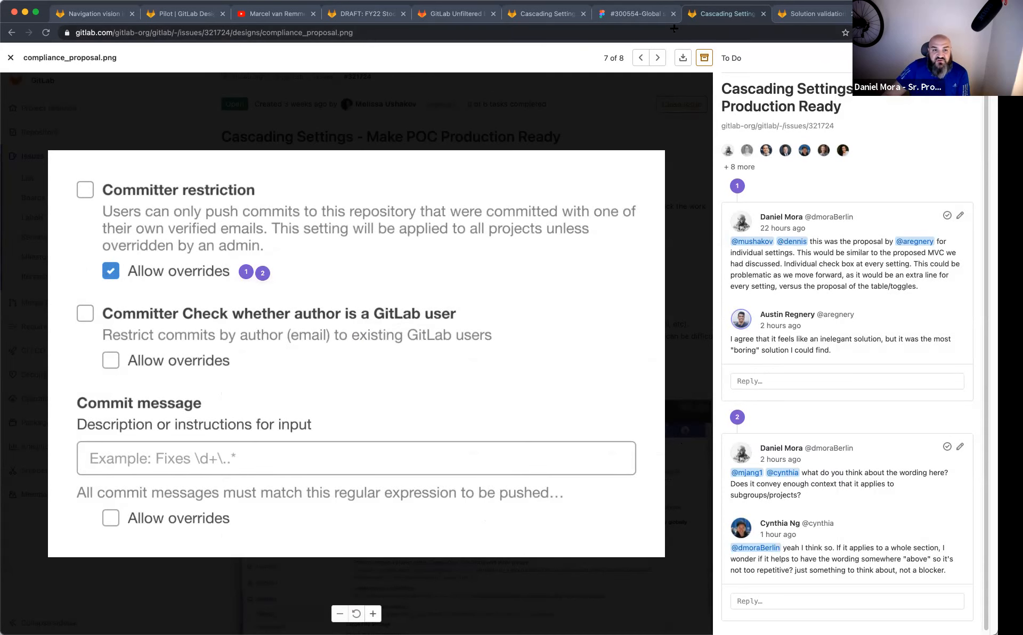
left_click(632, 14)
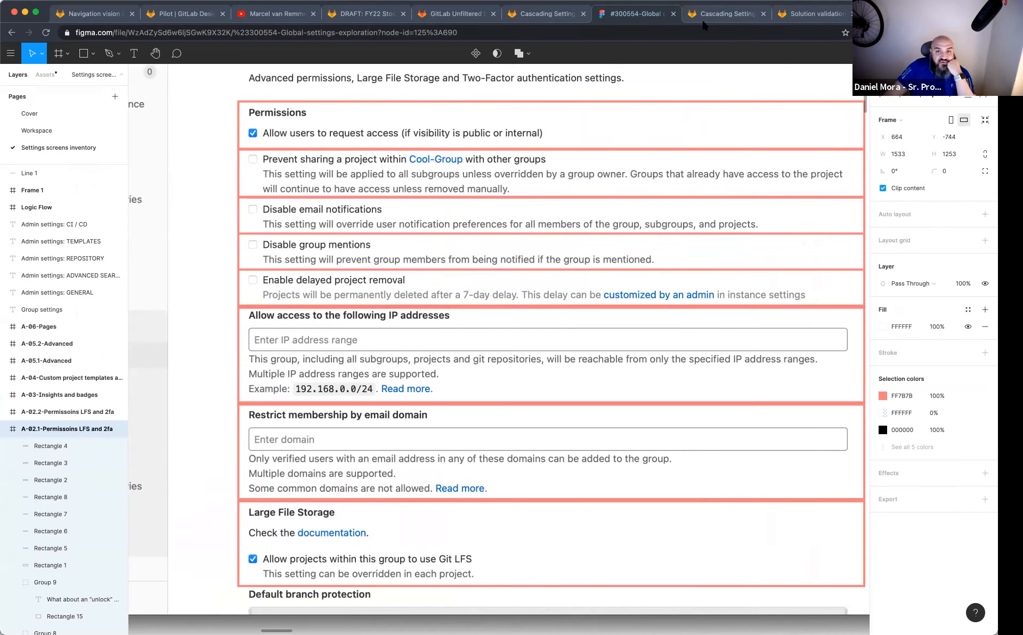
Return from the Figma Permissions frame to GitLab's compliance_proposal design
left_click(725, 14)
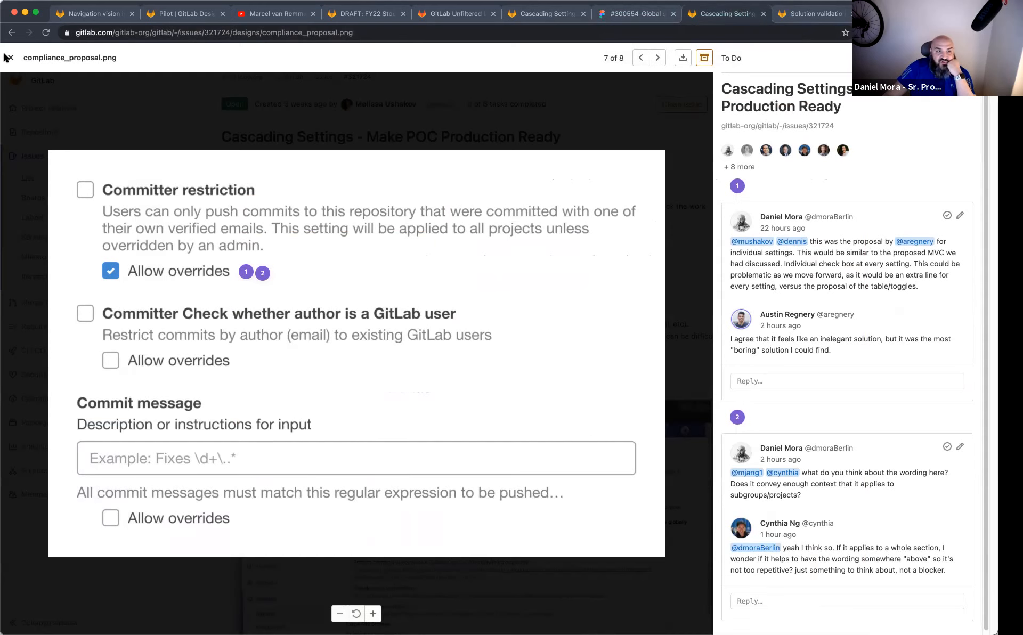
Close compliance_proposal and reopen the Iteration_5.png design (6 of 8)
left_click(9, 57)
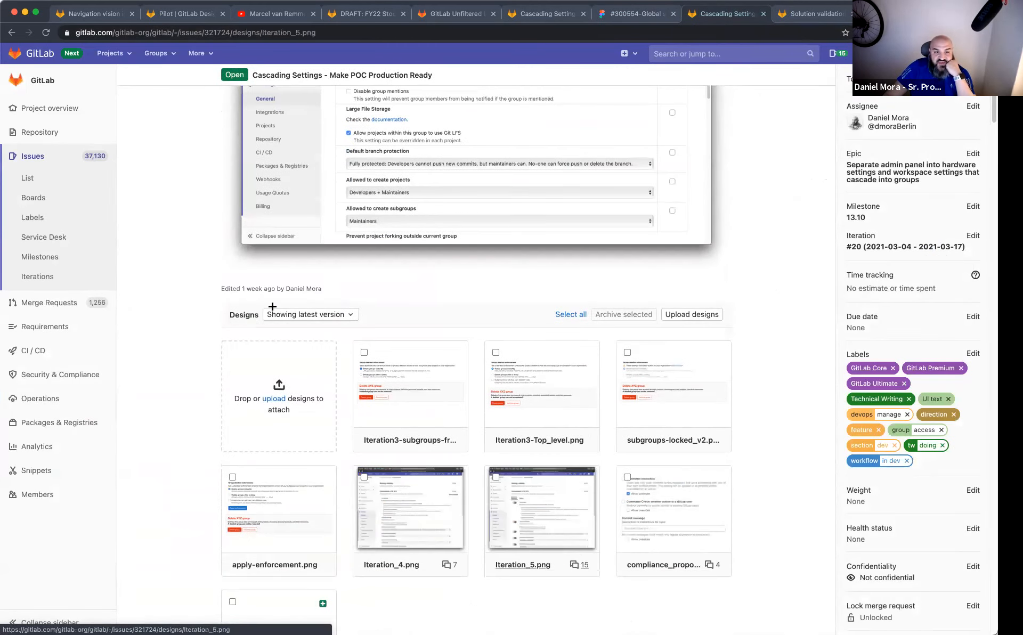
left_click(541, 509)
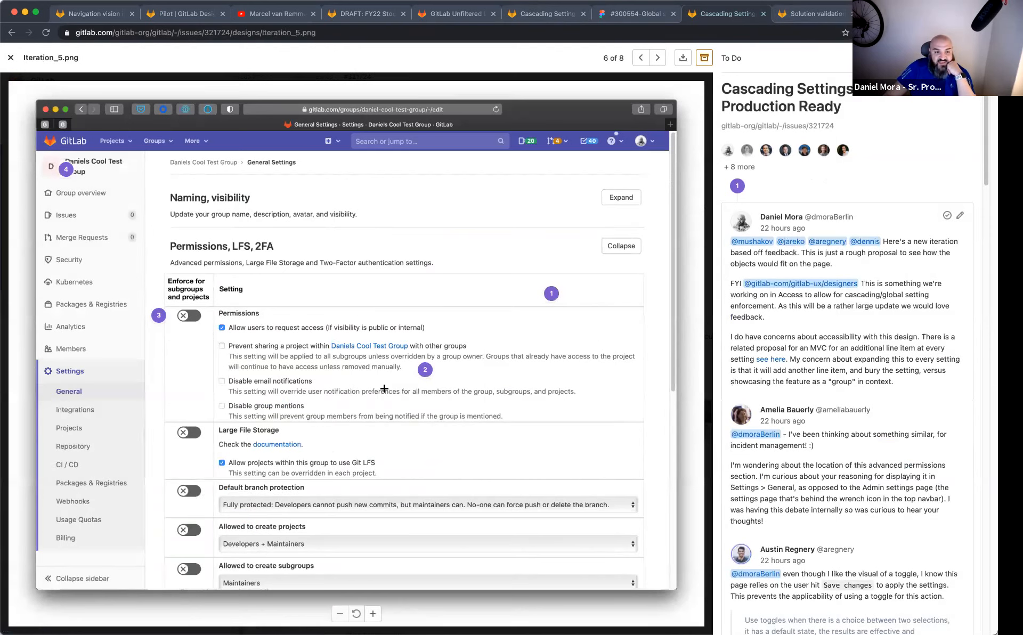
mouse_move(636, 85)
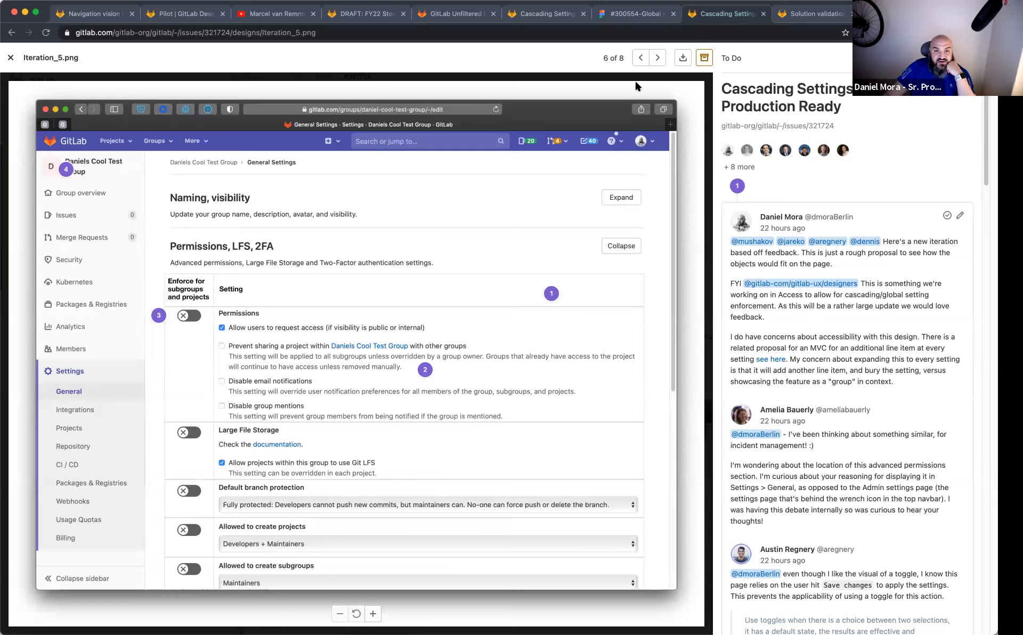
Scroll through Figma's permissions, IP restriction and Large File Storage mockup
left_click(632, 13)
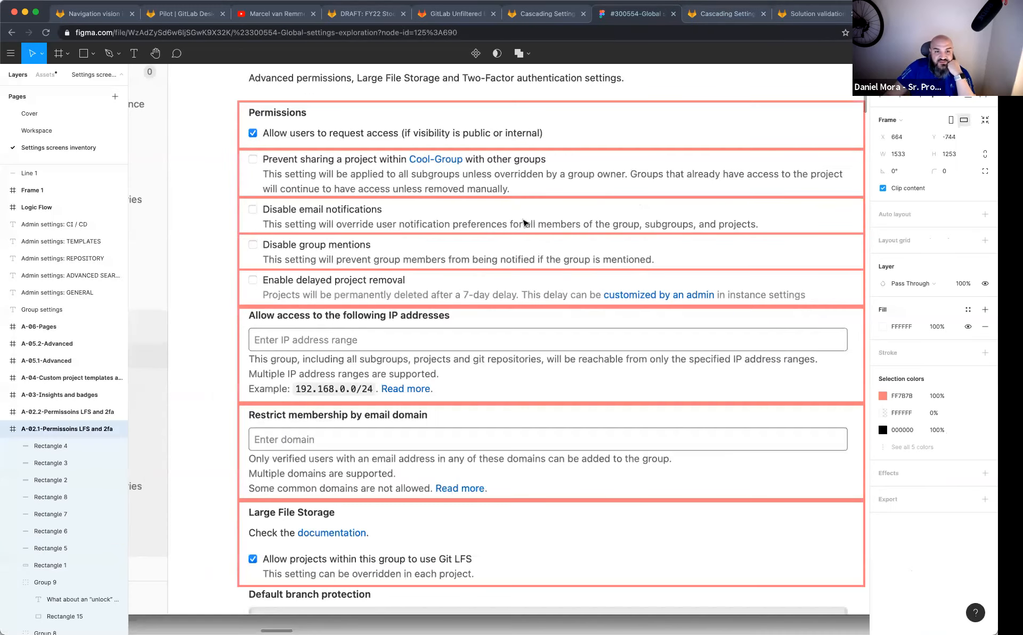
scroll("up", 3)
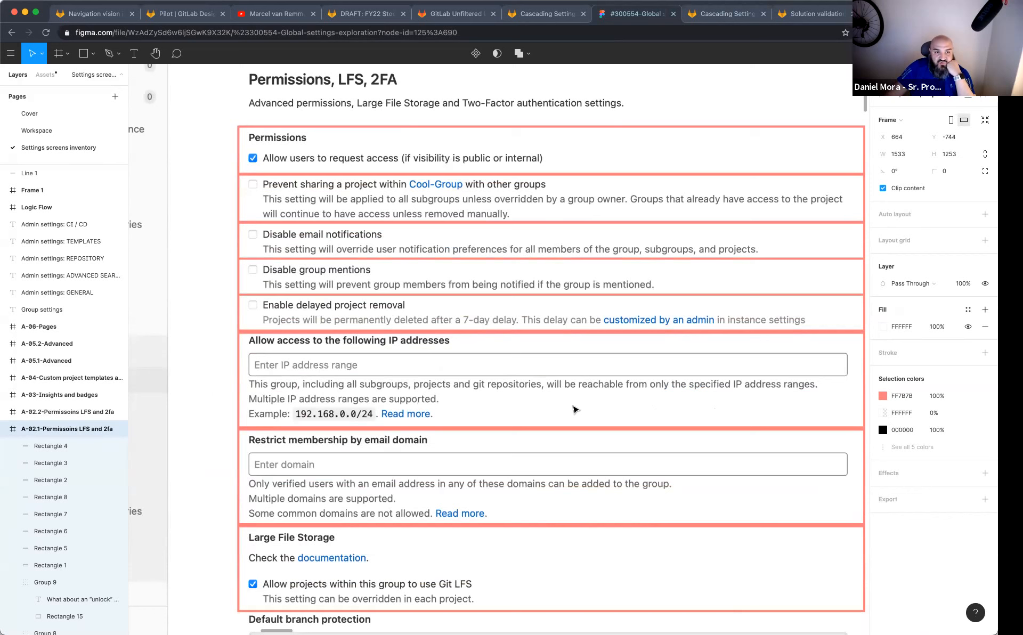
mouse_move(498, 405)
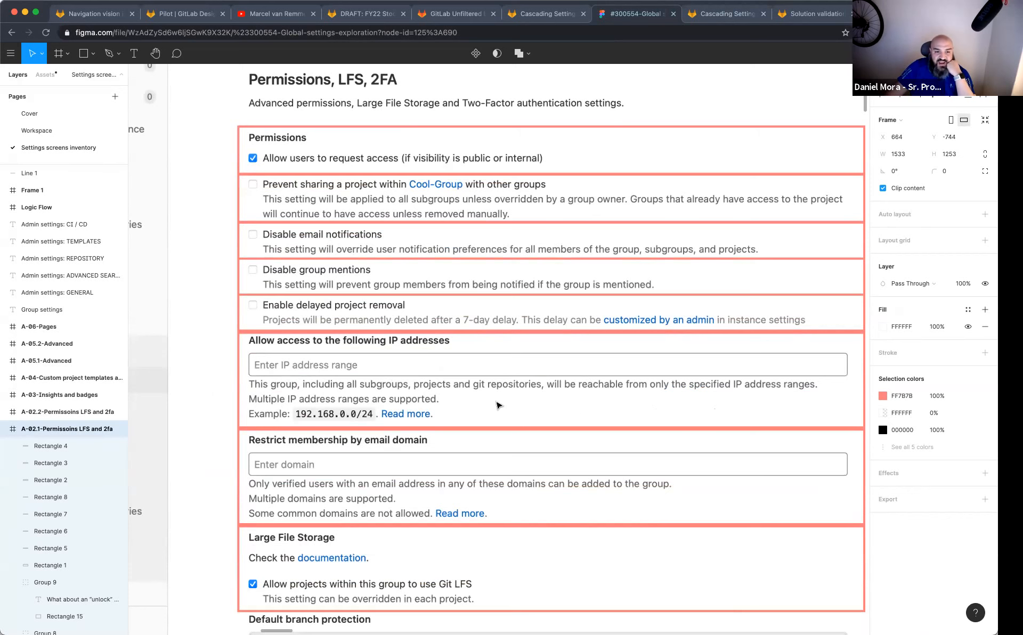
scroll("down", 3)
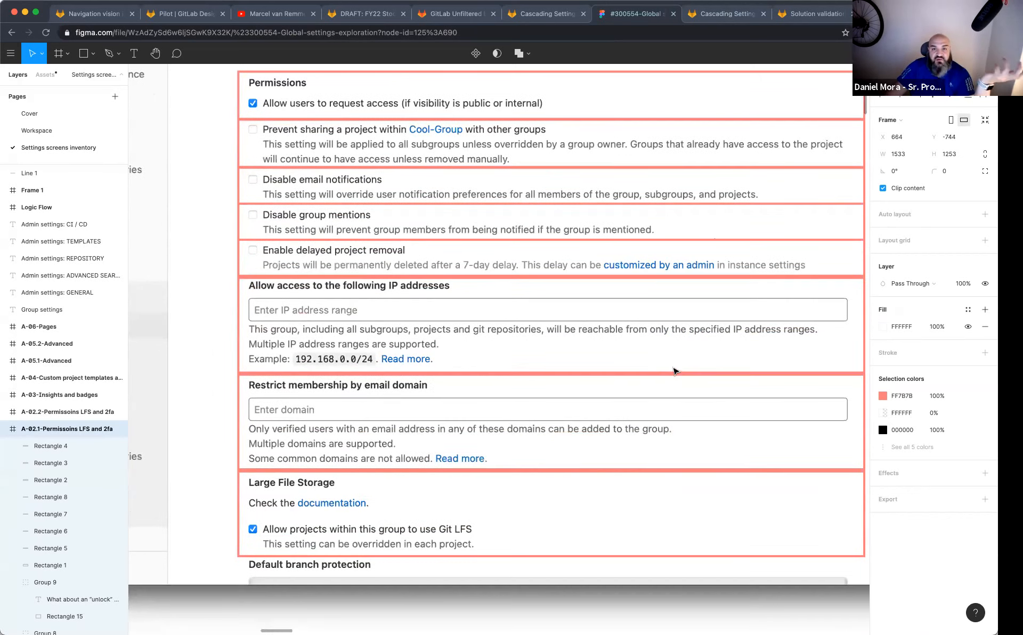
mouse_move(473, 369)
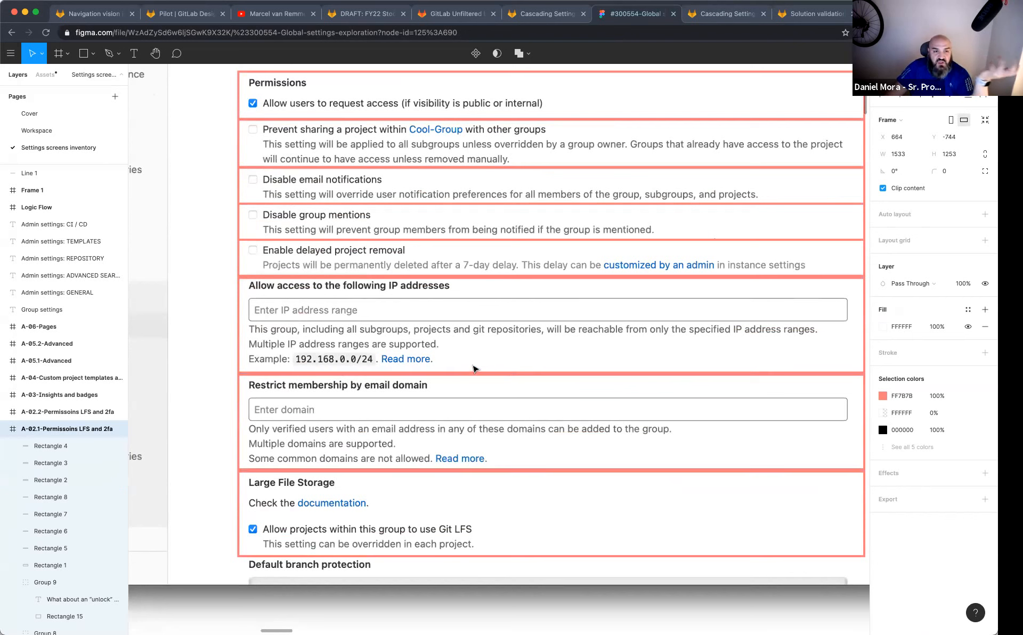
mouse_move(420, 360)
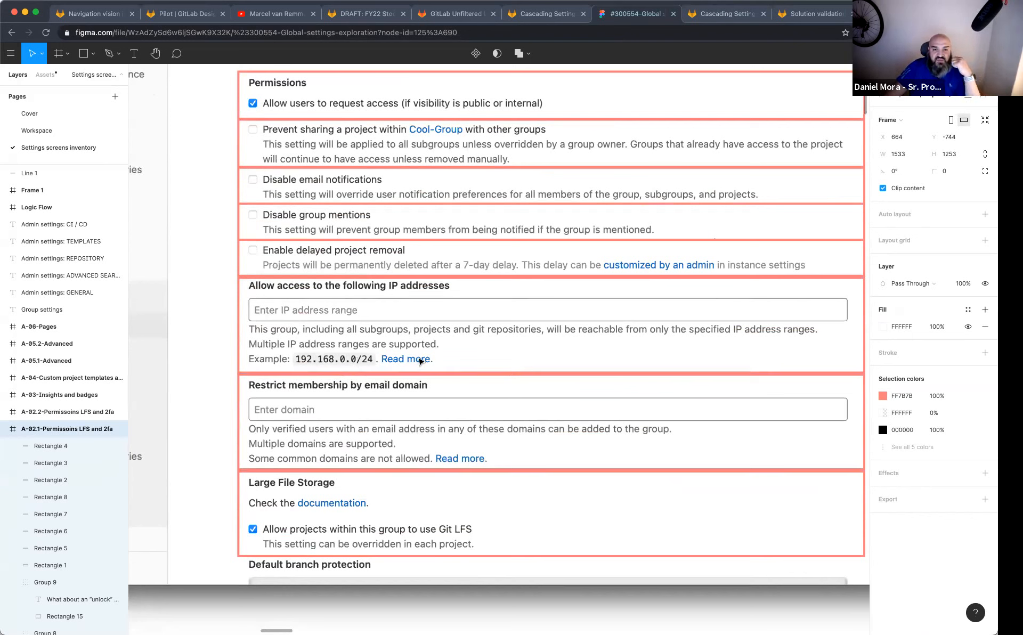
mouse_move(598, 324)
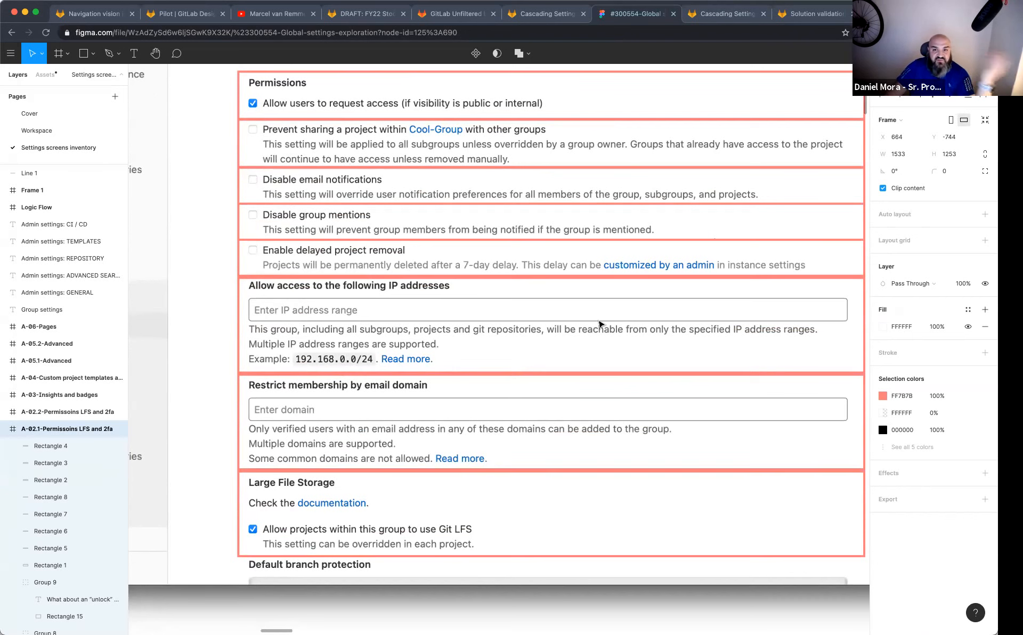
mouse_move(587, 312)
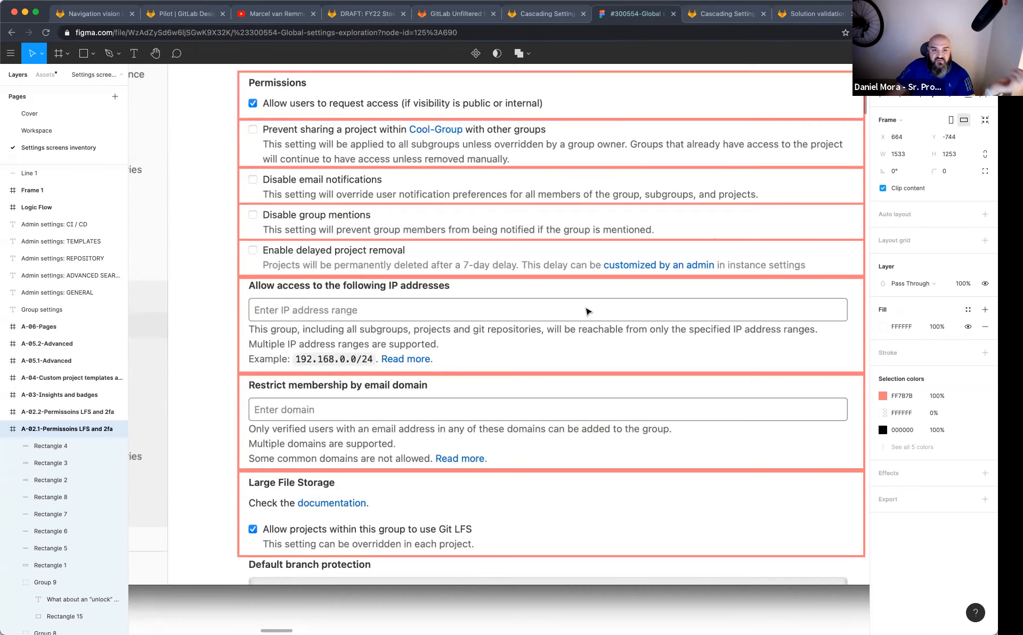
mouse_move(499, 462)
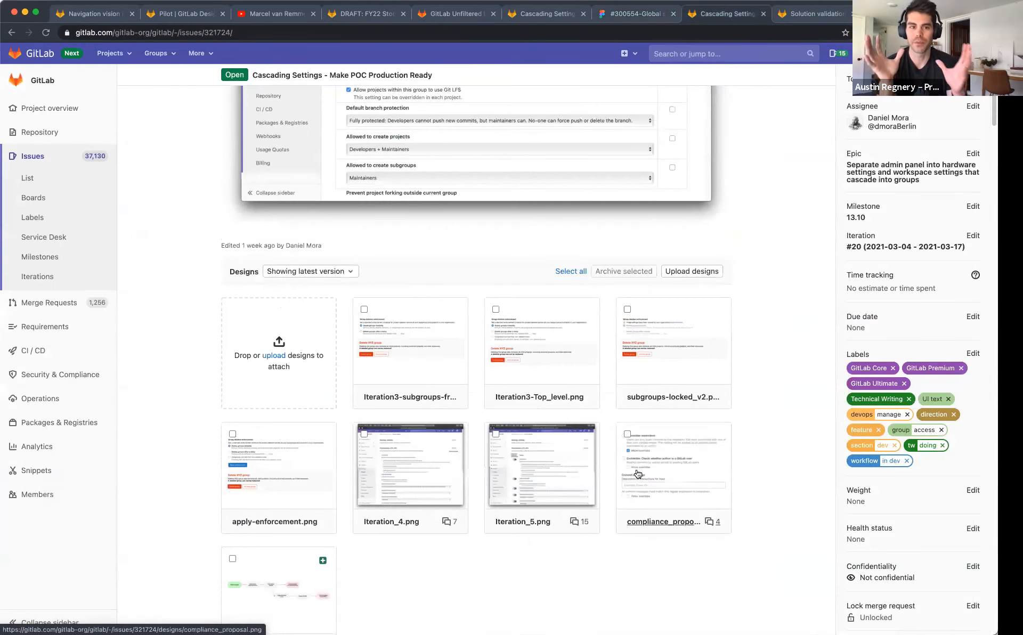
Open compliance_proposal.png (7 of 8) from the Designs thumbnails
left_click(673, 464)
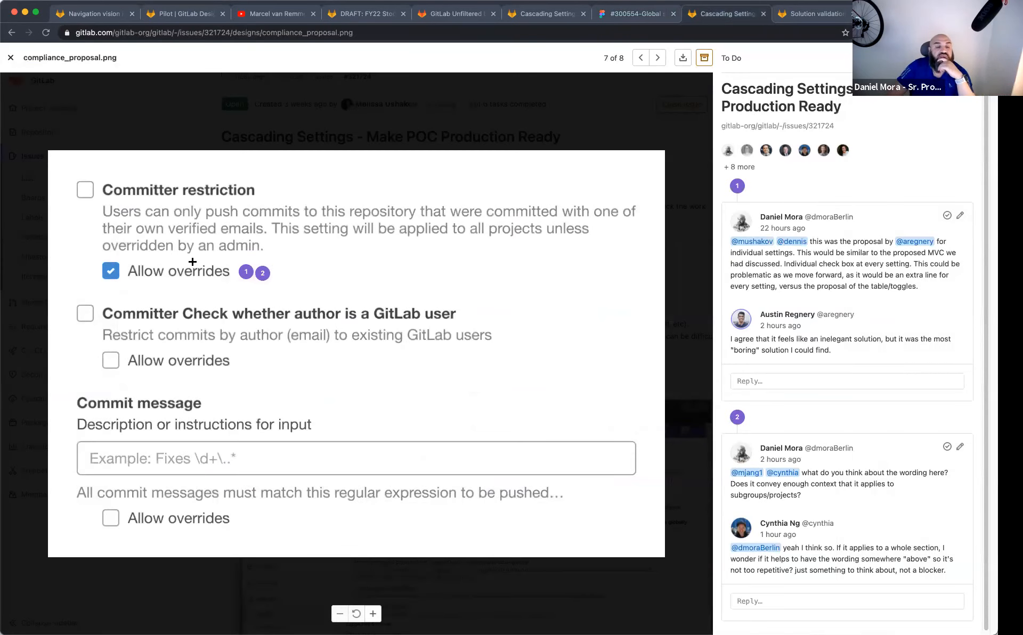
mouse_move(187, 271)
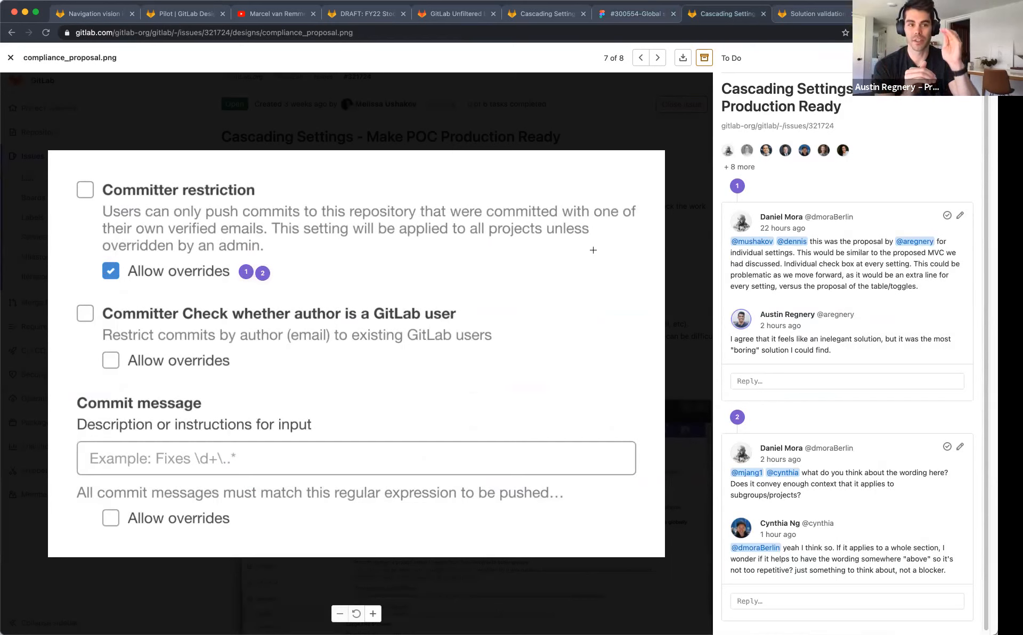
mouse_move(264, 194)
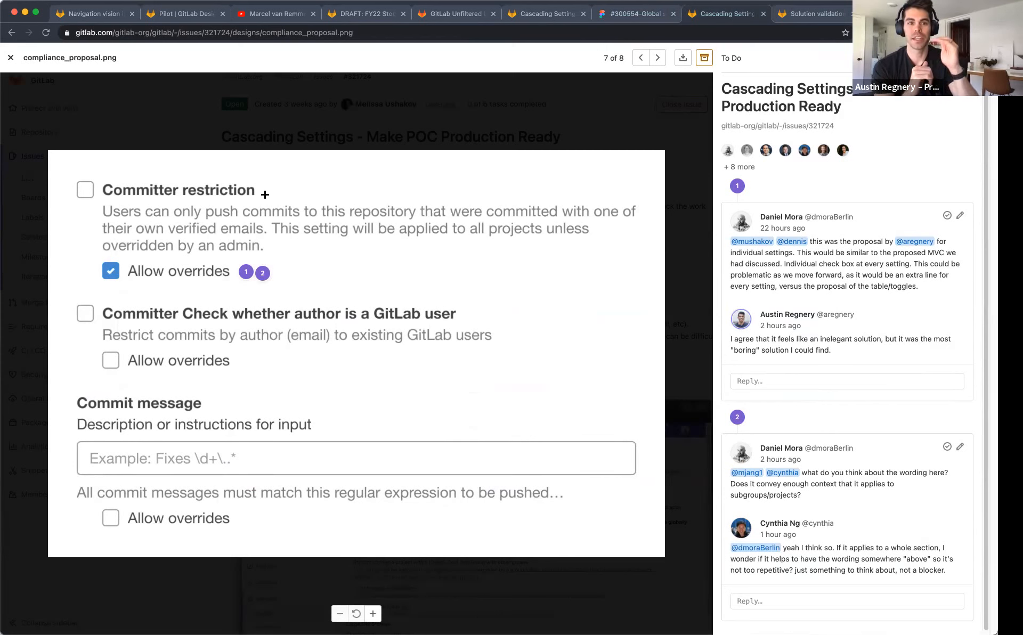
mouse_move(462, 260)
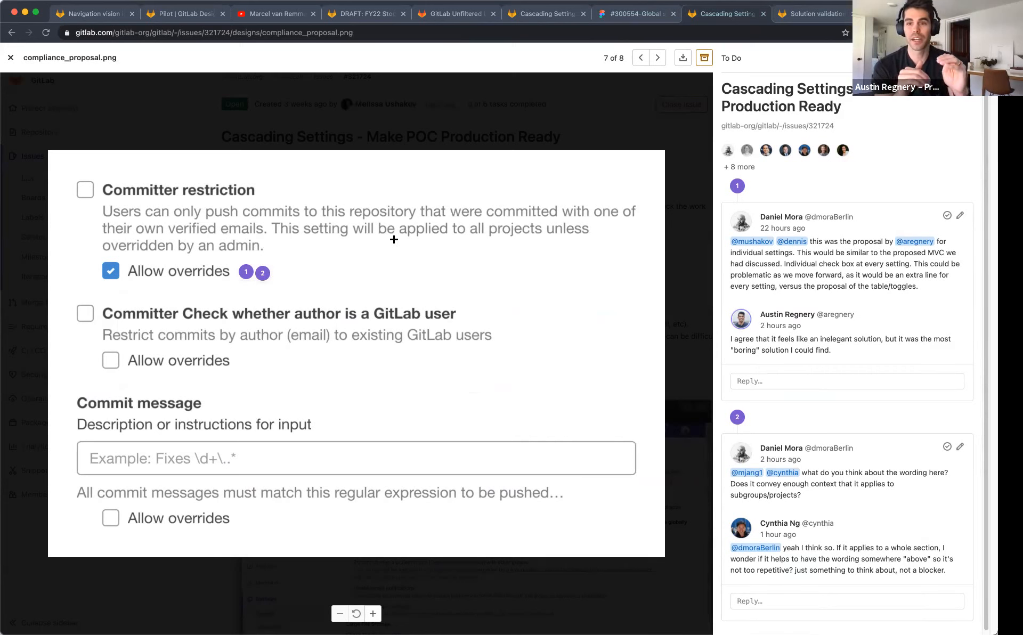
mouse_move(307, 235)
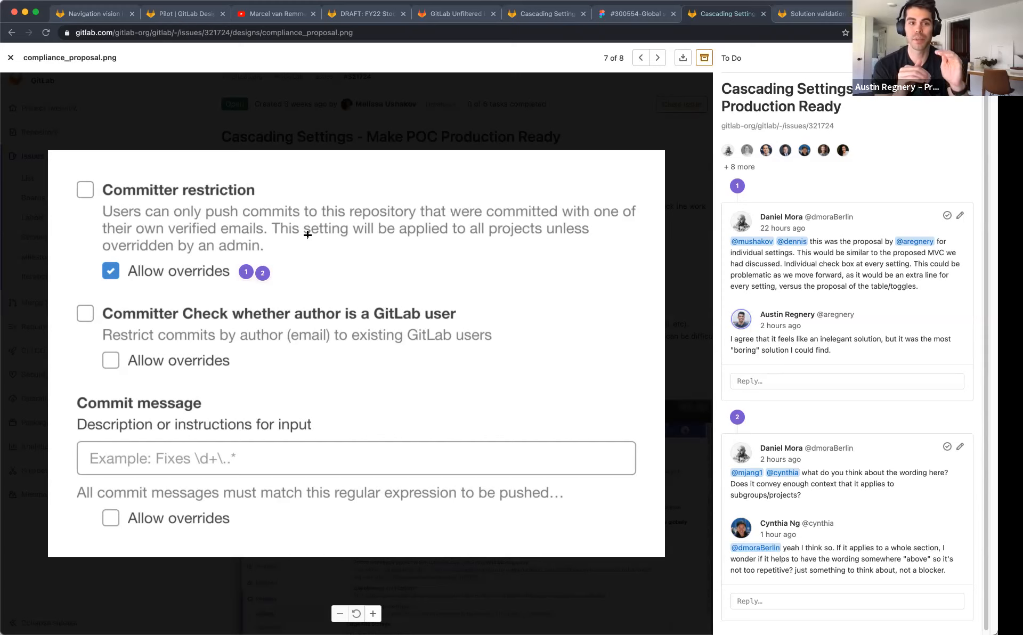
mouse_move(227, 227)
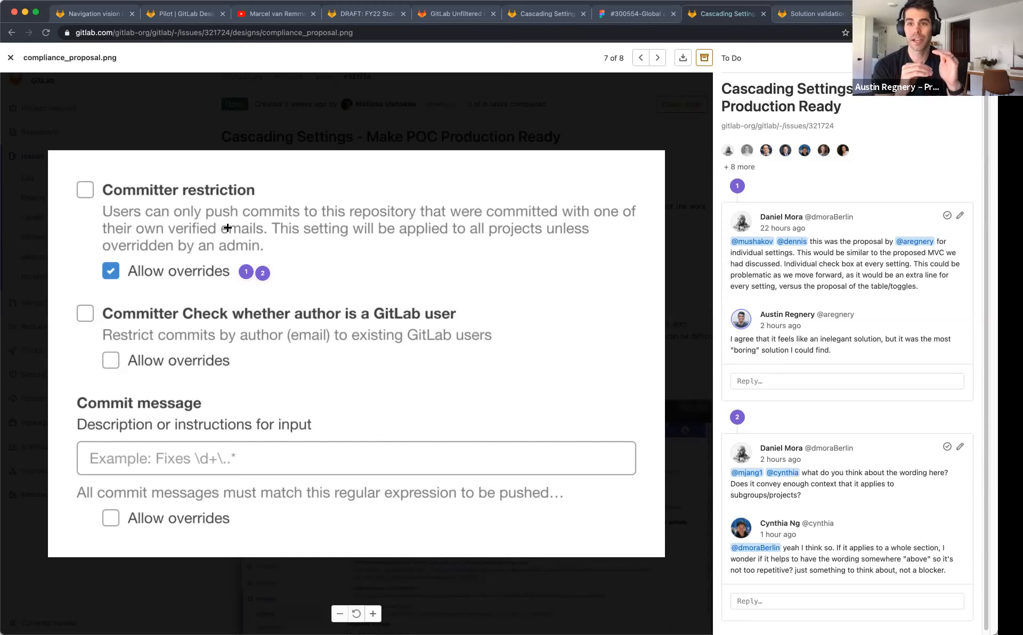
mouse_move(244, 245)
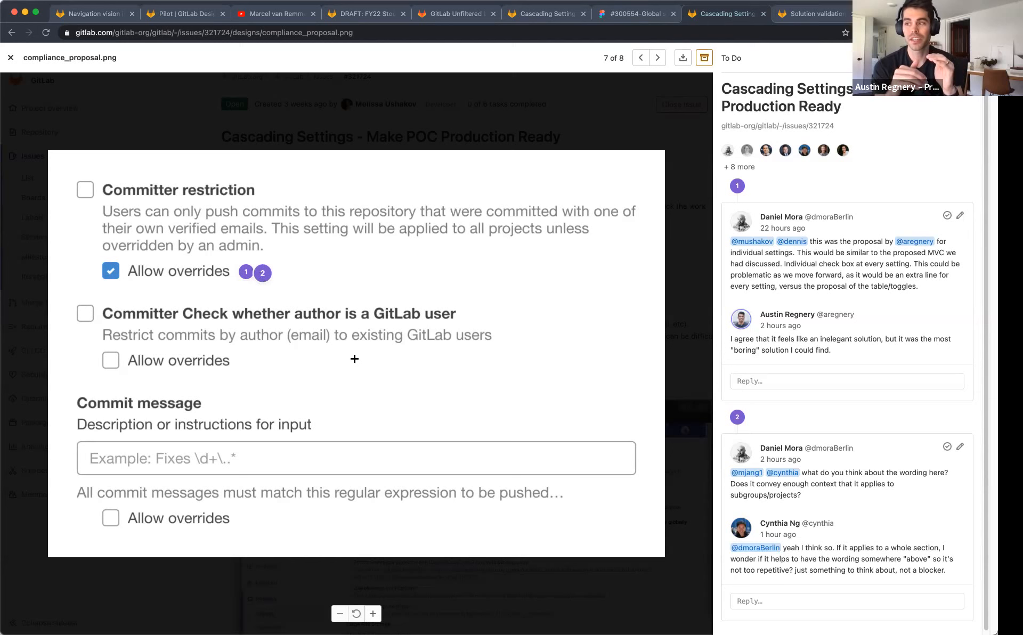
mouse_move(353, 354)
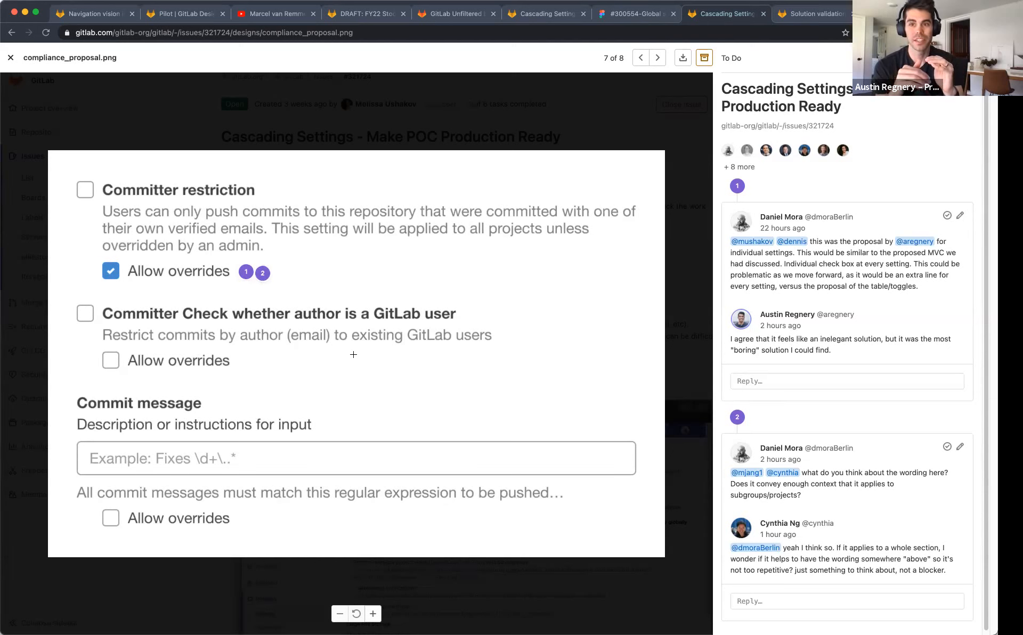
mouse_move(345, 348)
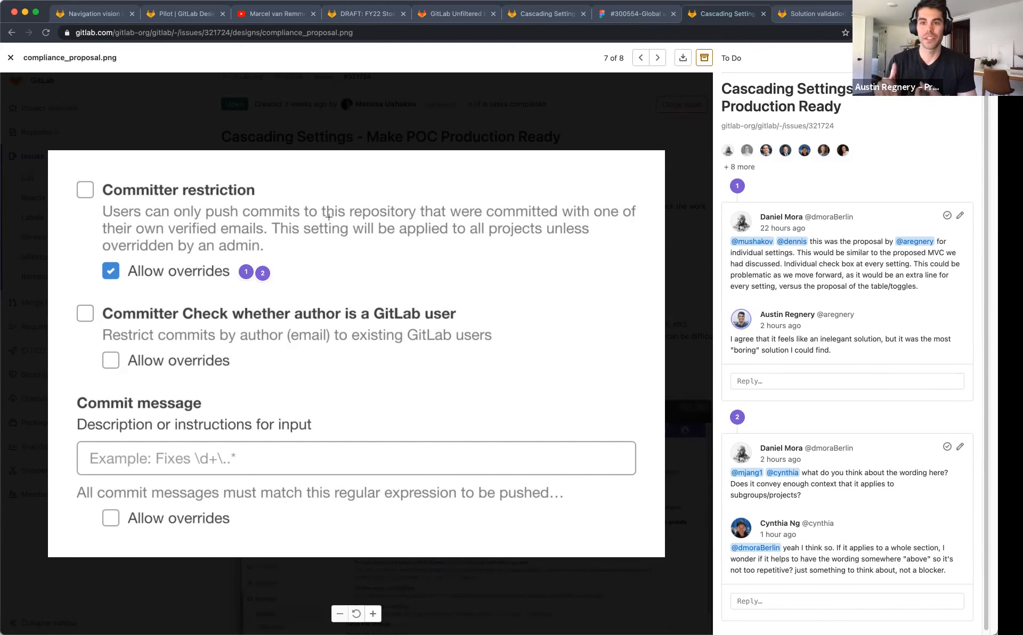
mouse_move(362, 266)
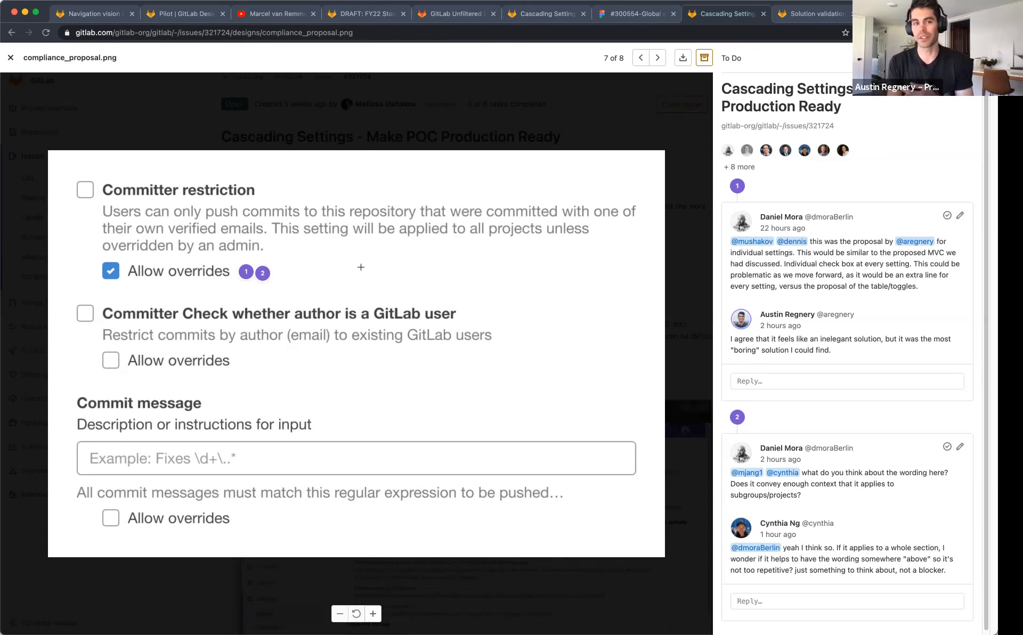
mouse_move(264, 272)
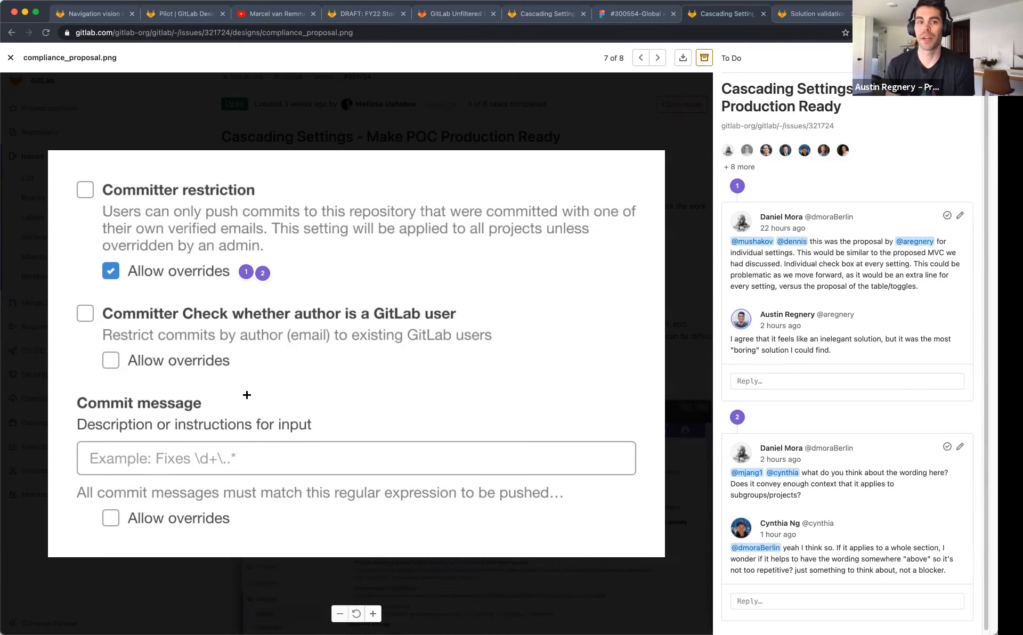
mouse_move(237, 523)
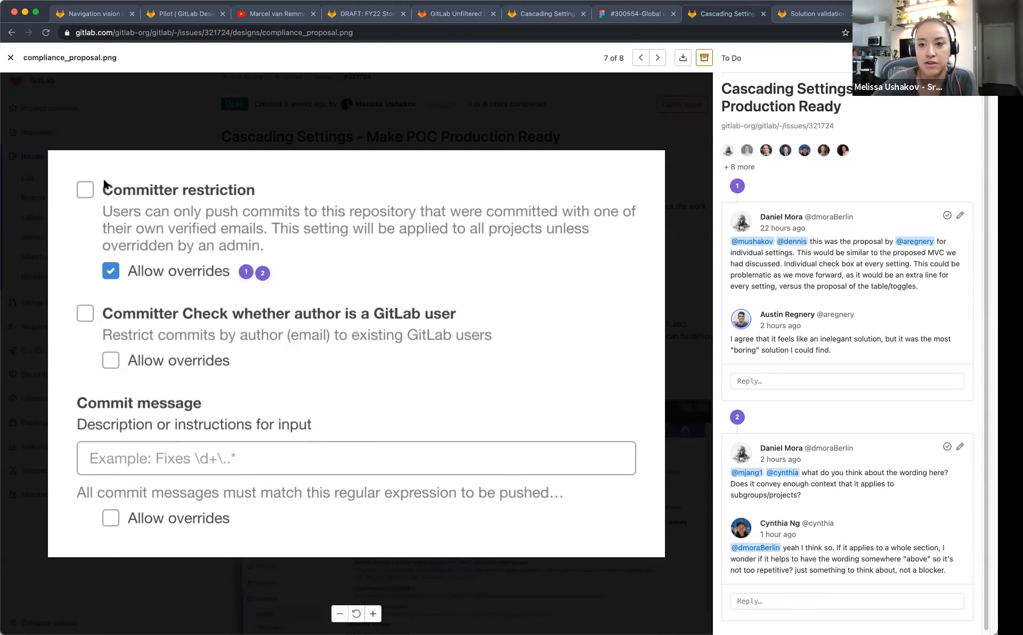
mouse_move(155, 145)
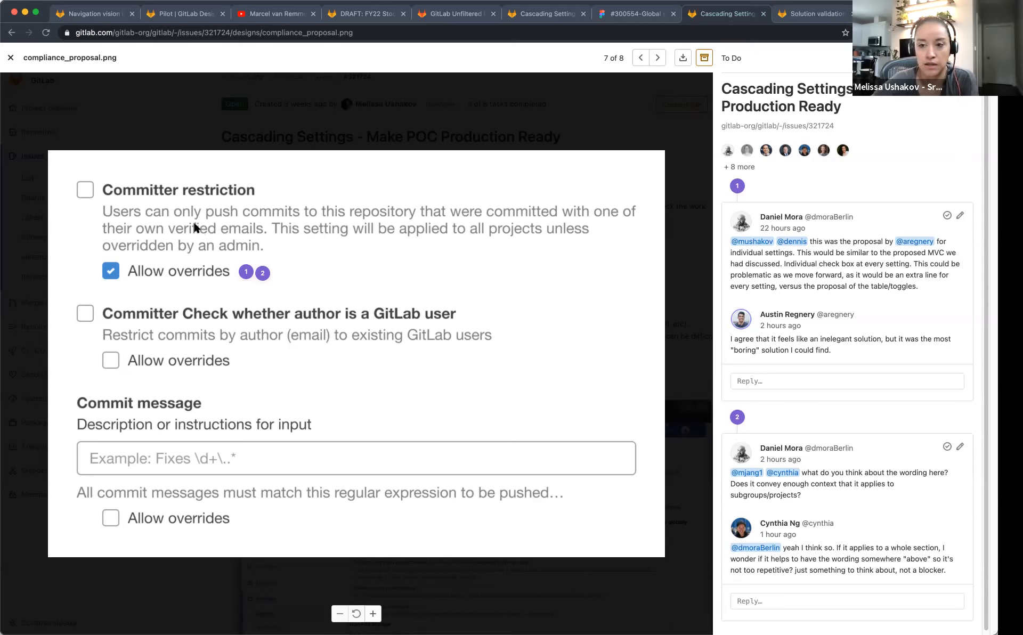
mouse_move(162, 197)
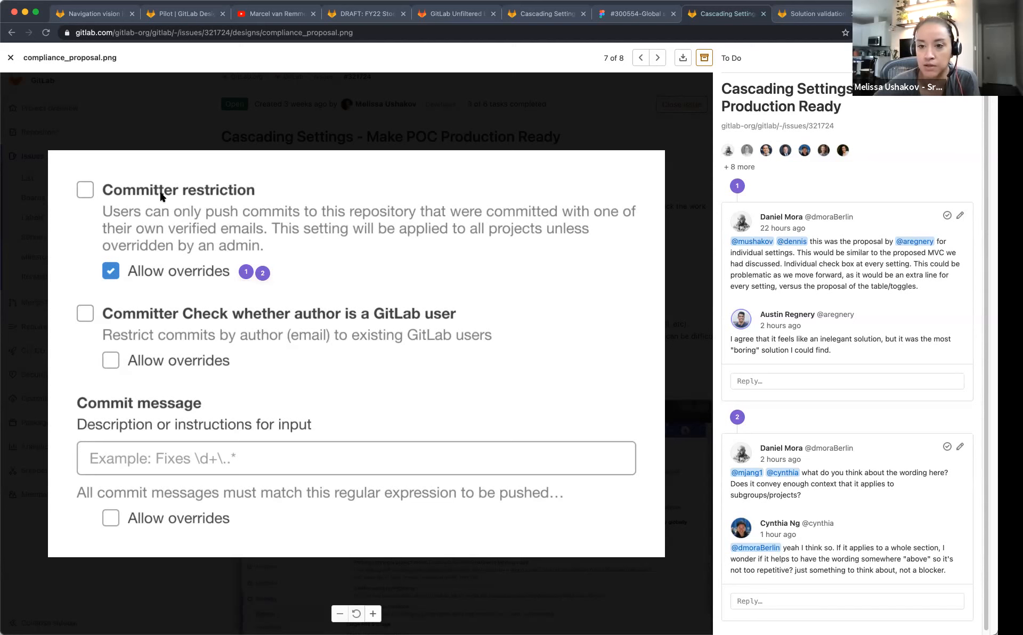
mouse_move(223, 412)
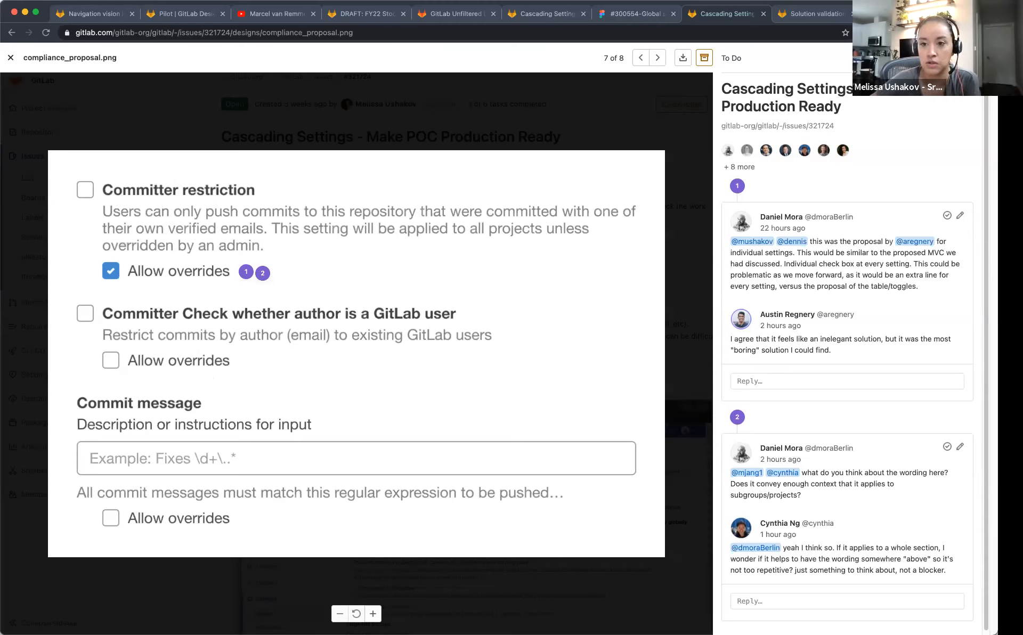
mouse_move(200, 360)
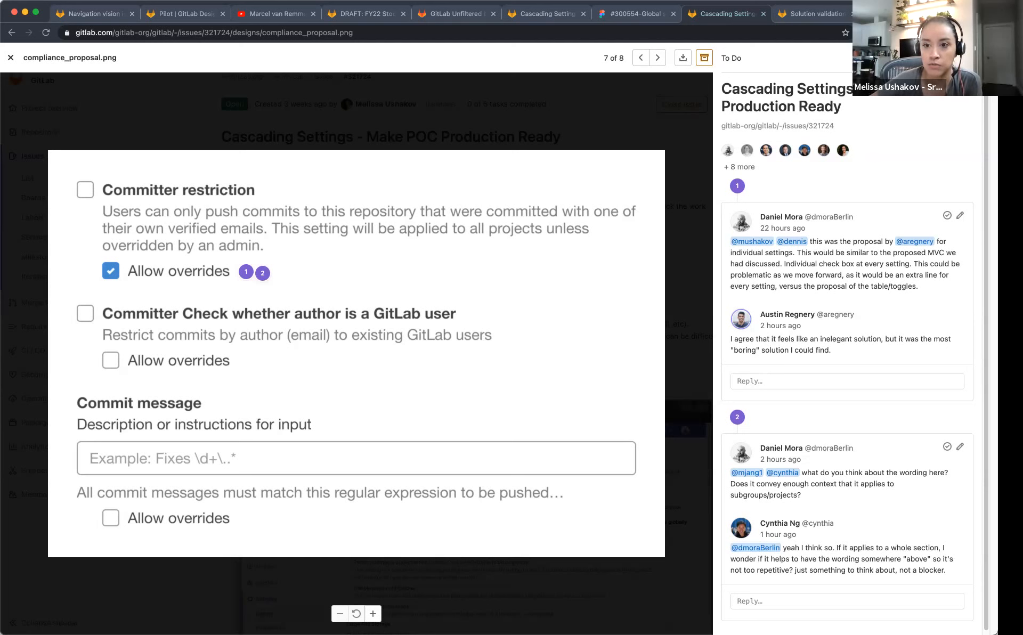
mouse_move(337, 581)
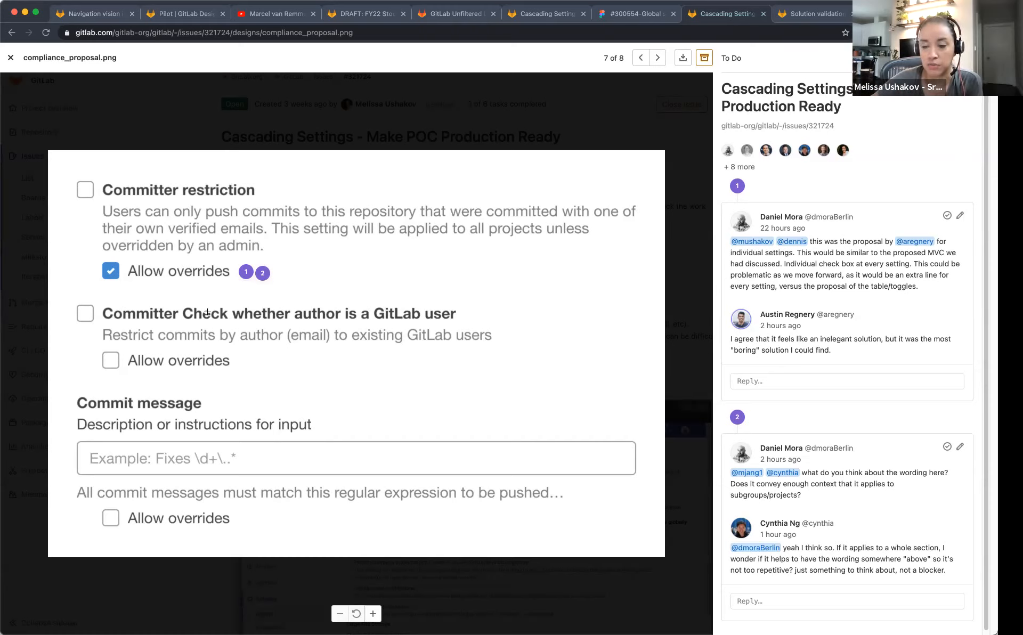
mouse_move(377, 444)
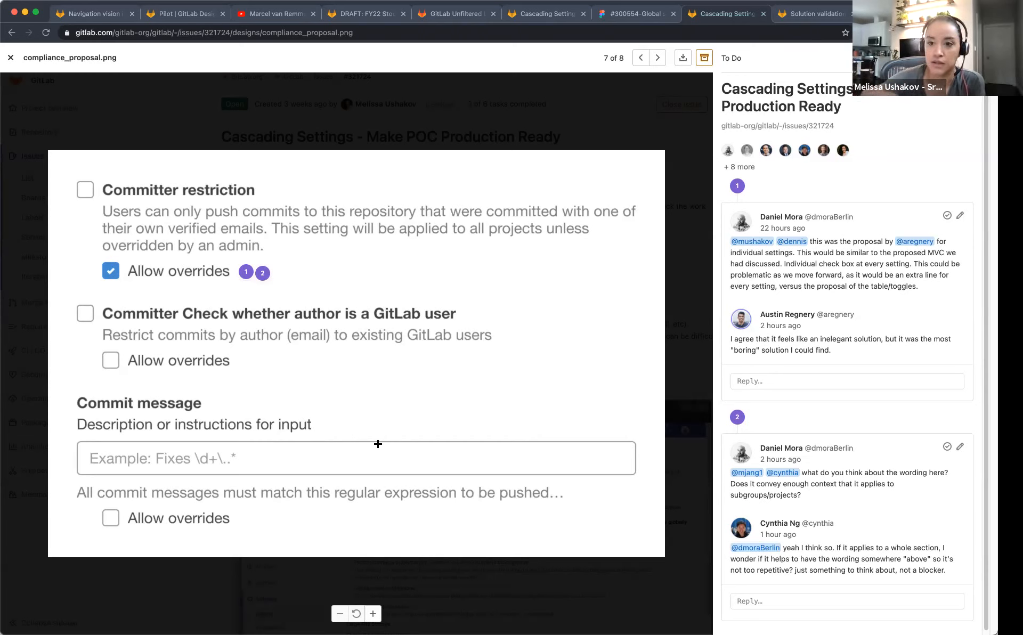
mouse_move(352, 384)
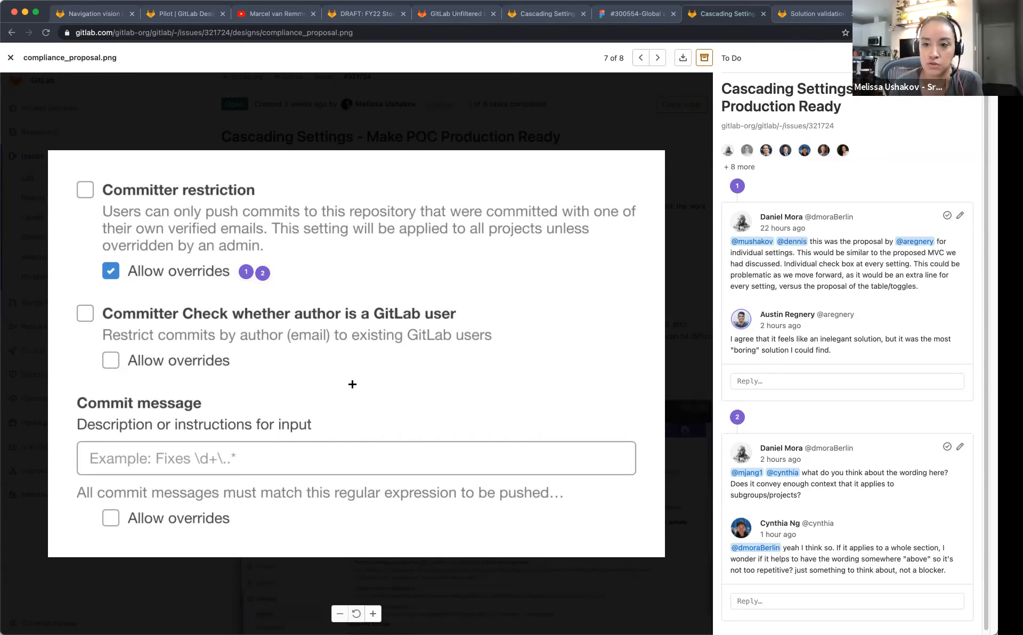
mouse_move(332, 557)
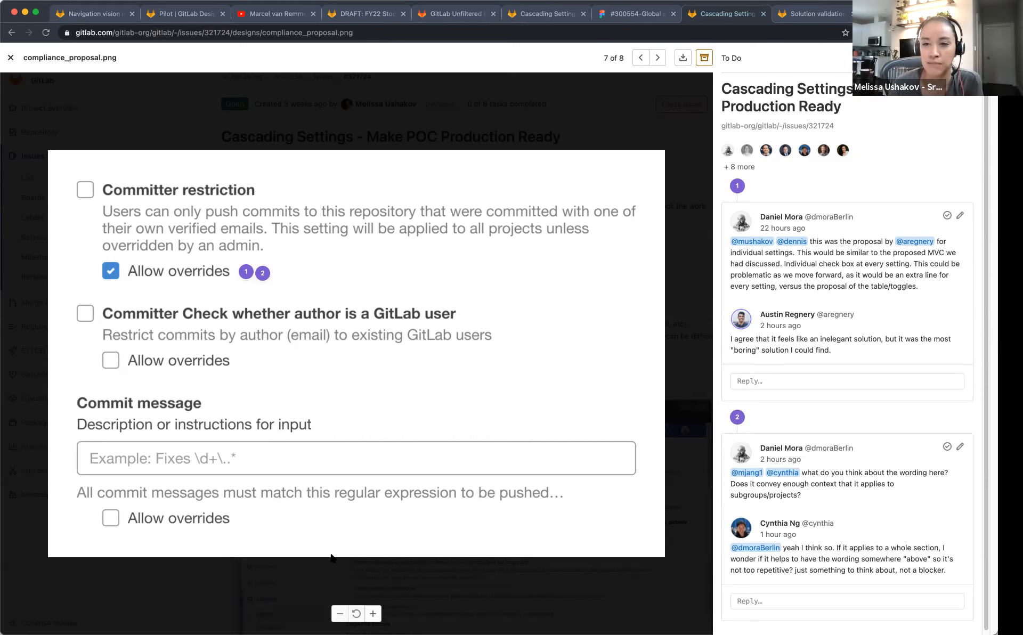
mouse_move(413, 460)
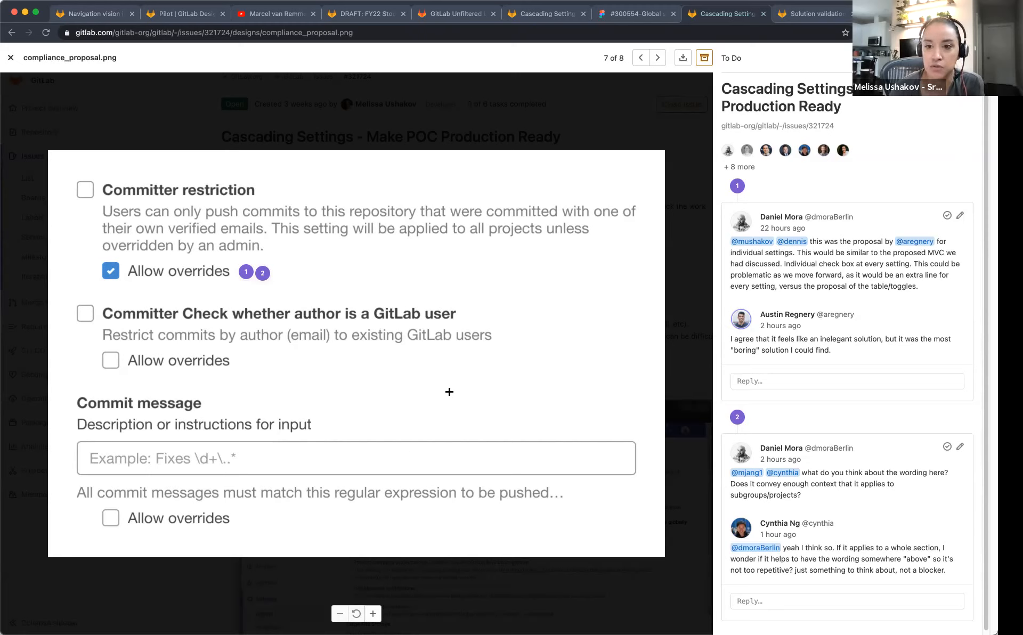
mouse_move(348, 176)
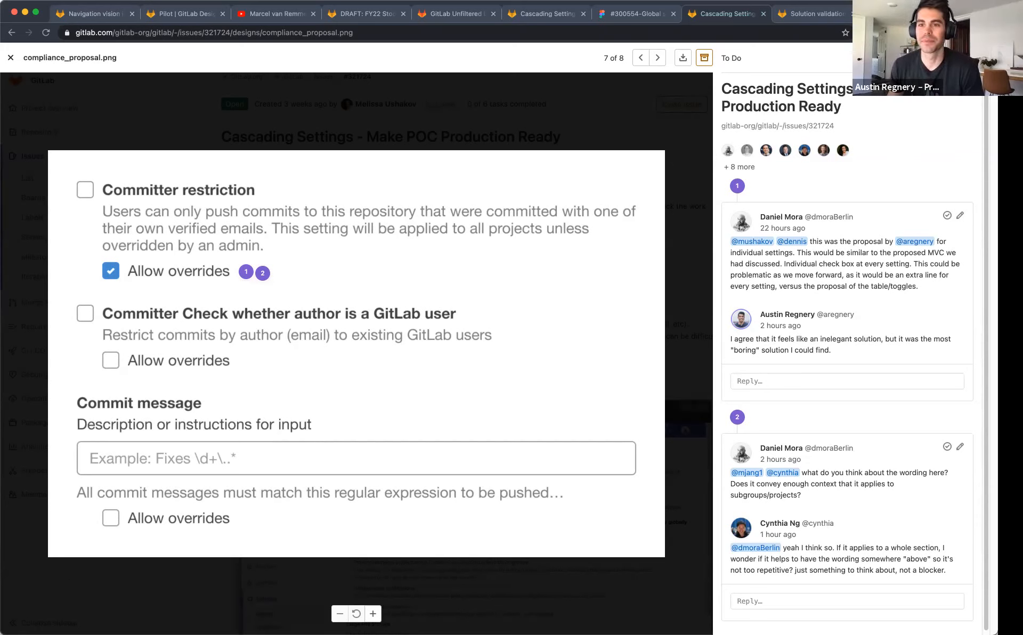
mouse_move(676, 455)
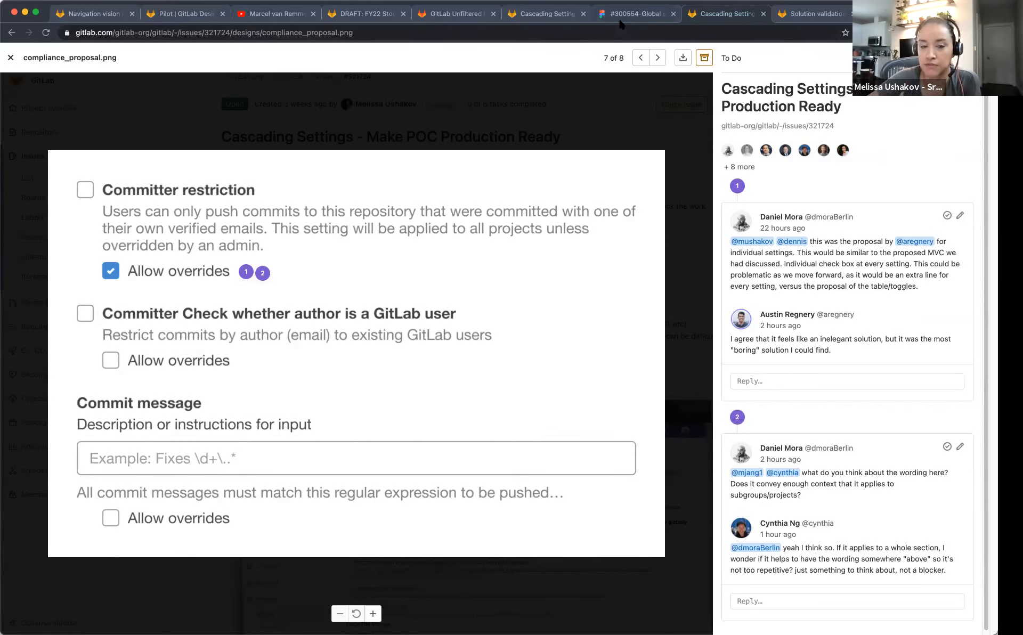
Switch to the #300554-Global settings exploration file in Figma
left_click(633, 14)
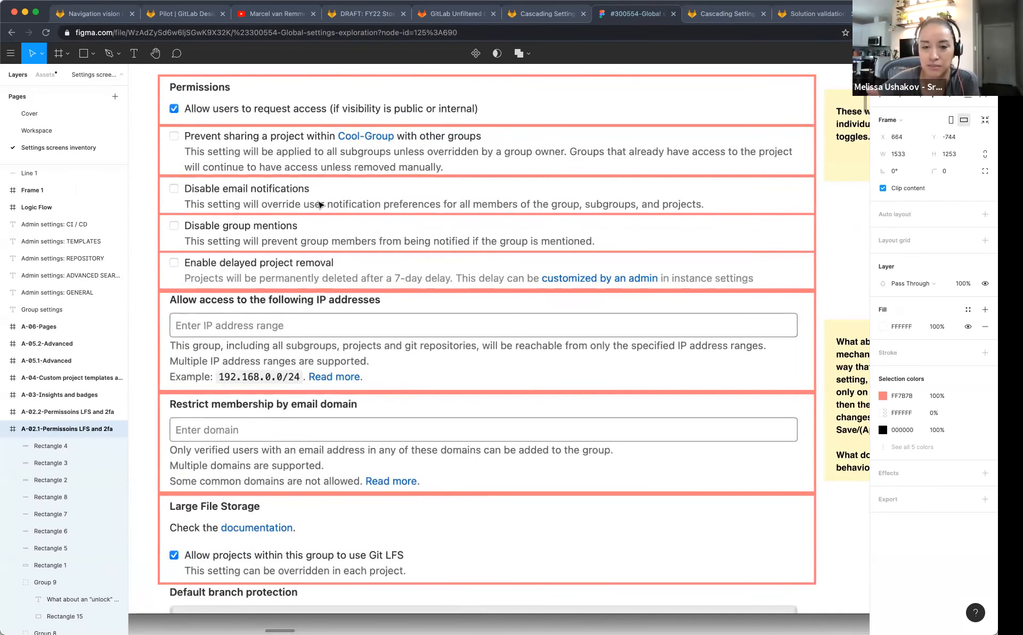
mouse_move(294, 339)
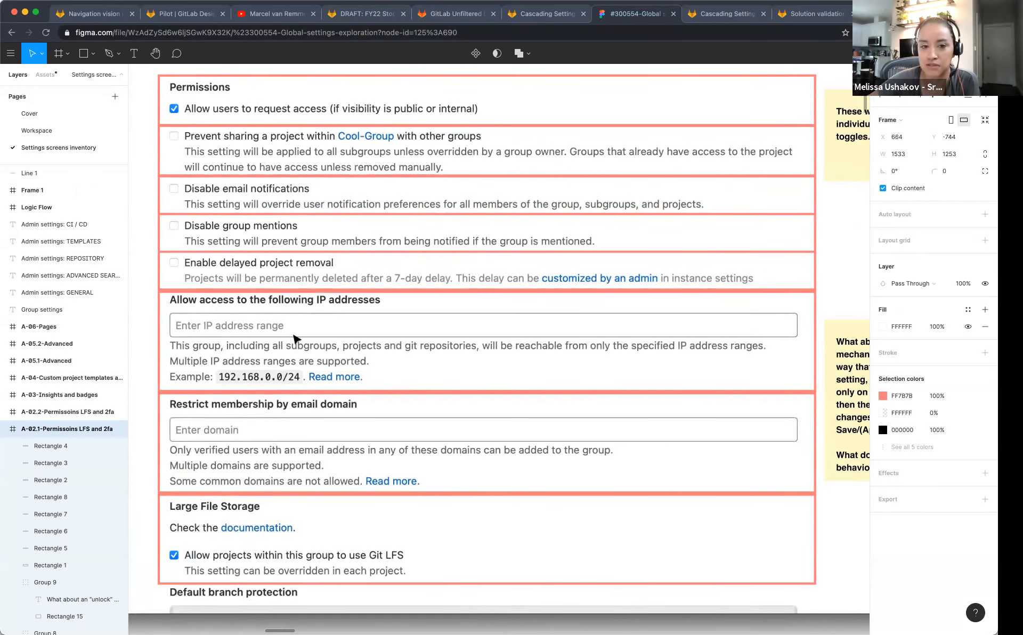
mouse_move(280, 346)
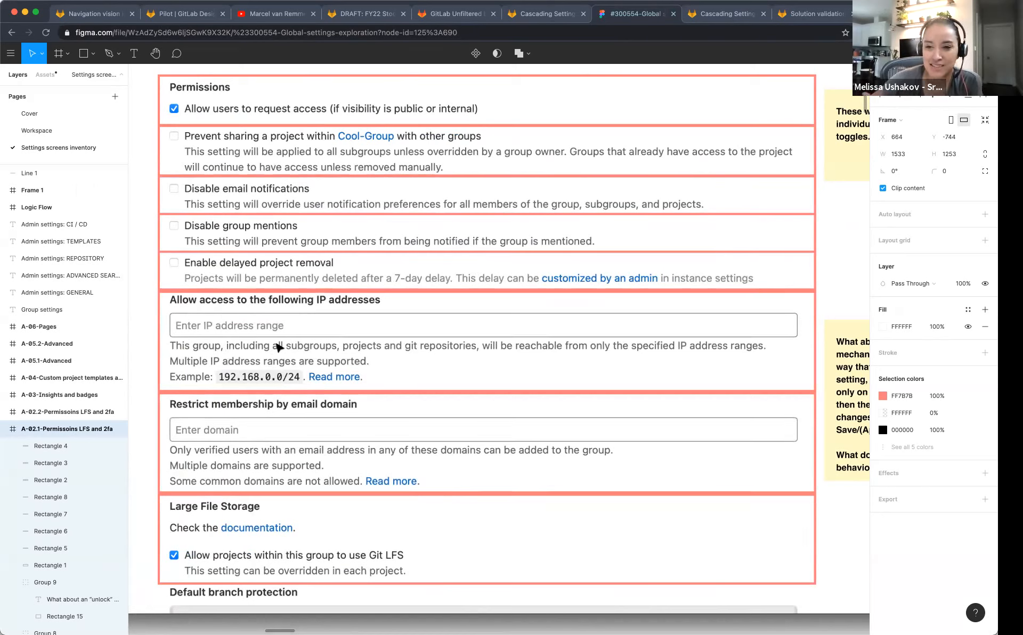
mouse_move(336, 382)
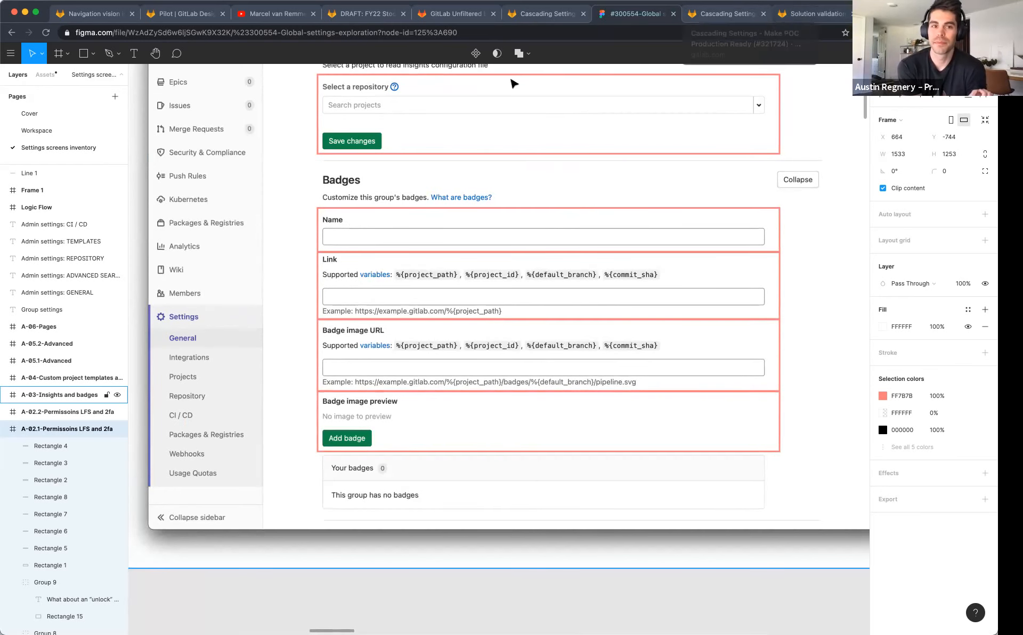
Briefly view the Solution validation issue, then scroll the Insights and badges frame
left_click(727, 13)
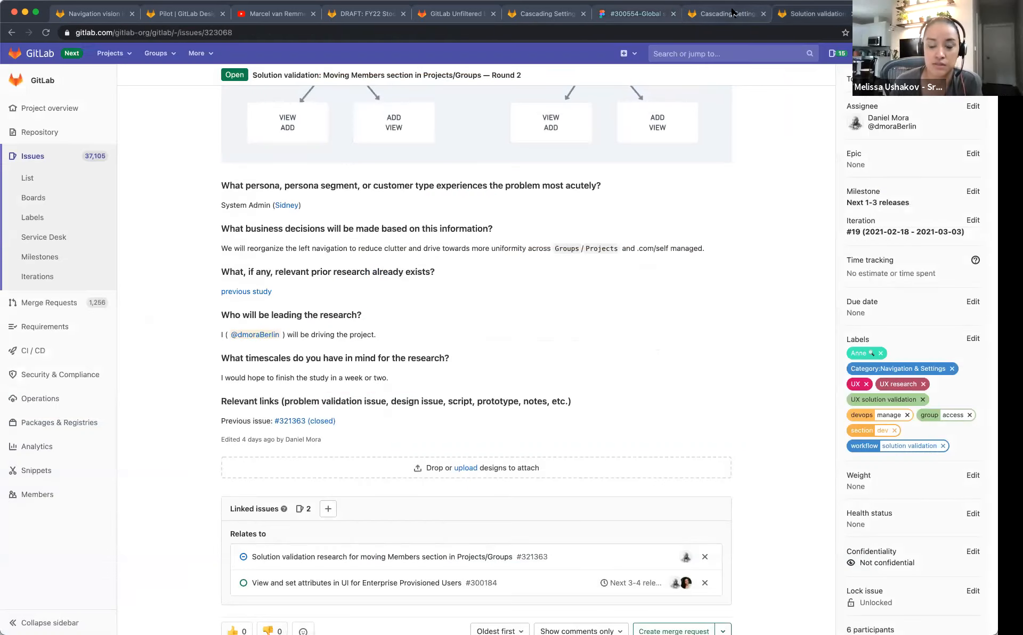
left_click(636, 14)
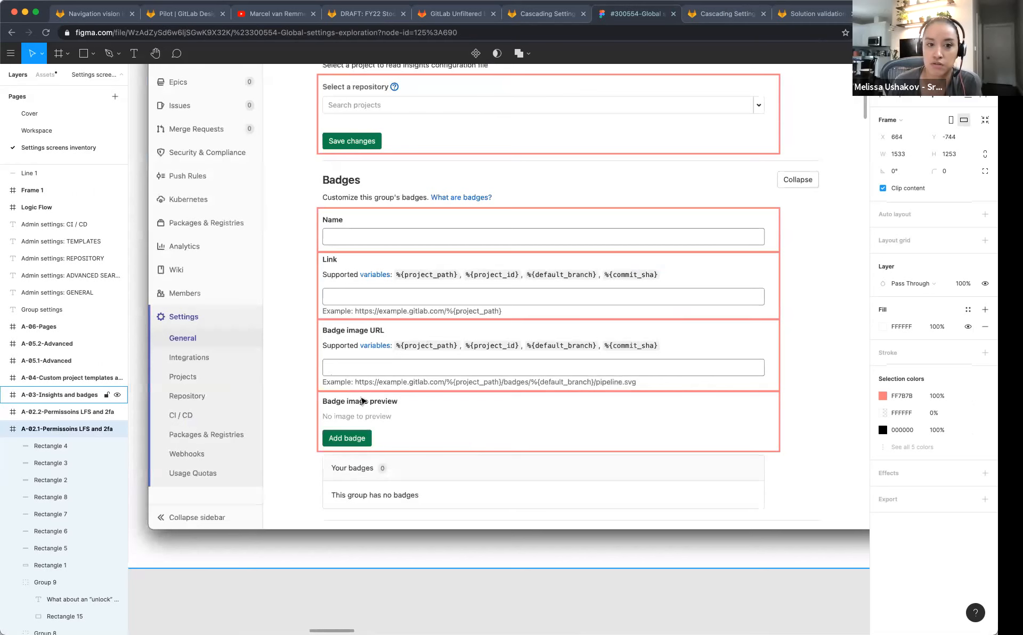
scroll("up", 3)
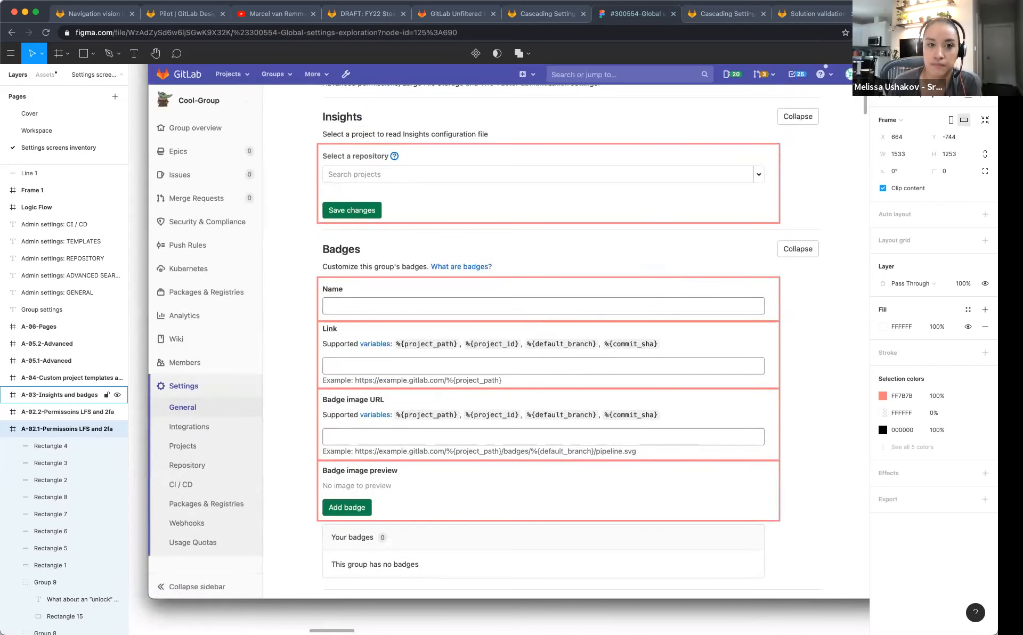
mouse_move(812, 13)
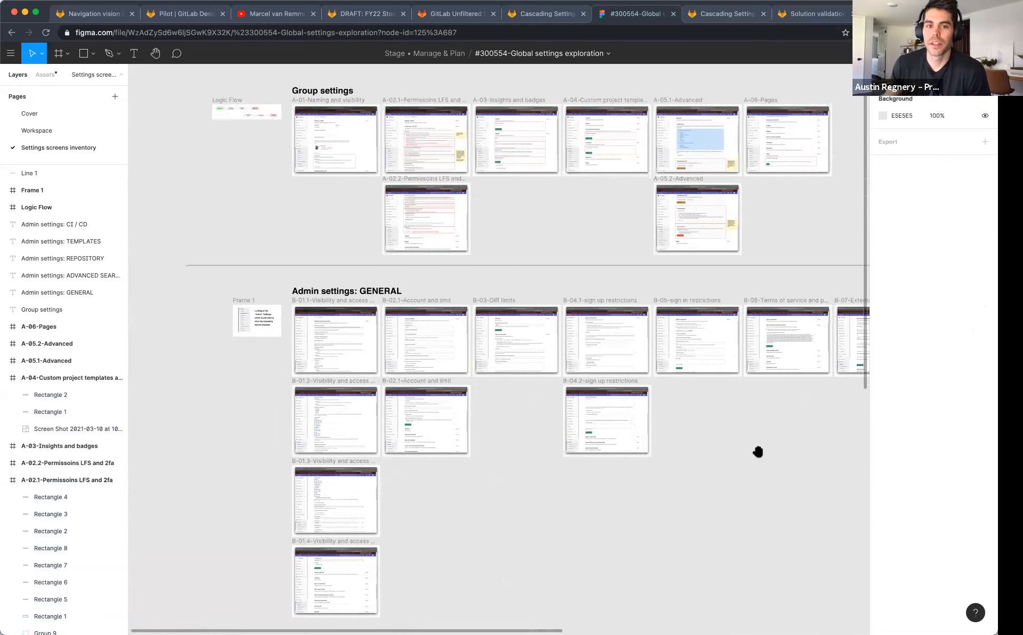
Scroll the Figma settings overview, then return to GitLab's compliance_proposal design
scroll("down", 3)
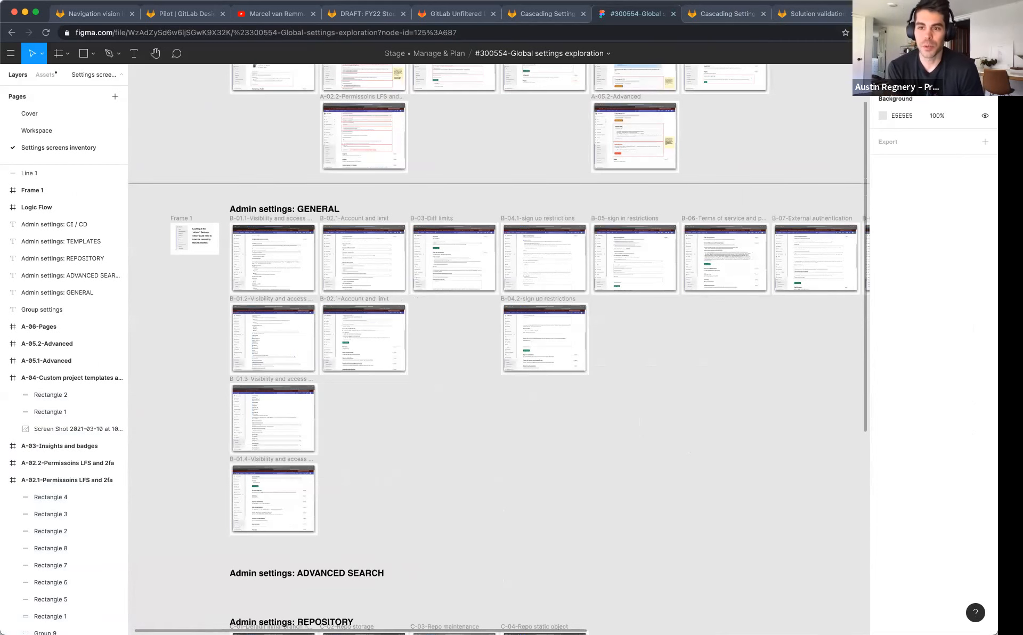
scroll("up", 3)
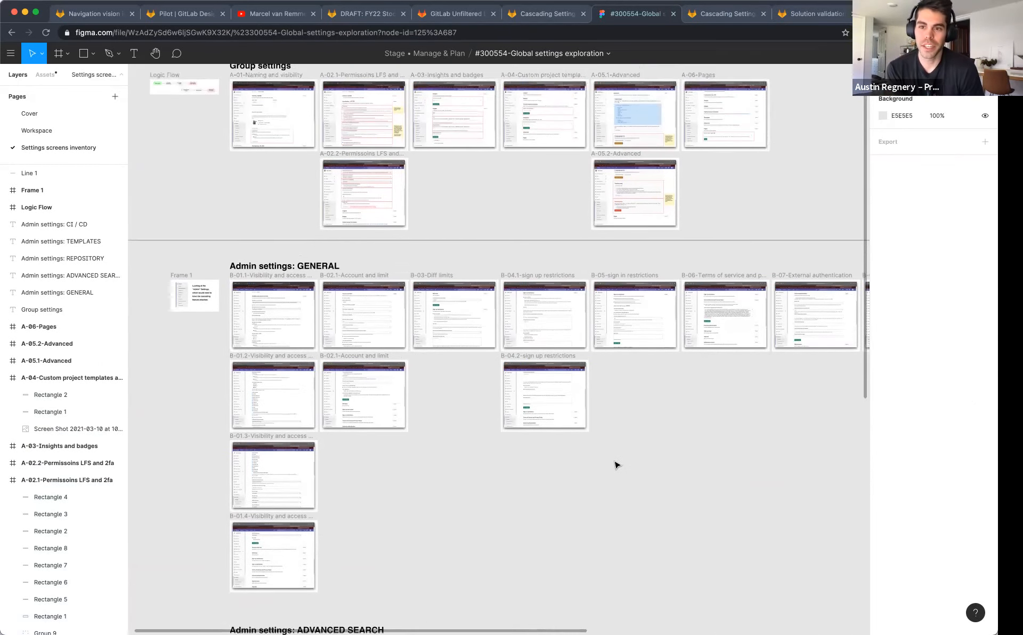
left_click(811, 13)
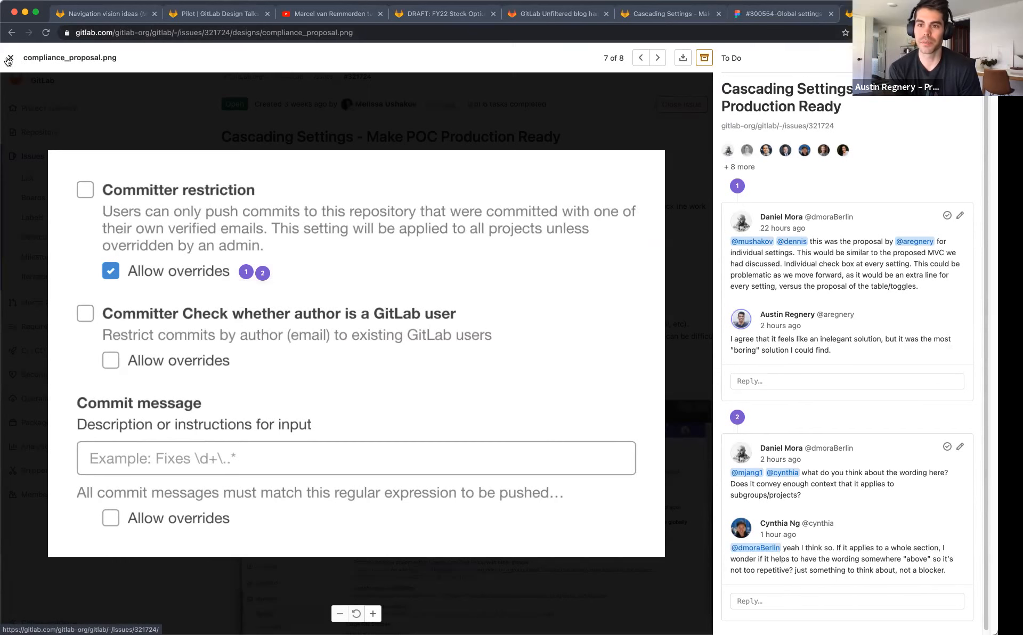
Close the mockup, scroll to the issue's Designs, and open Logic_Flow.png
left_click(8, 57)
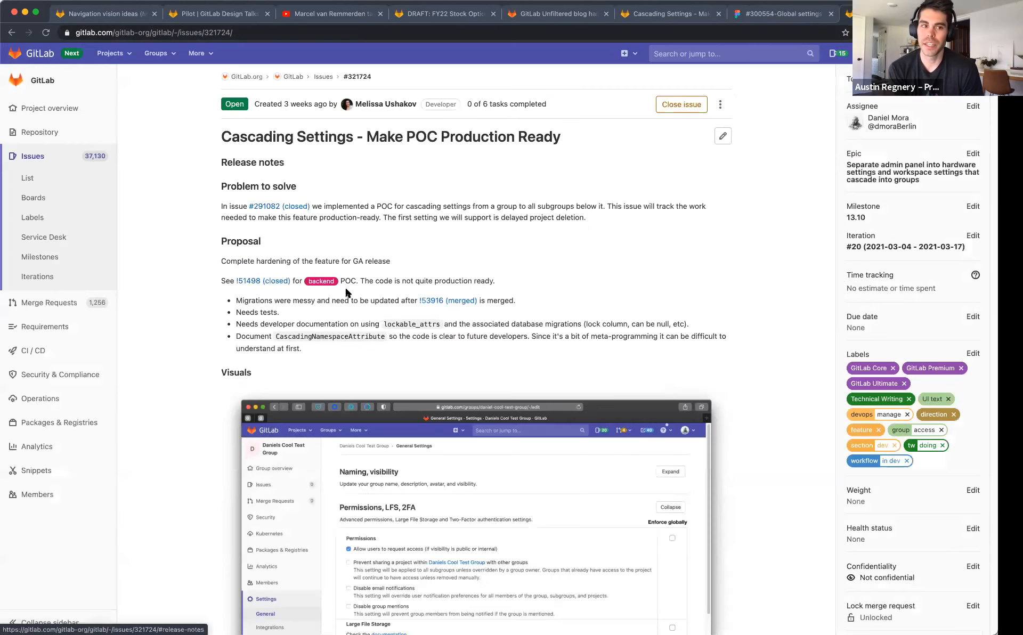
scroll("down", 3)
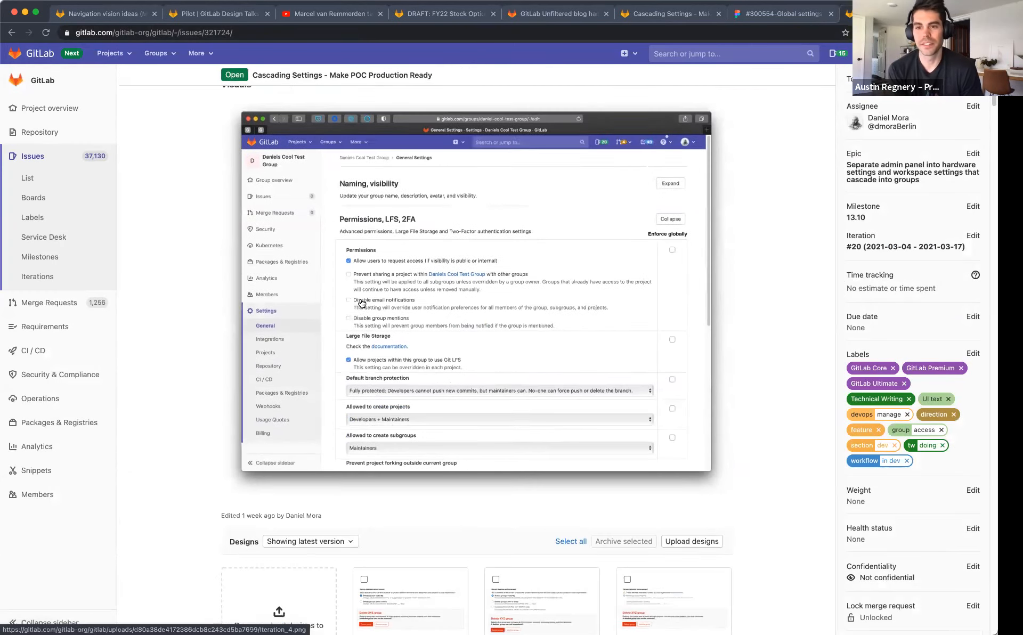
scroll("down", 3)
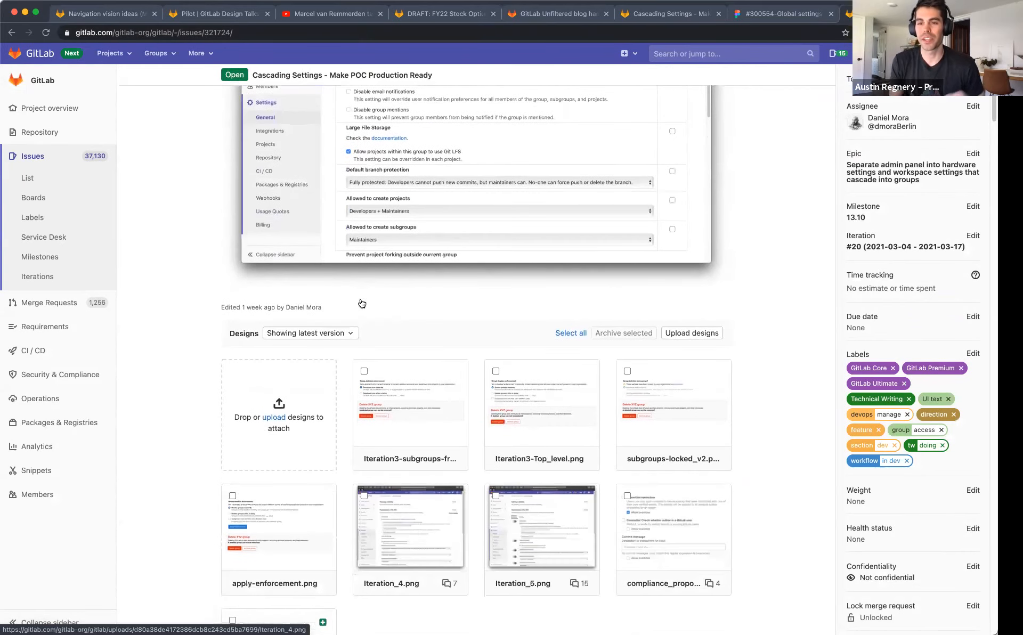
scroll("down", 3)
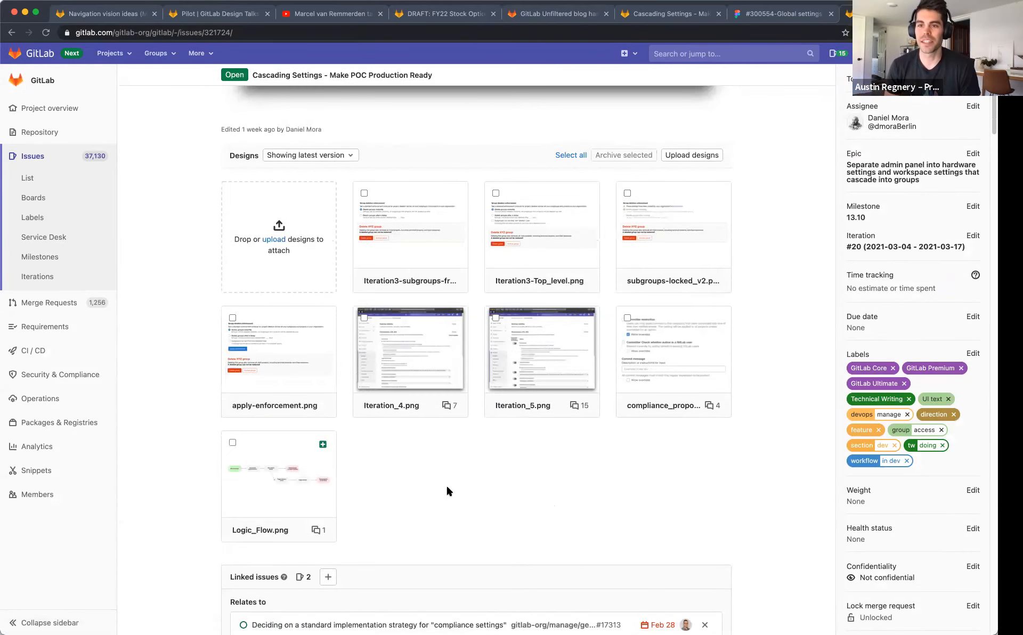
mouse_move(275, 487)
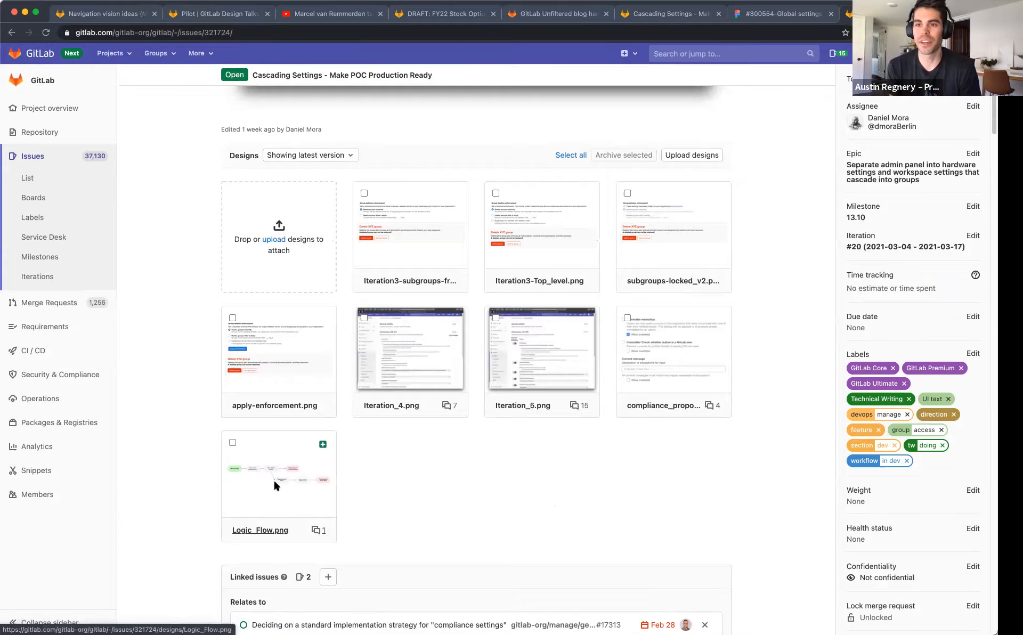
left_click(278, 474)
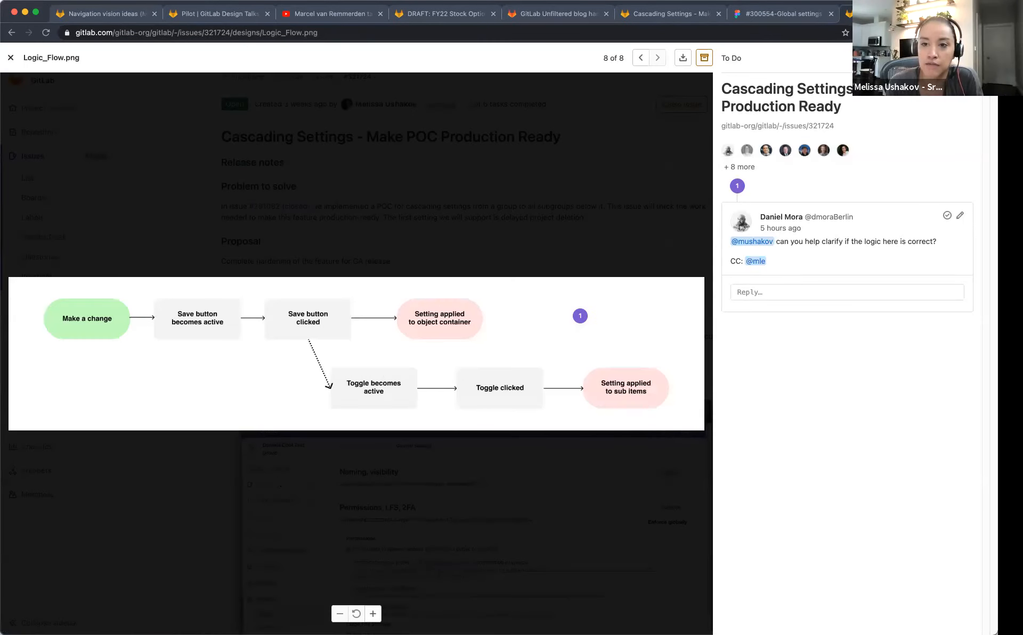
mouse_move(202, 468)
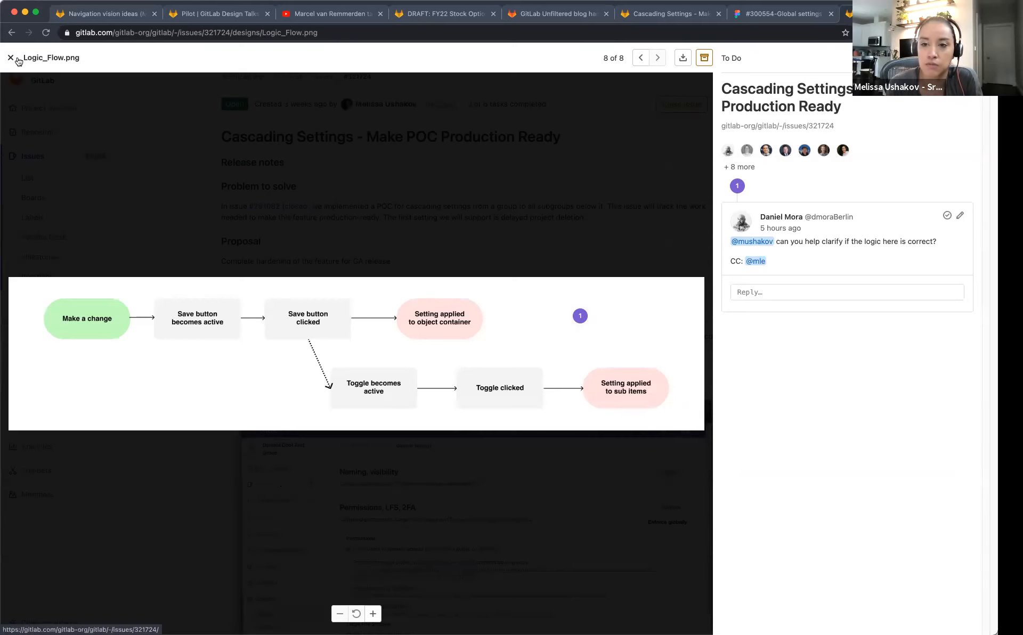
left_click(9, 57)
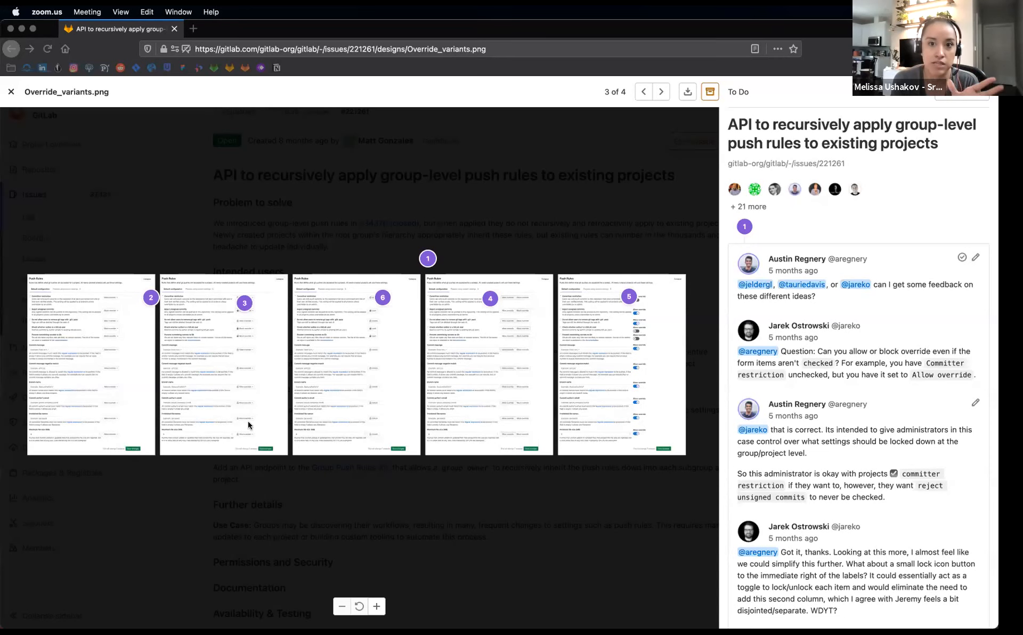
mouse_move(390, 433)
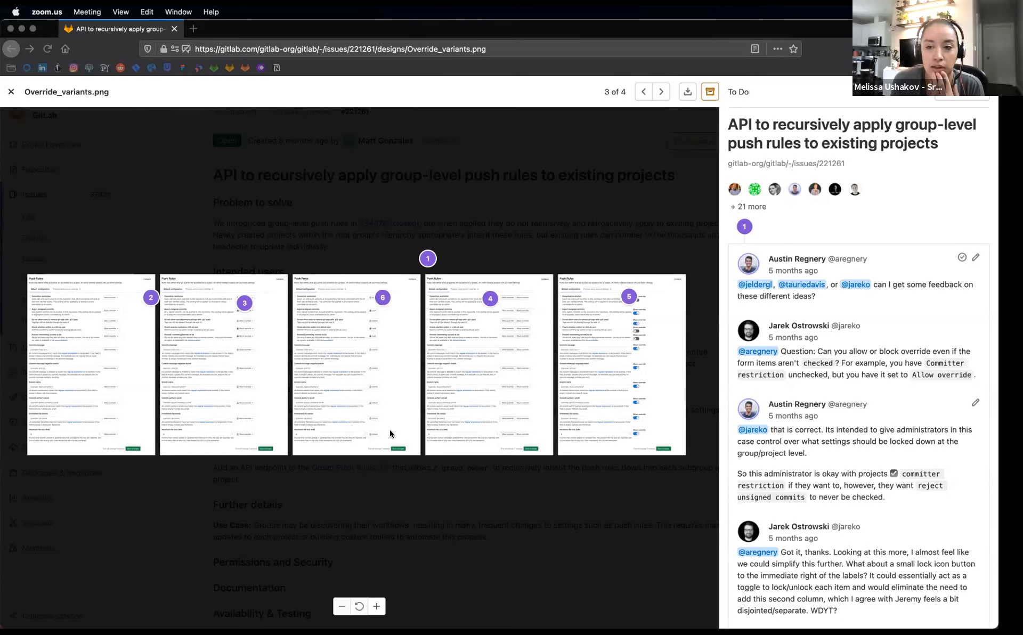
mouse_move(616, 412)
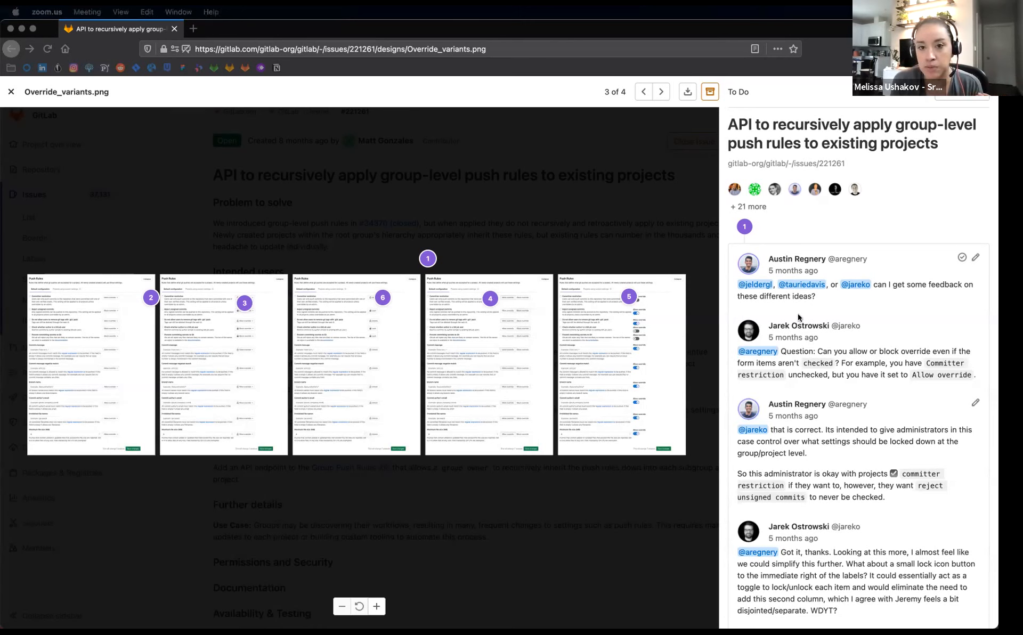
mouse_move(534, 408)
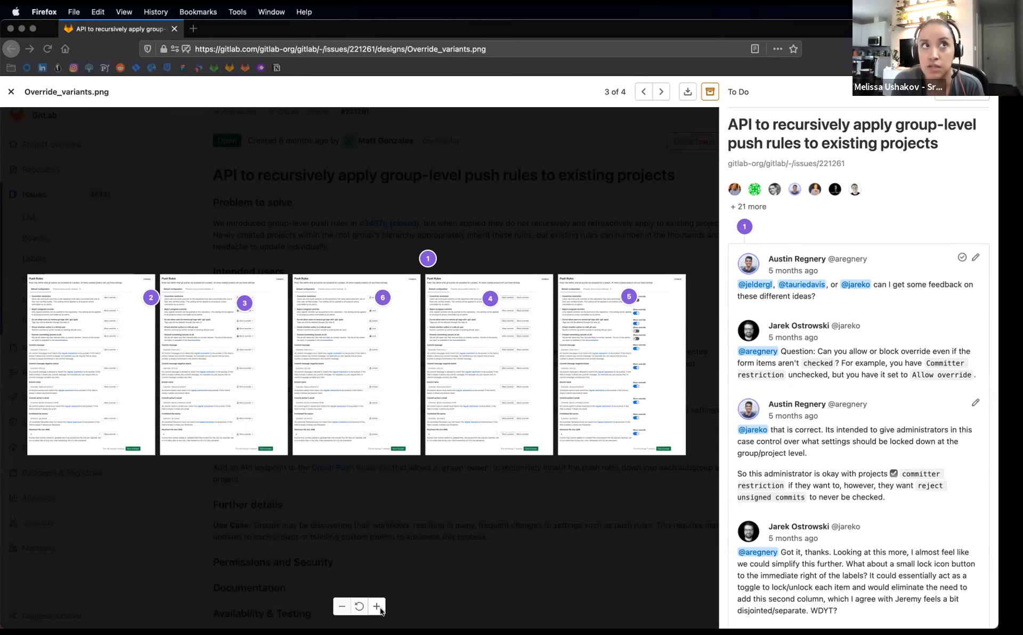
Zoom in twice on the Override_variants mockup to inspect push rule variants
left_click(377, 605)
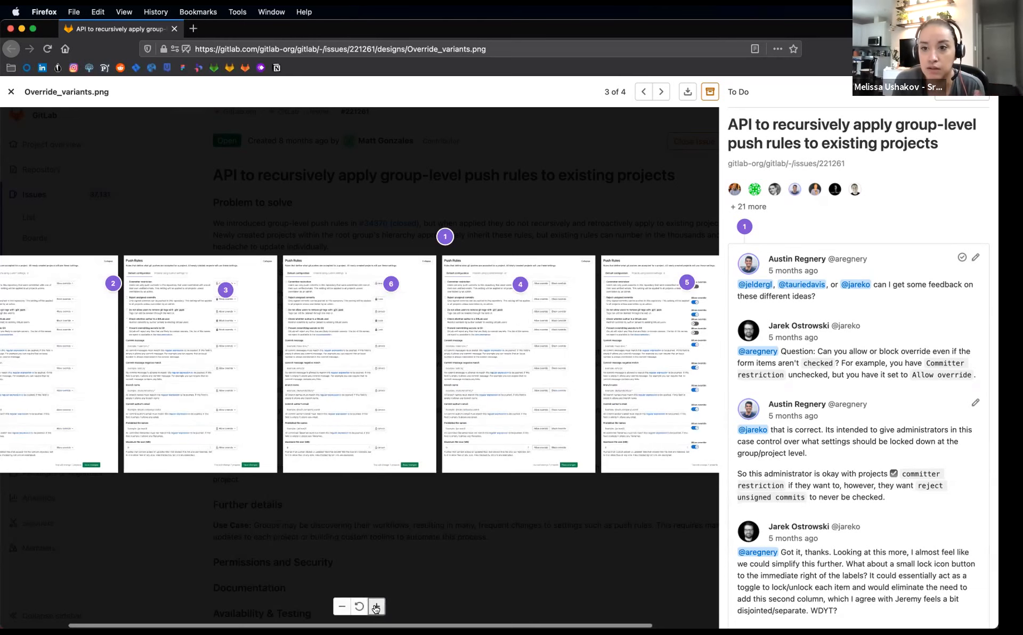
left_click(376, 607)
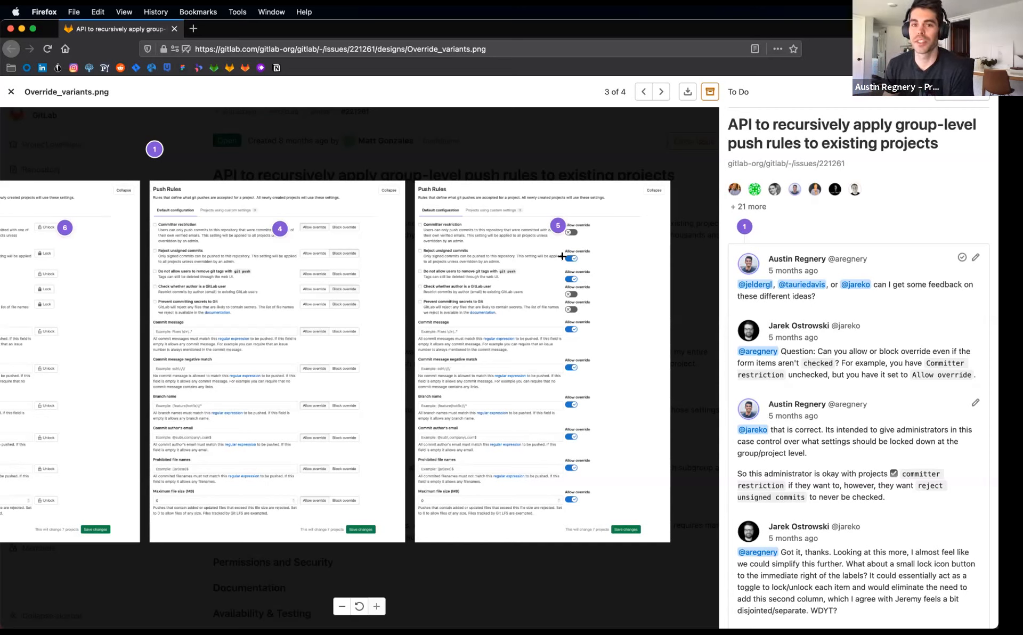
mouse_move(567, 254)
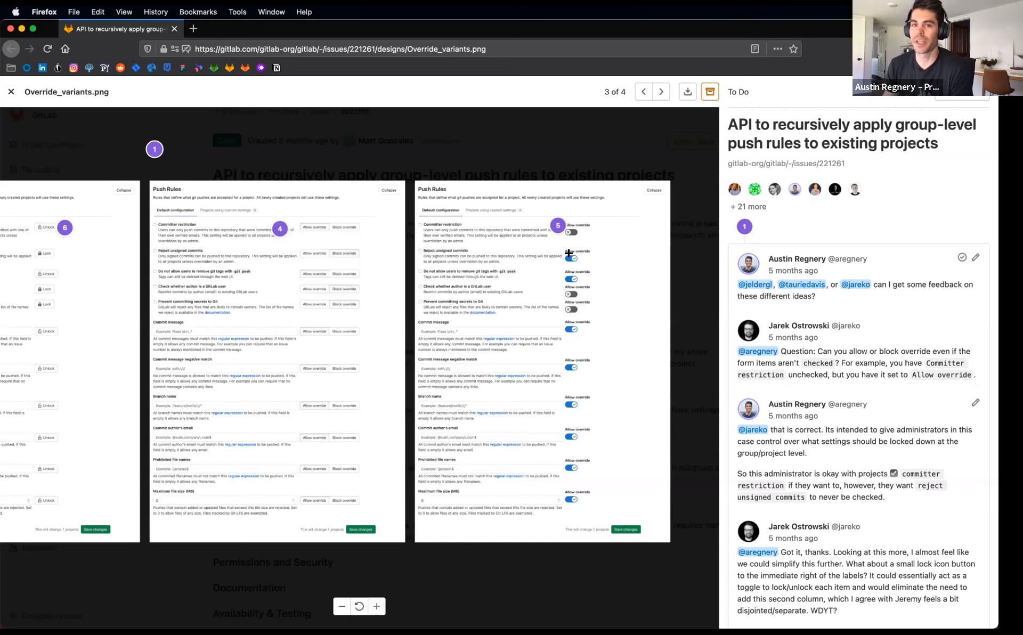
mouse_move(563, 277)
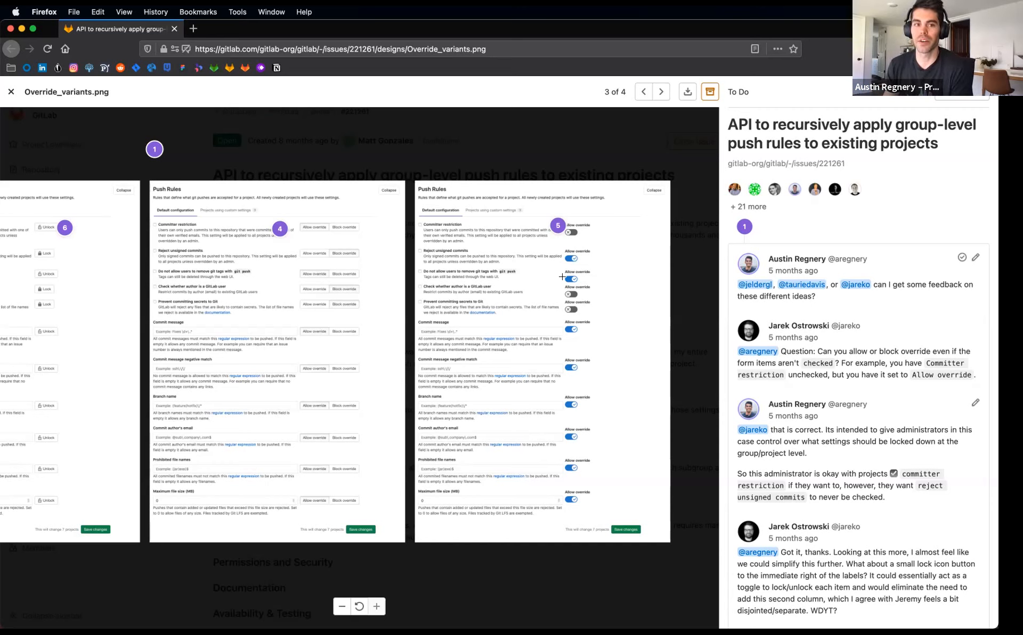
mouse_move(350, 308)
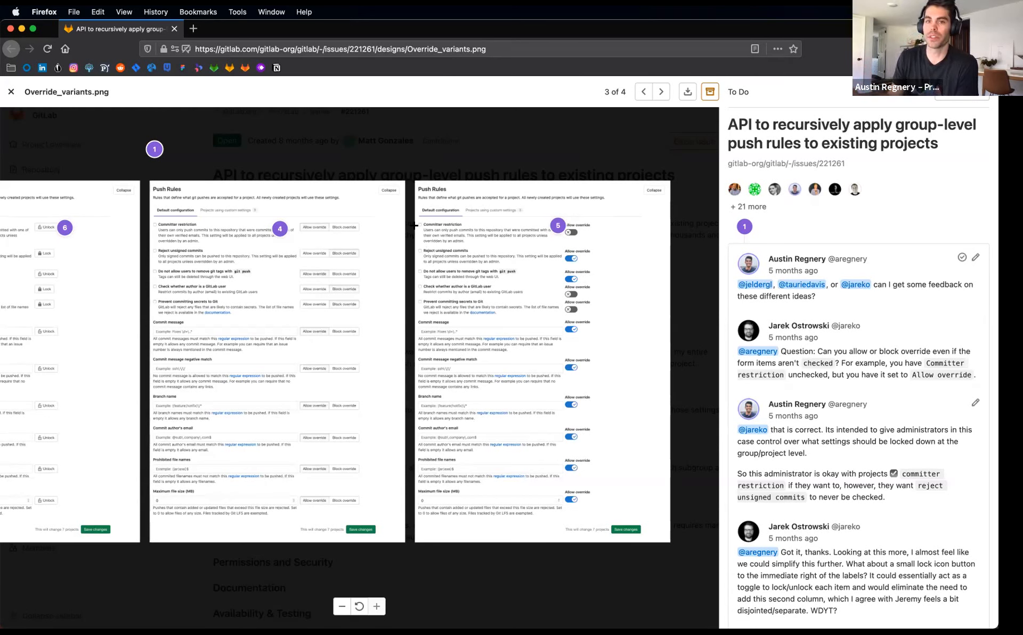
mouse_move(513, 275)
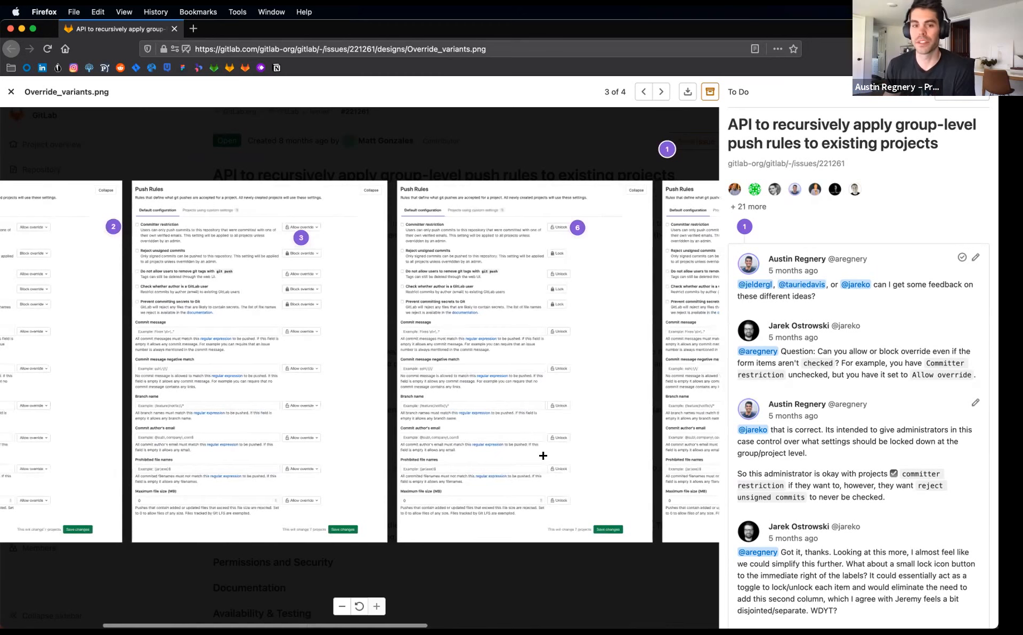
mouse_move(64, 394)
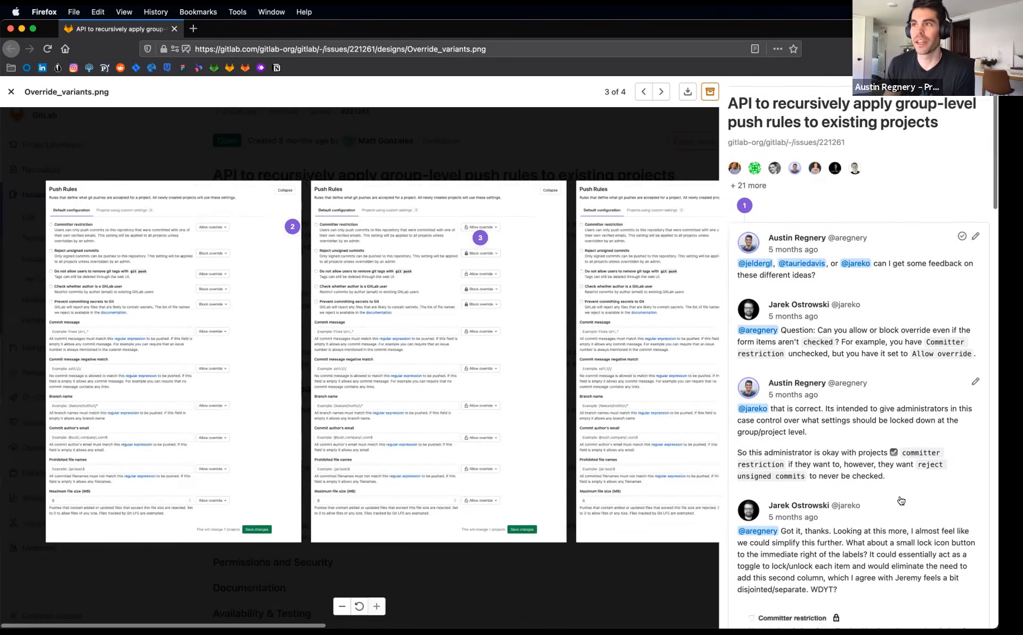
scroll("down", 3)
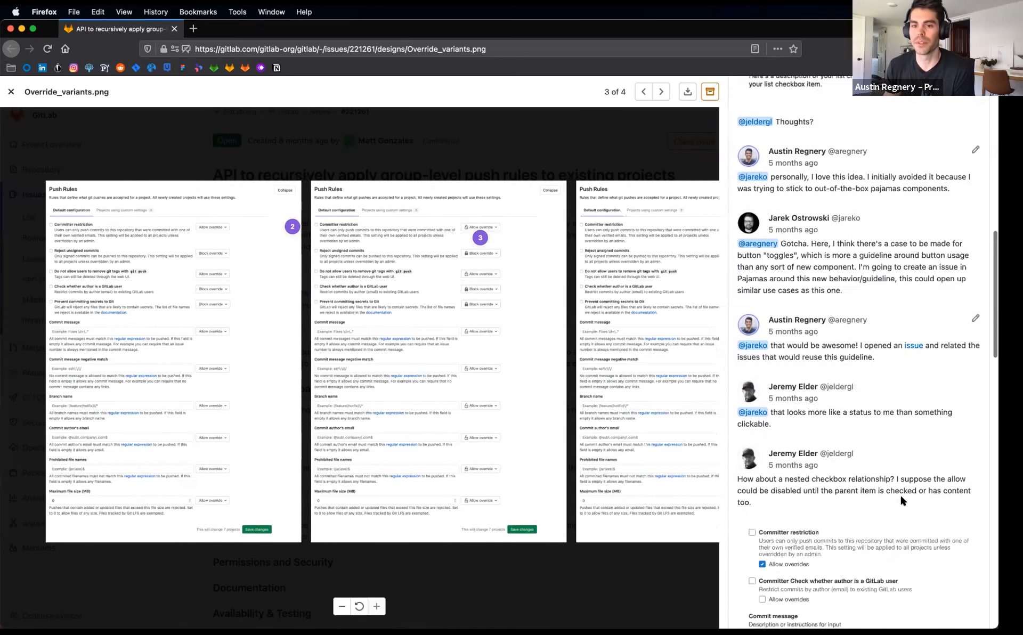
scroll("down", 3)
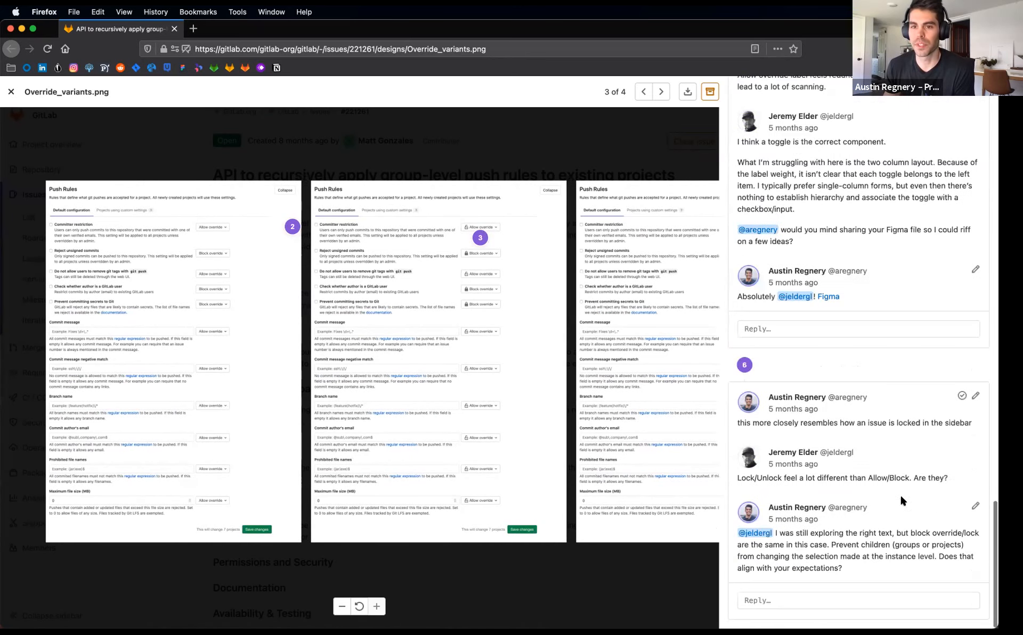
left_click(643, 92)
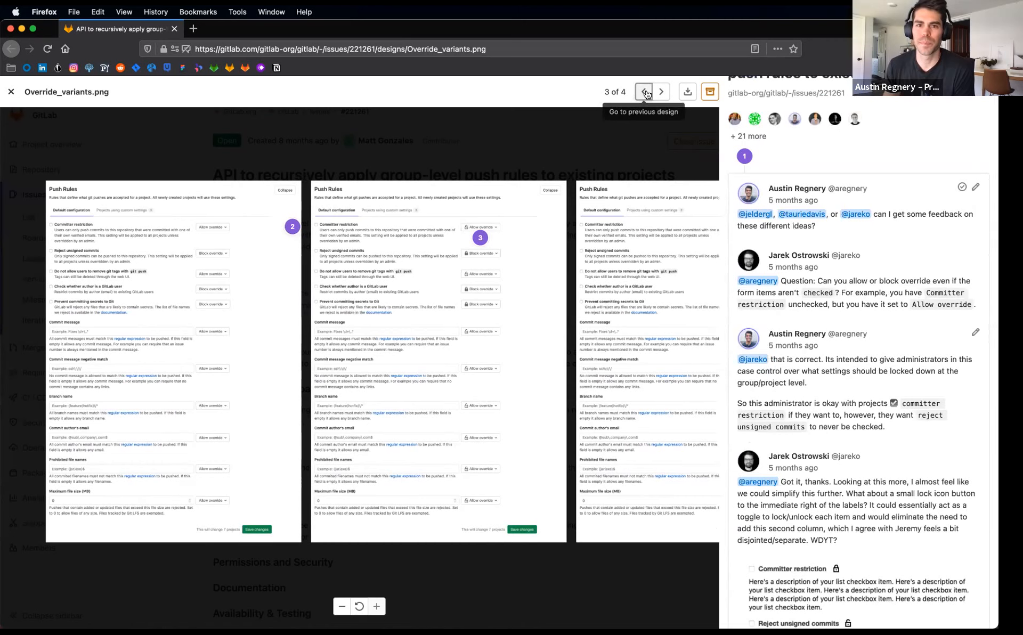
left_click(660, 92)
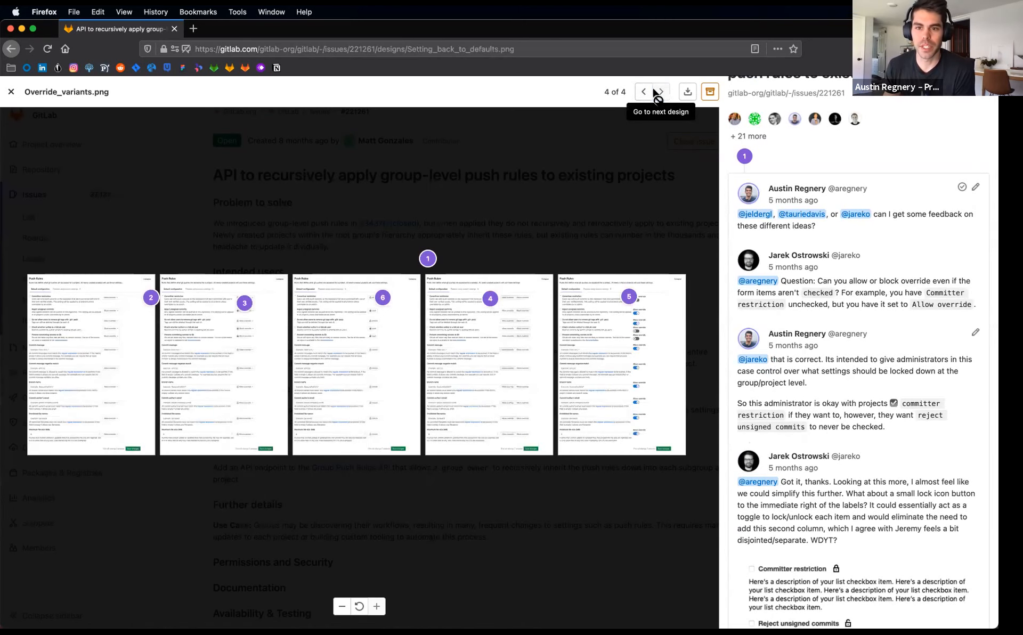
left_click(643, 92)
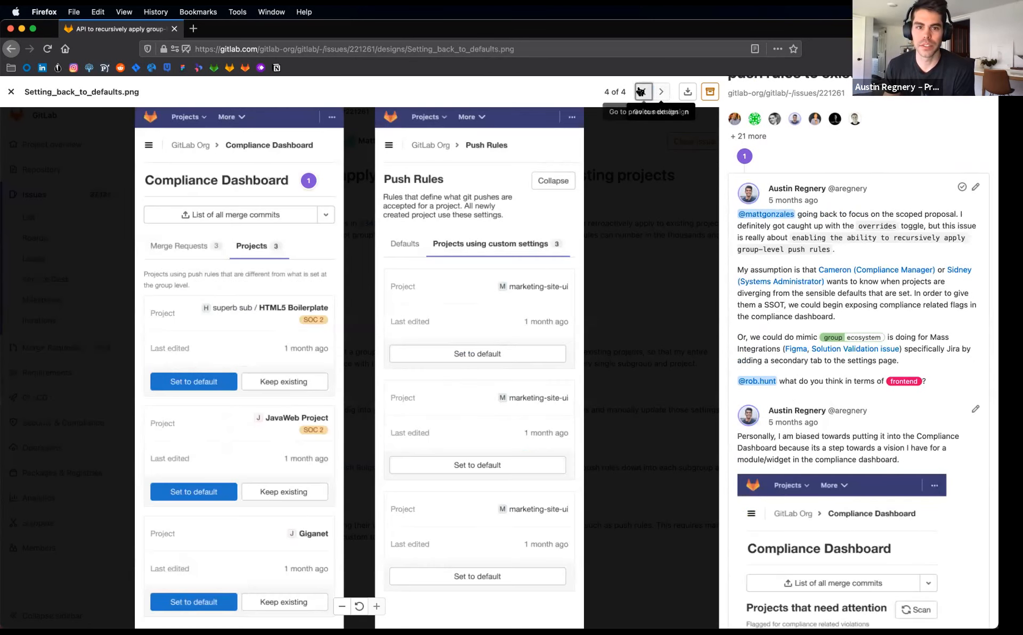
left_click(640, 92)
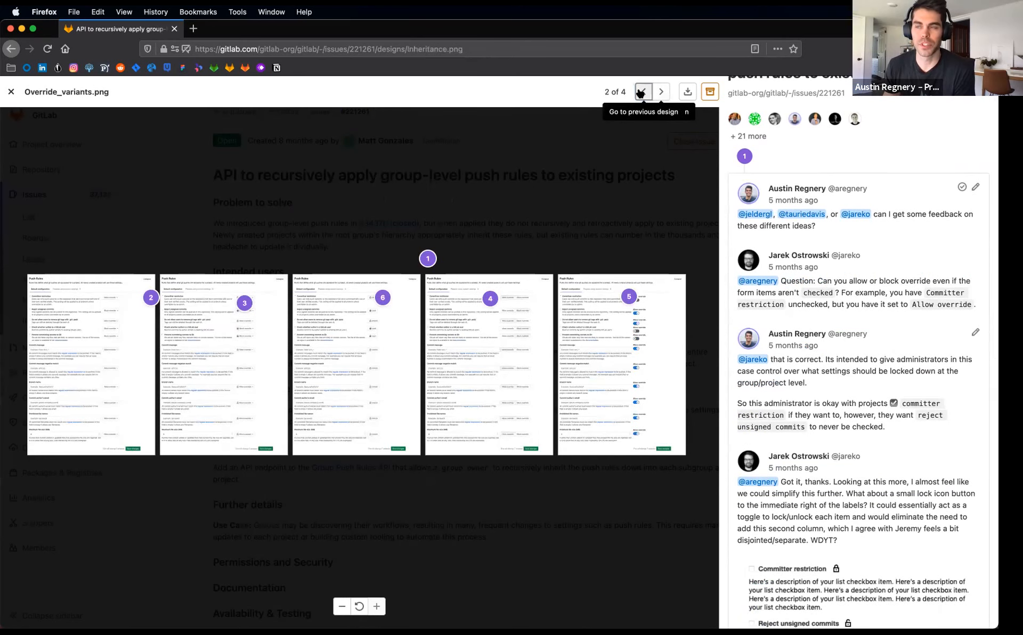
left_click(641, 92)
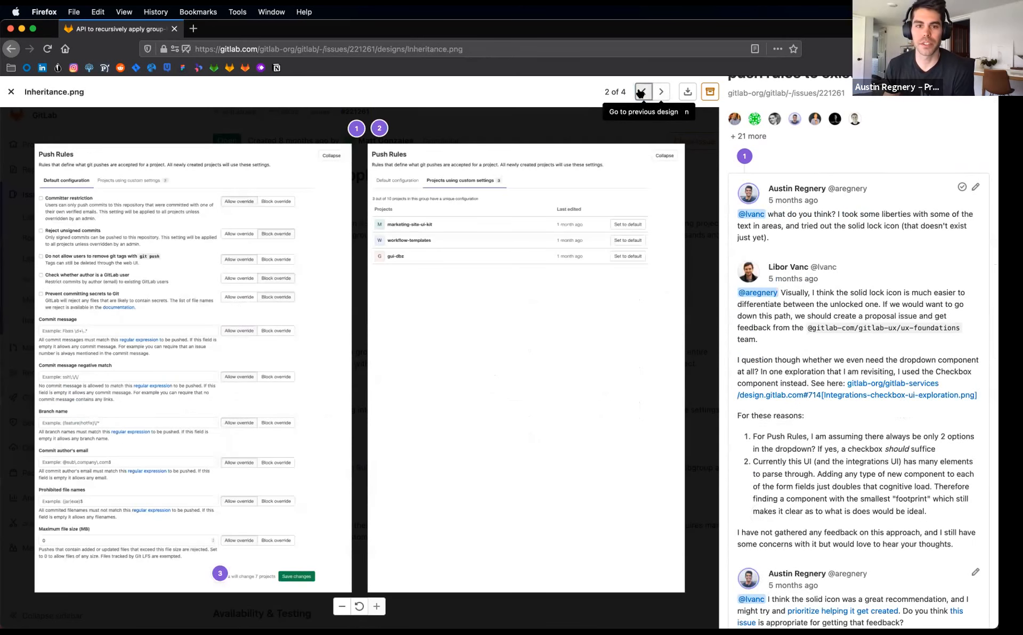
mouse_move(661, 92)
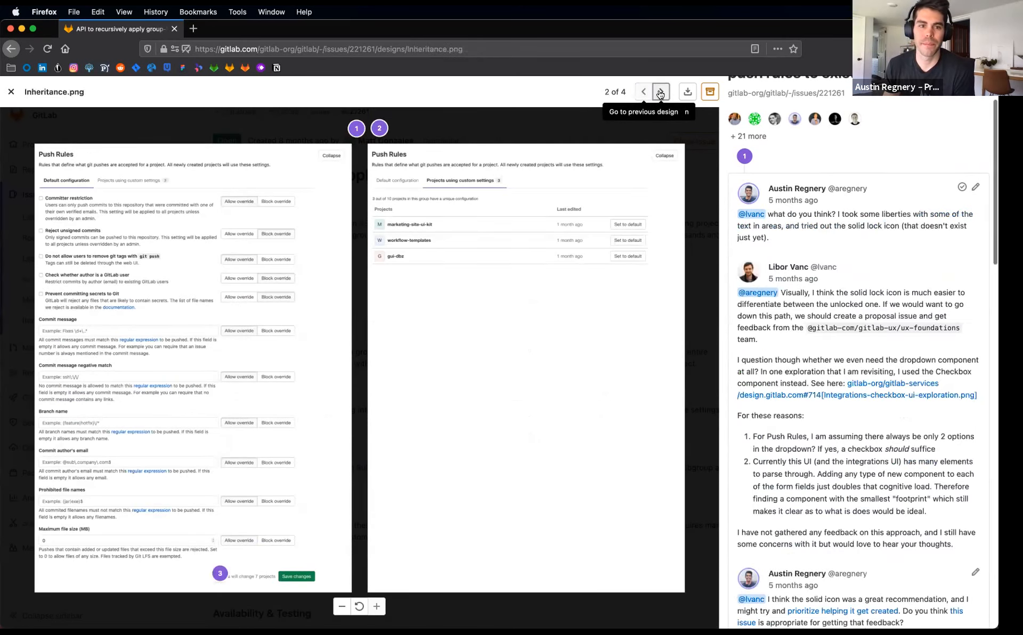
left_click(660, 92)
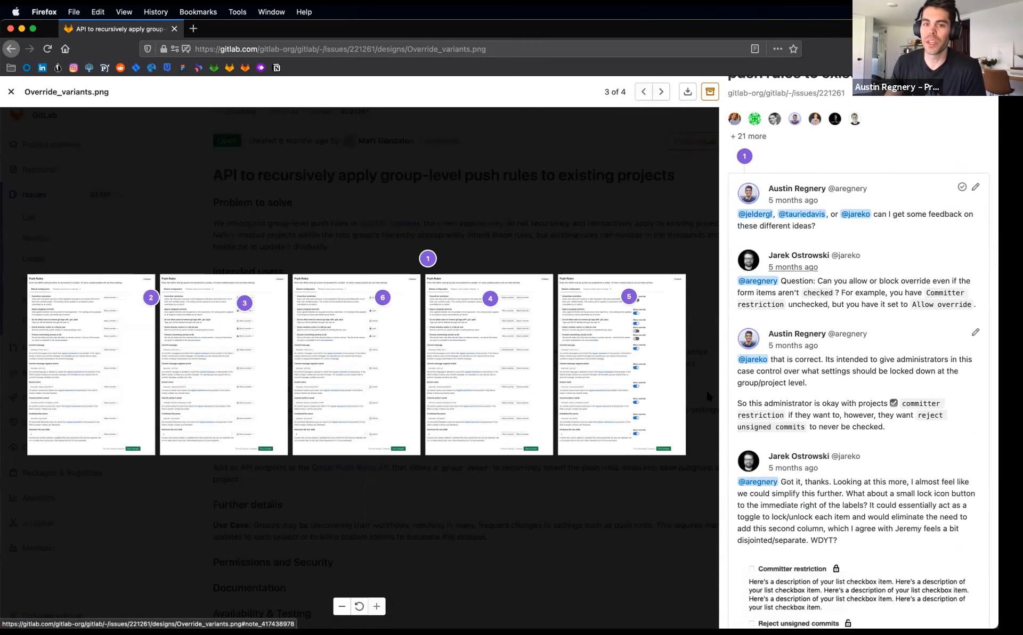
mouse_move(801, 240)
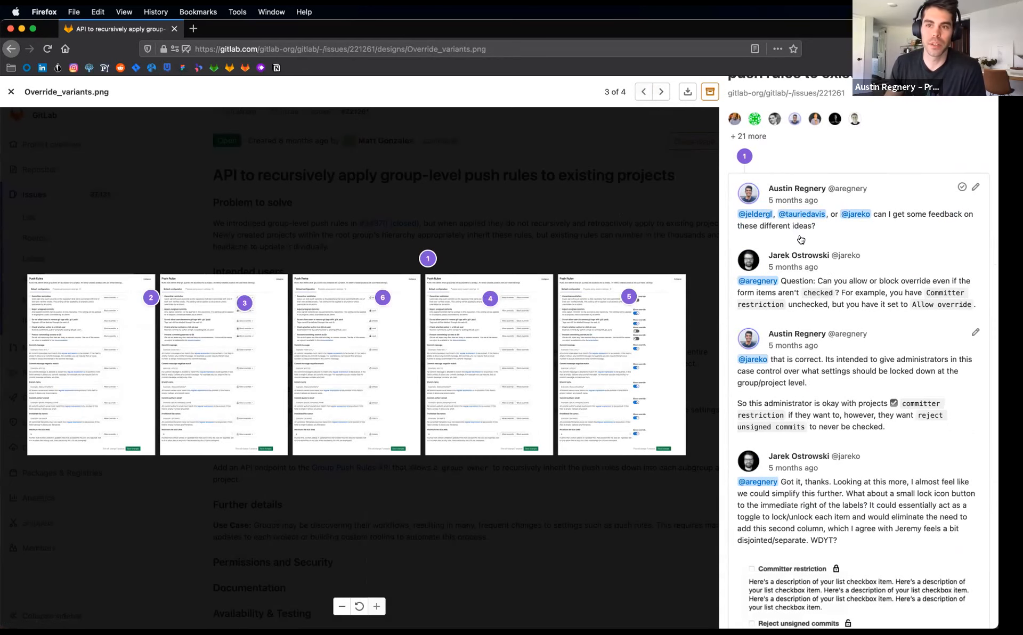
scroll("up", 3)
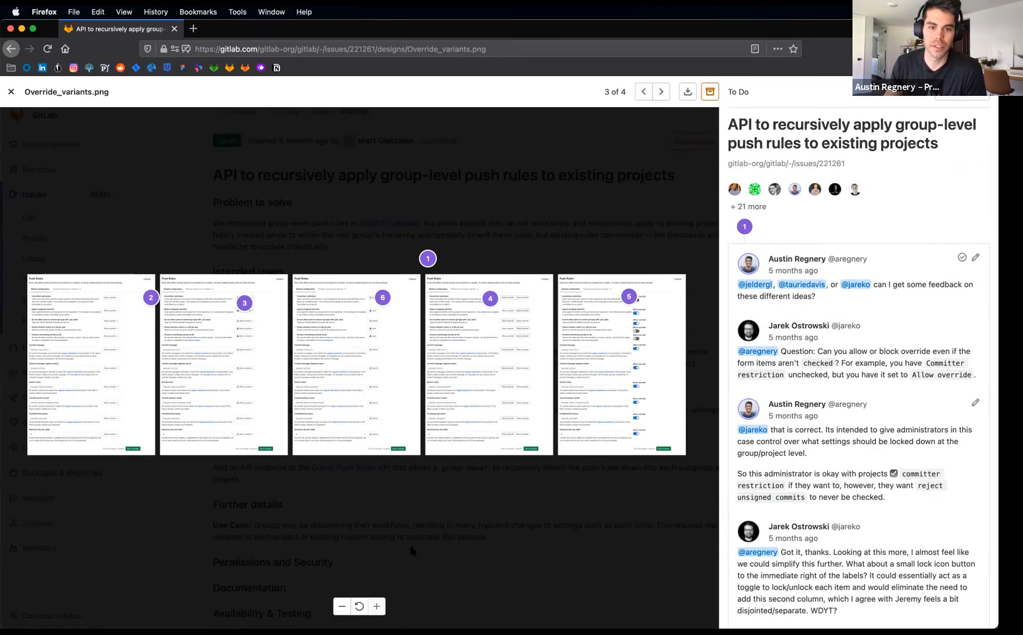
mouse_move(630, 314)
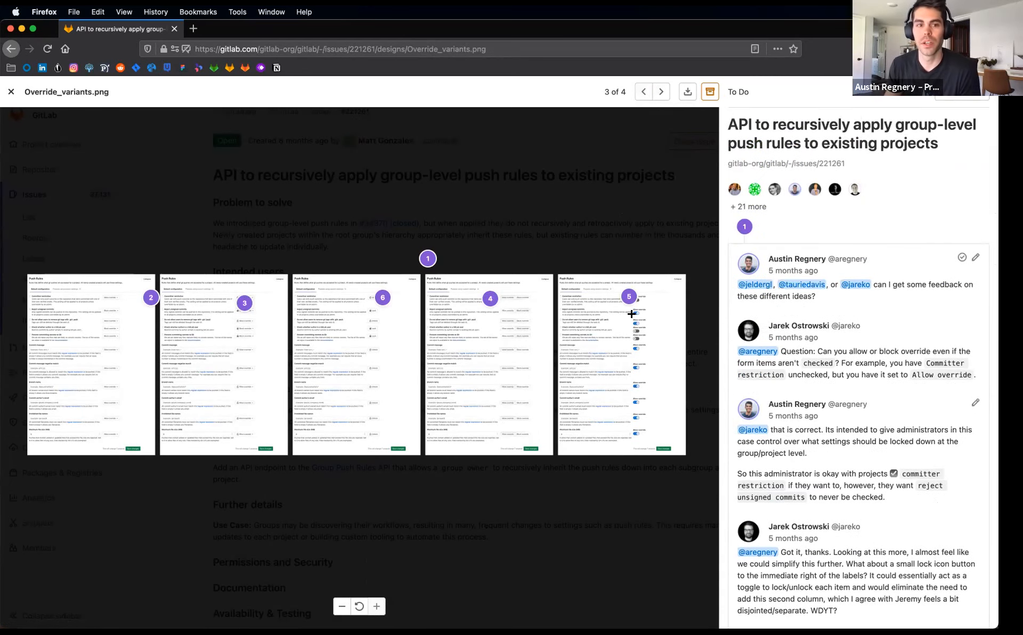
mouse_move(504, 477)
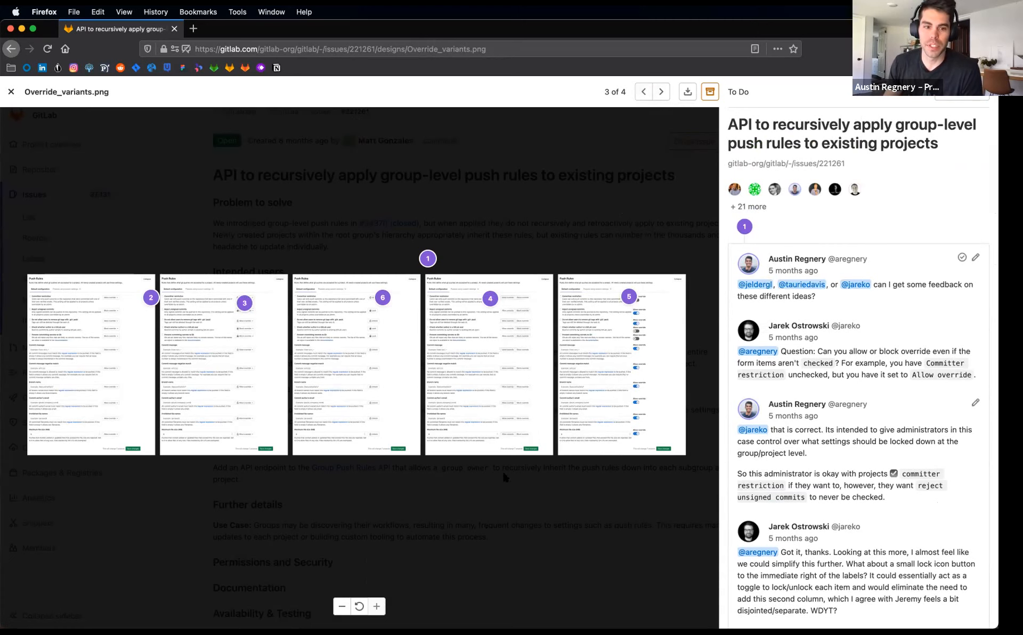
mouse_move(602, 408)
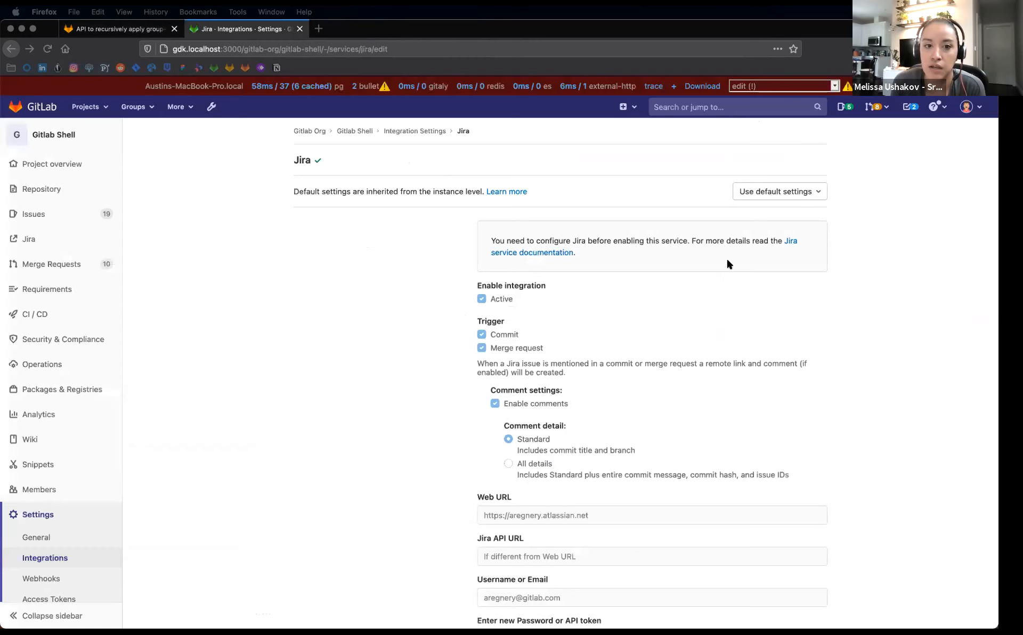
mouse_move(863, 298)
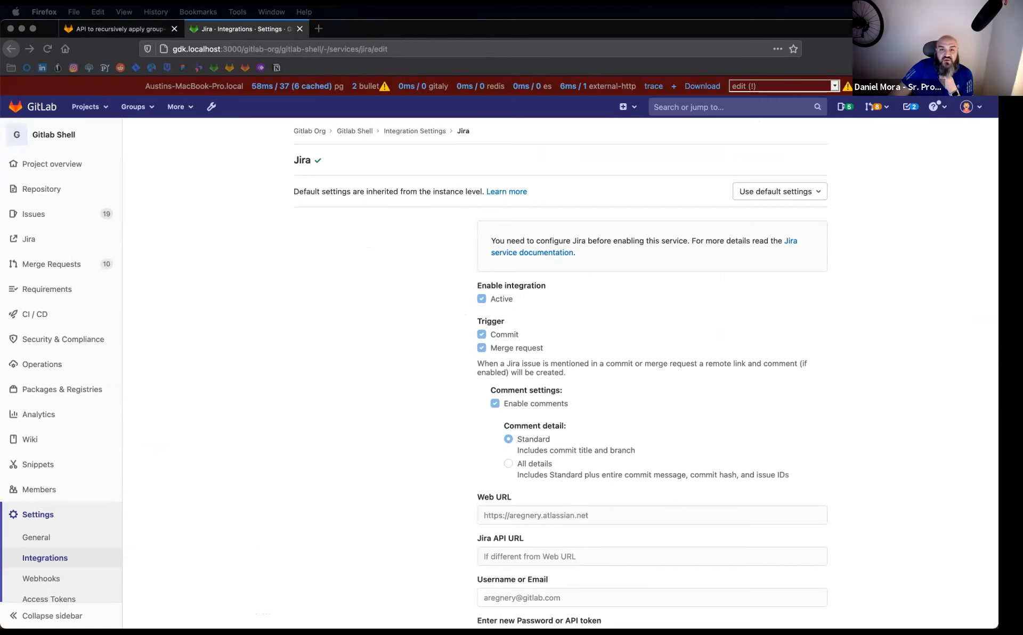
mouse_move(681, 395)
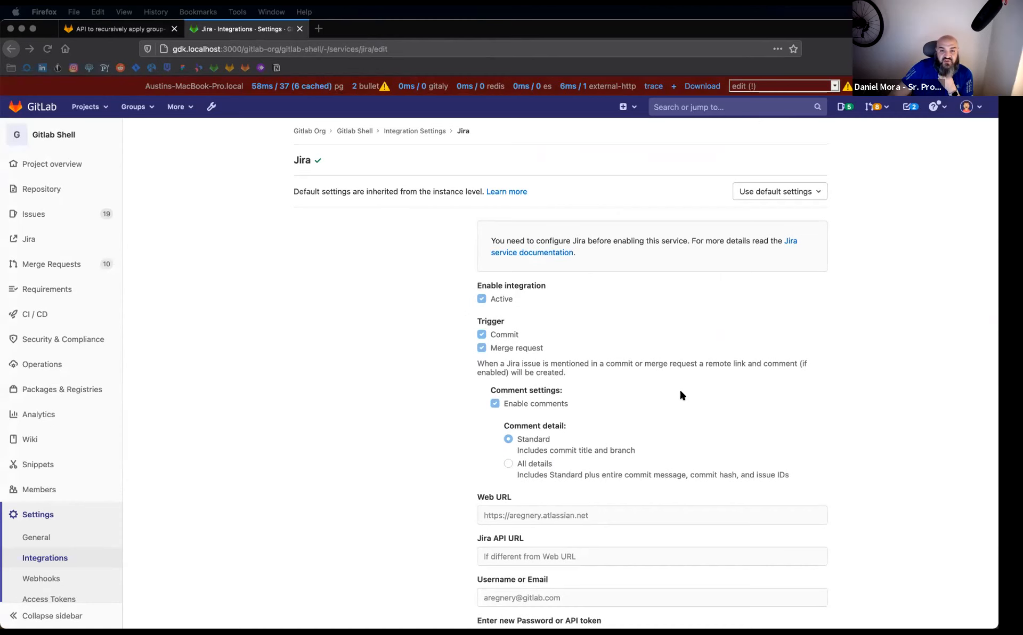
Expand the Jira integration's 'Use default settings' dropdown to show default versus custom options
left_click(778, 192)
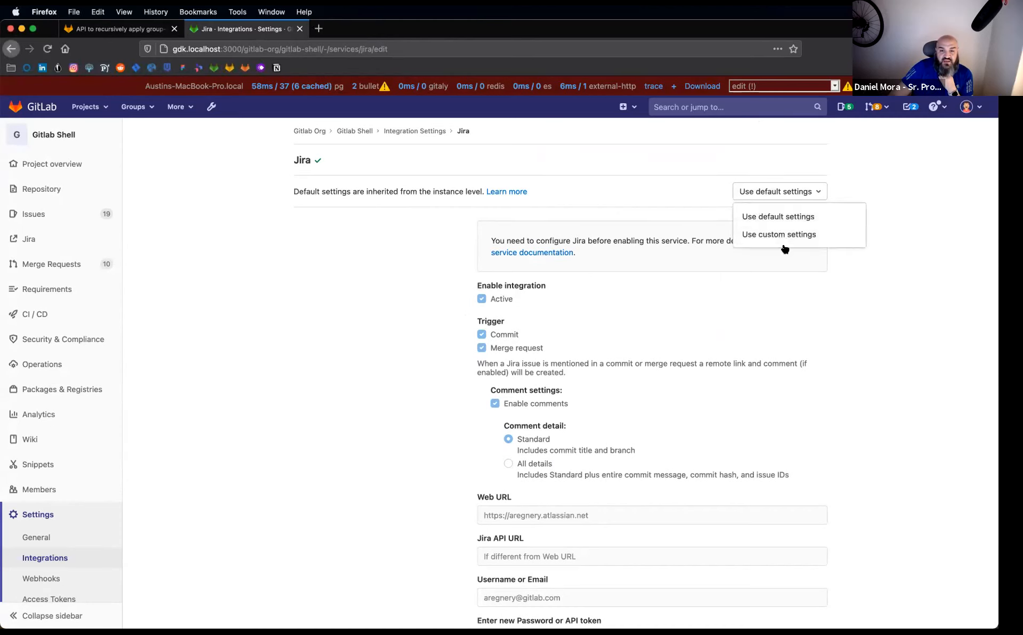
mouse_move(779, 234)
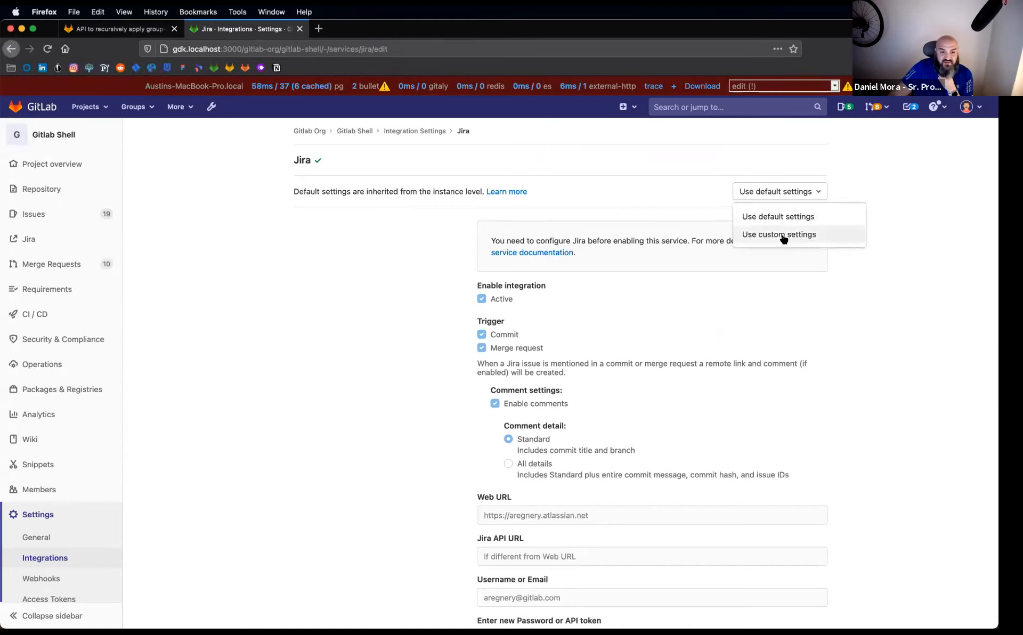
mouse_move(858, 236)
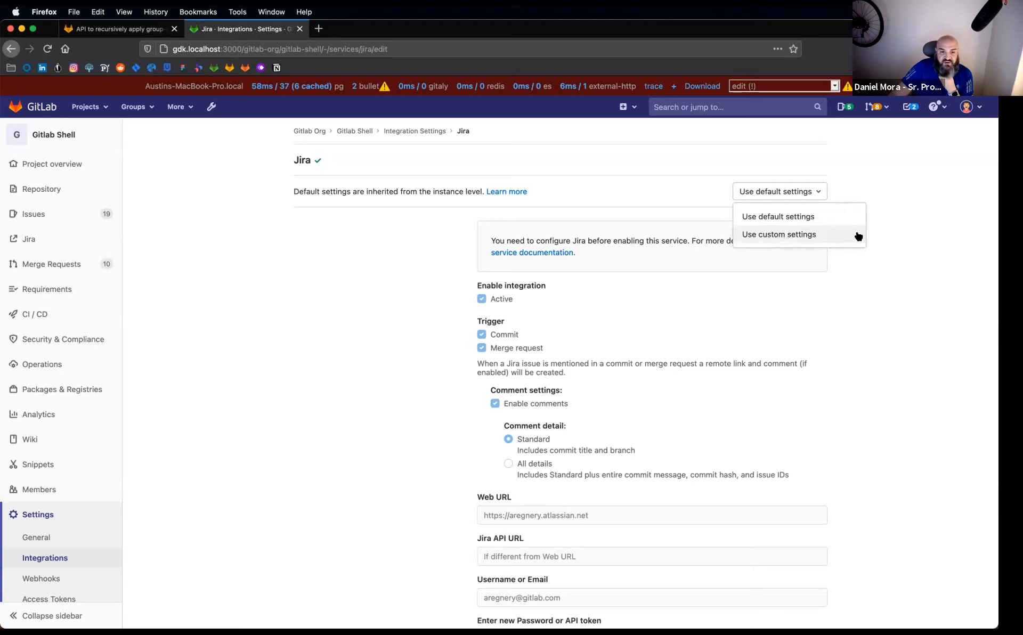
mouse_move(878, 237)
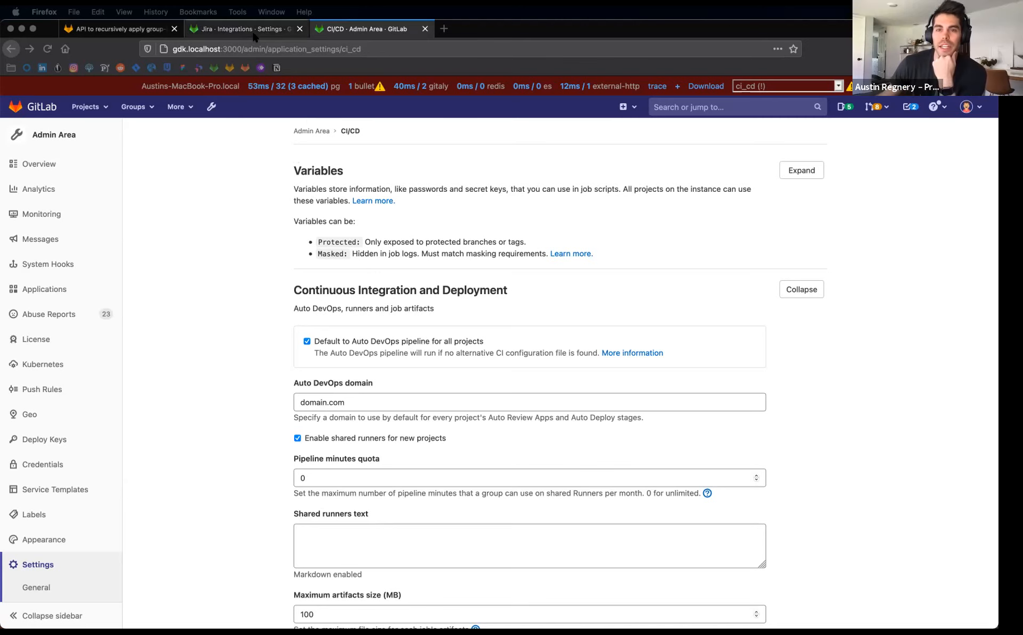
left_click(242, 29)
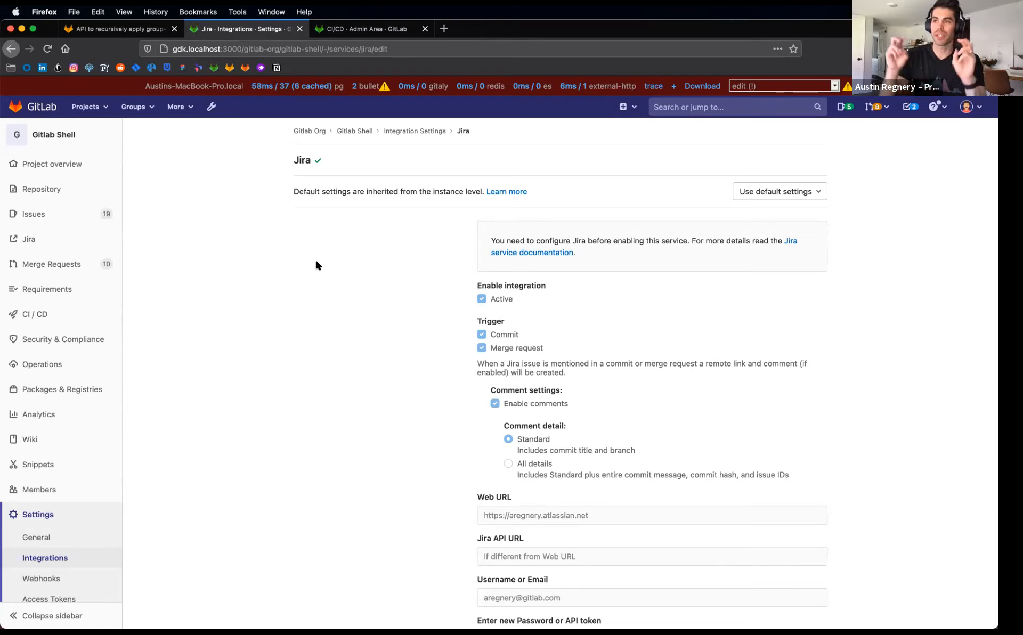
mouse_move(374, 253)
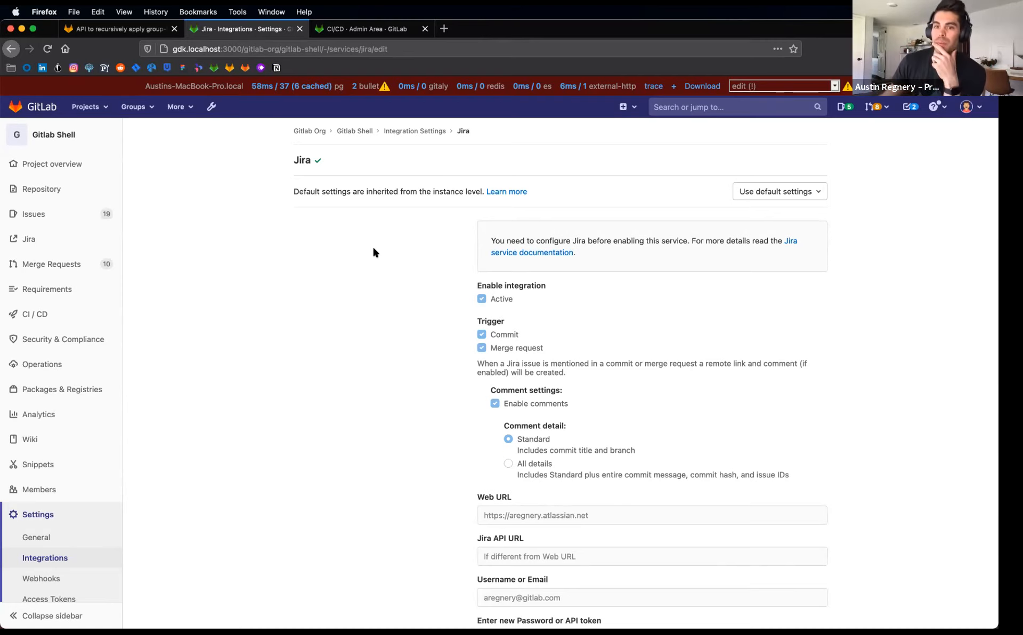
left_click(778, 191)
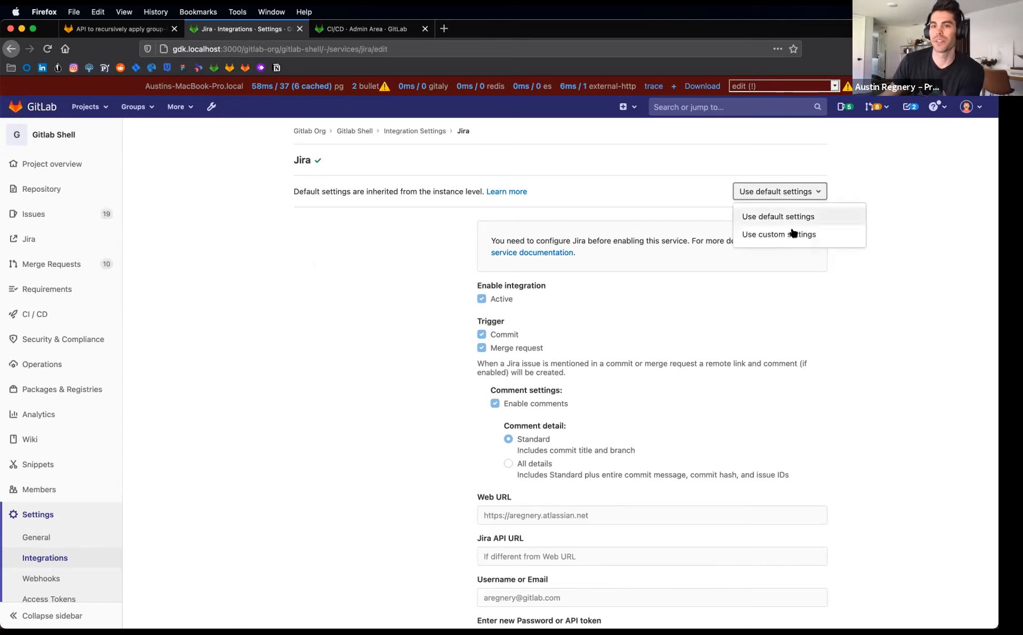
left_click(777, 235)
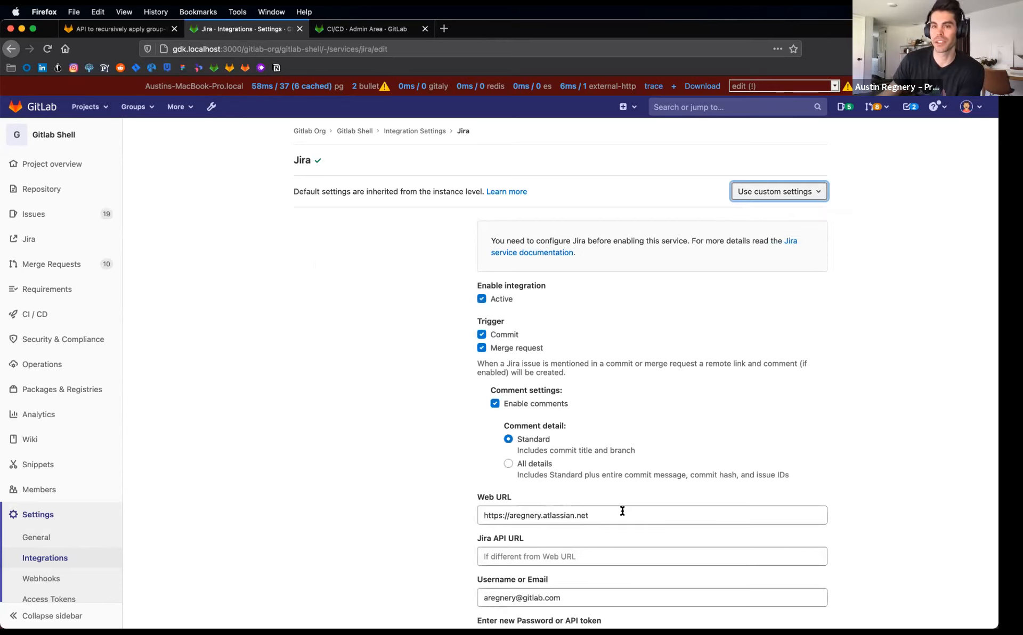
left_click(777, 191)
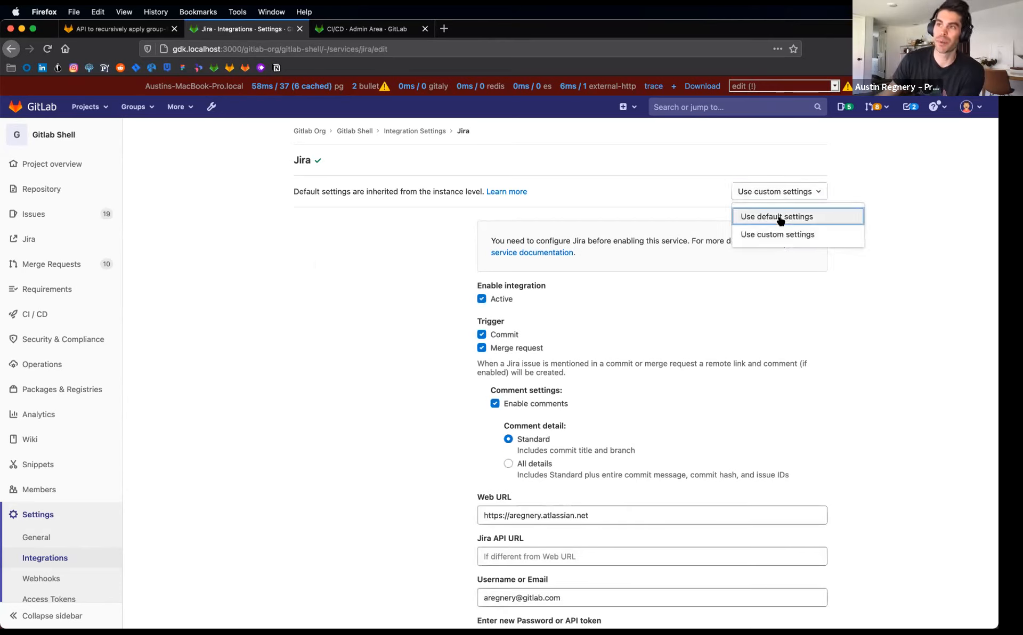
left_click(777, 216)
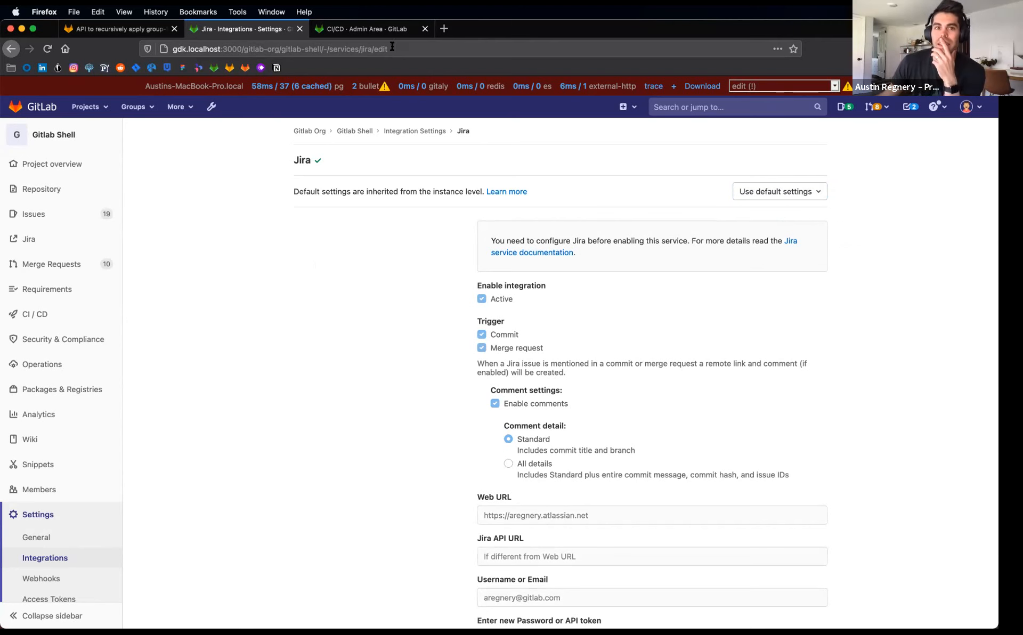
left_click(360, 29)
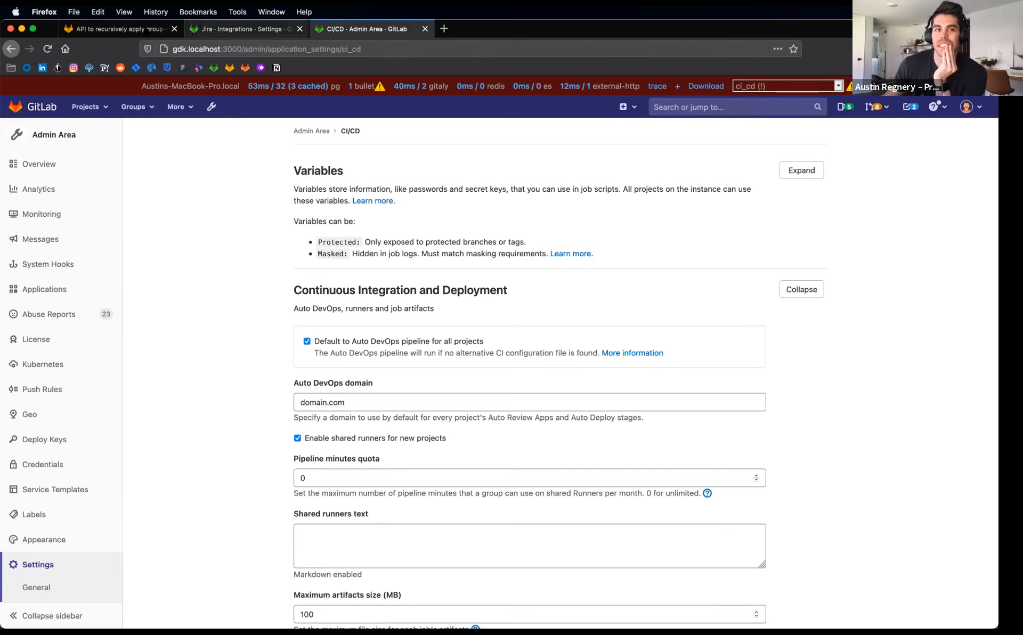
mouse_move(117, 29)
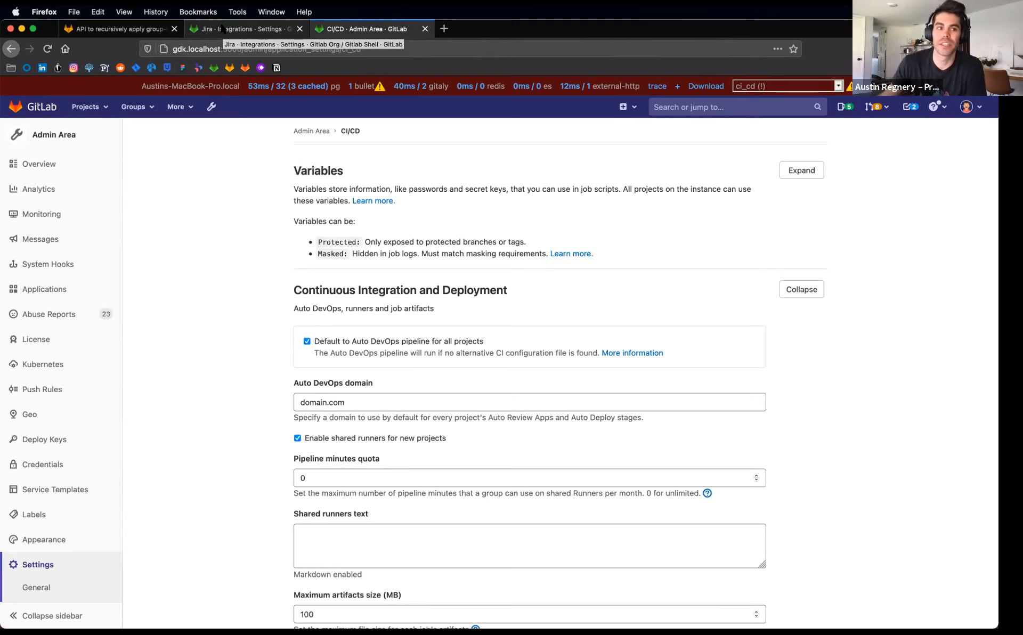
Open the Admin Area Push Rules page in a new tab
right_click(41, 389)
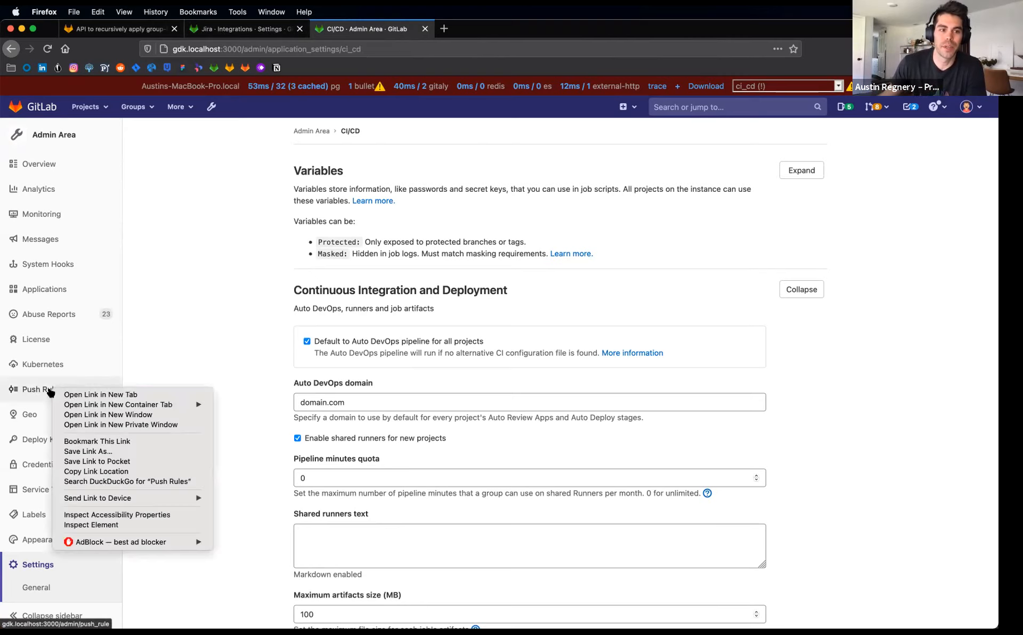
left_click(101, 395)
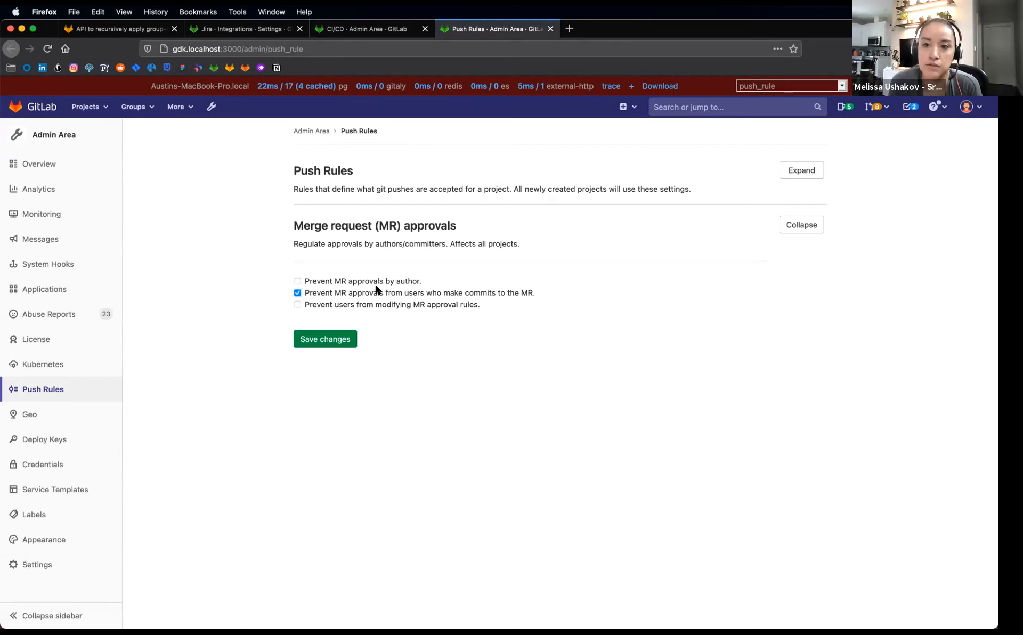
mouse_move(499, 302)
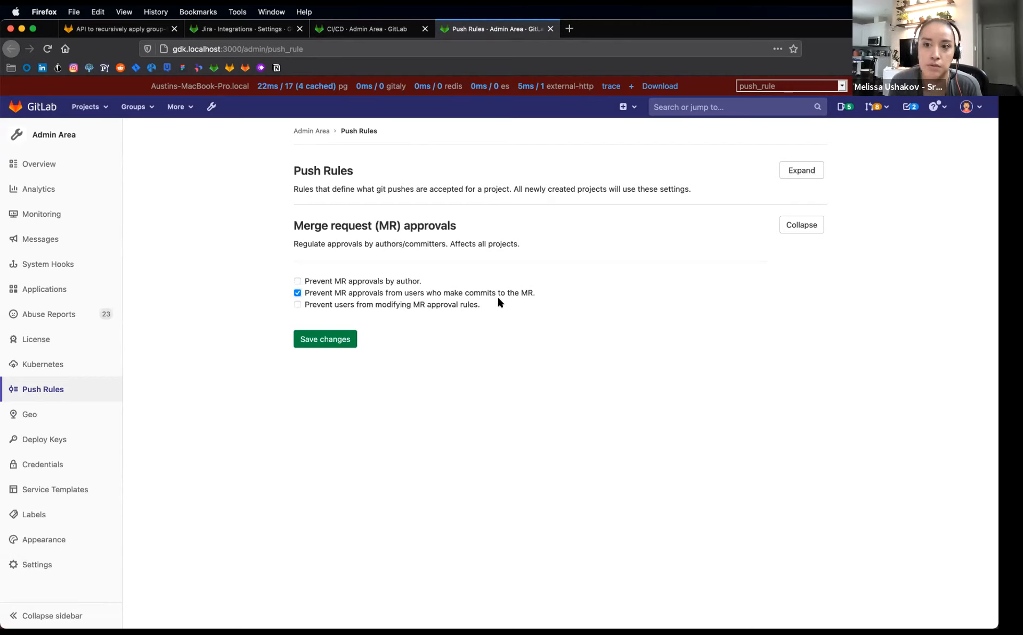
mouse_move(901, 307)
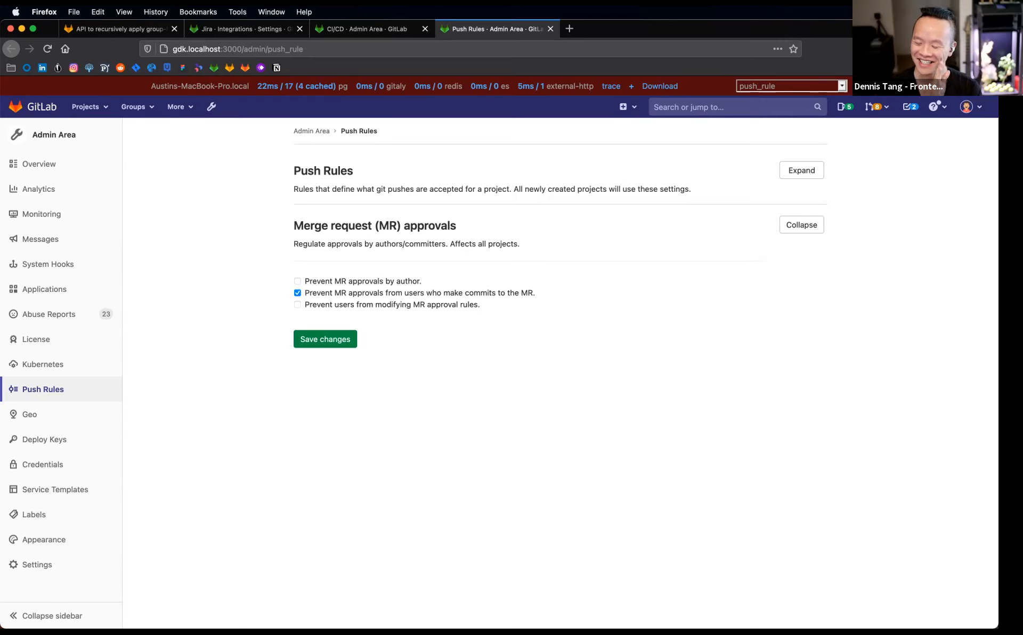
mouse_move(485, 208)
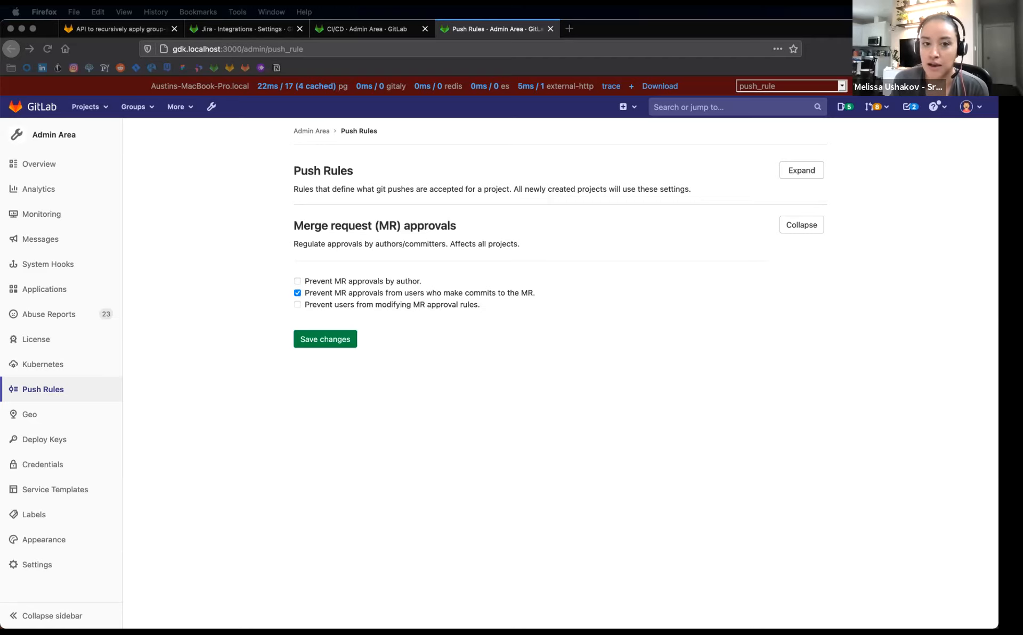
mouse_move(514, 258)
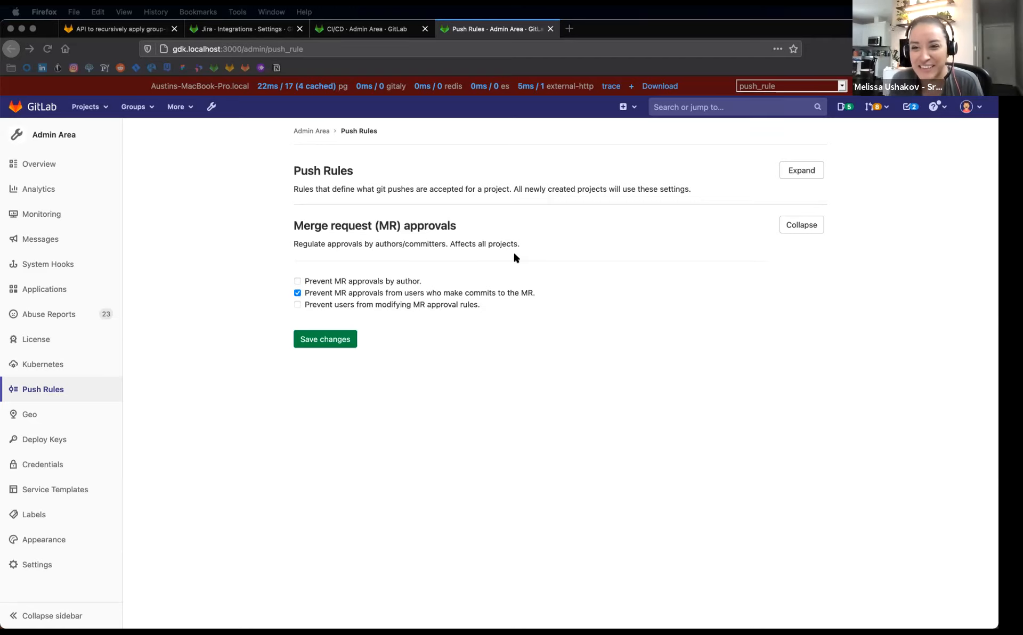